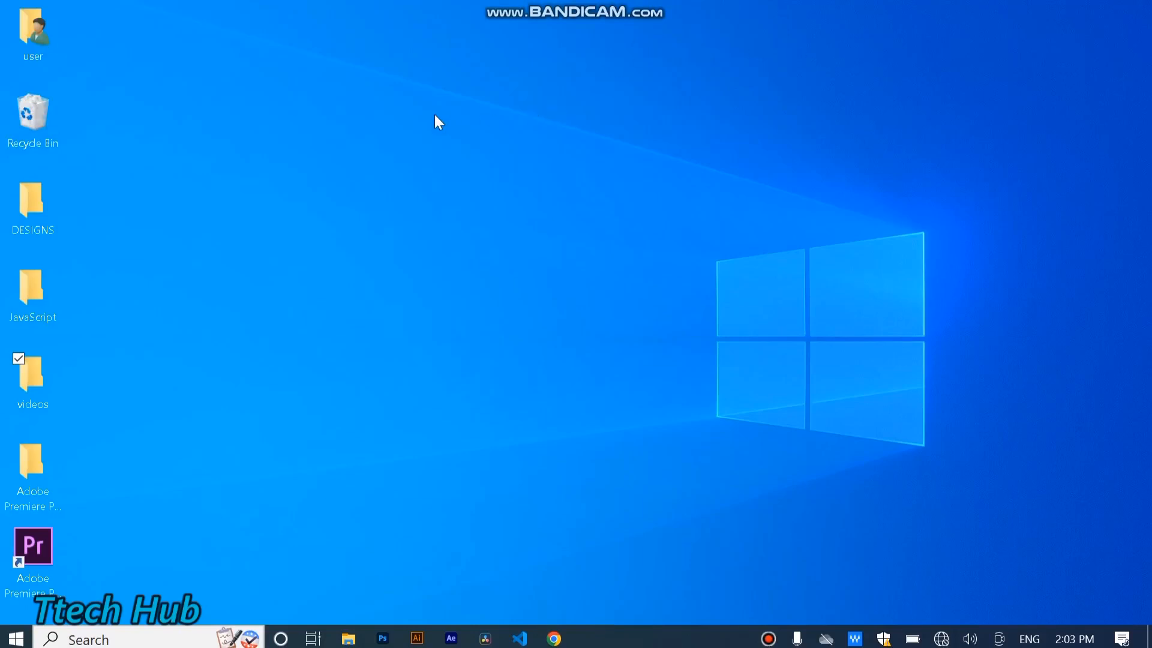
pyautogui.moveTo(434, 123)
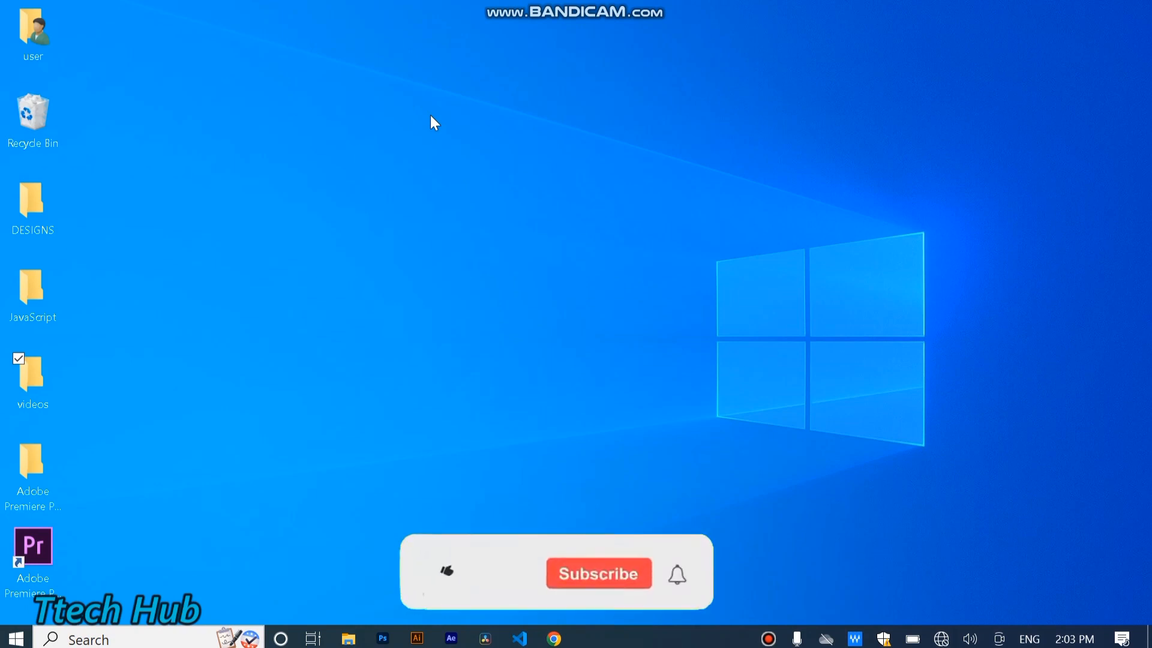
# - Find Run through Start search and run 'temp' to open the Windows Temp folder
pyautogui.click(445, 573)
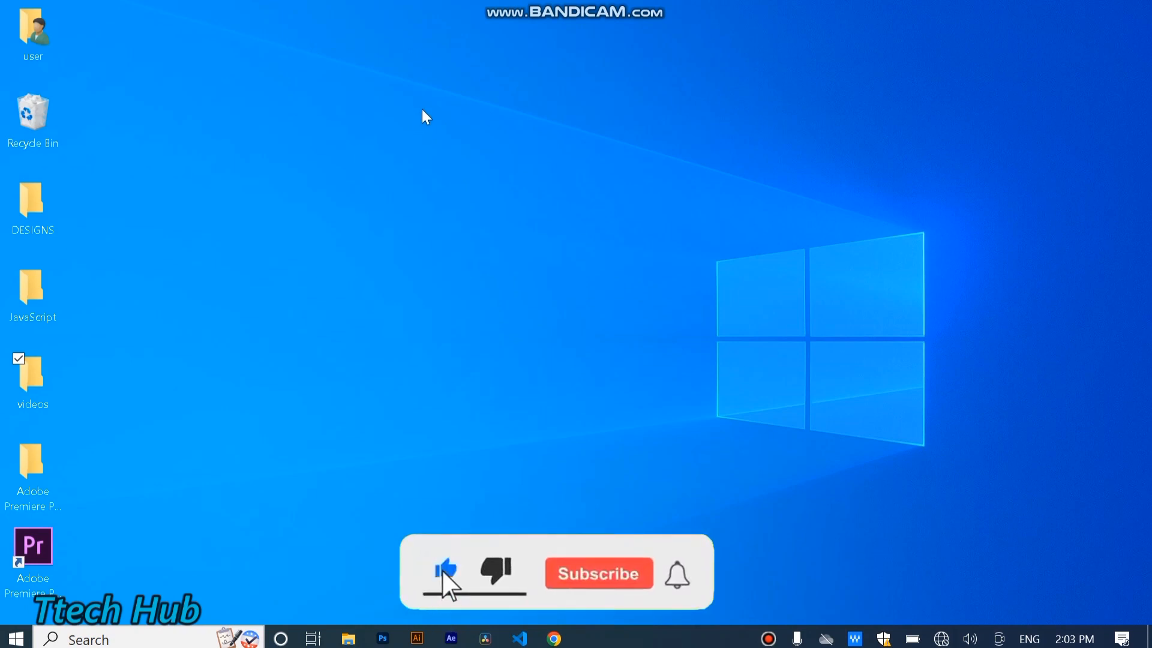
pyautogui.click(598, 573)
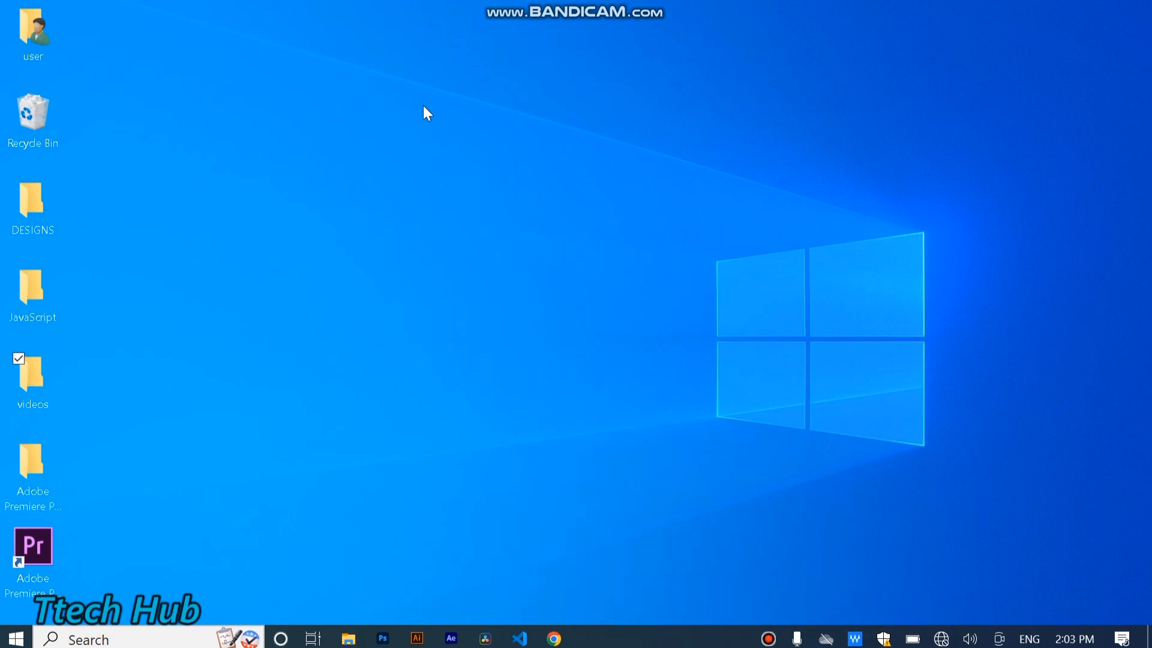
pyautogui.moveTo(484, 103)
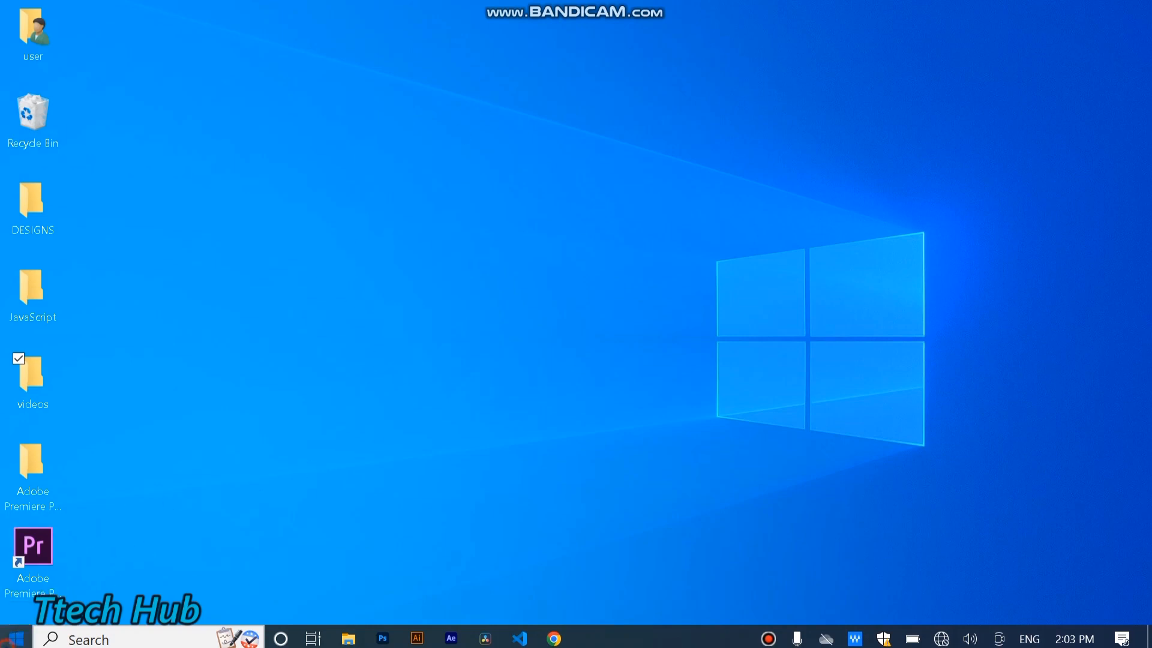
pyautogui.click(14, 638)
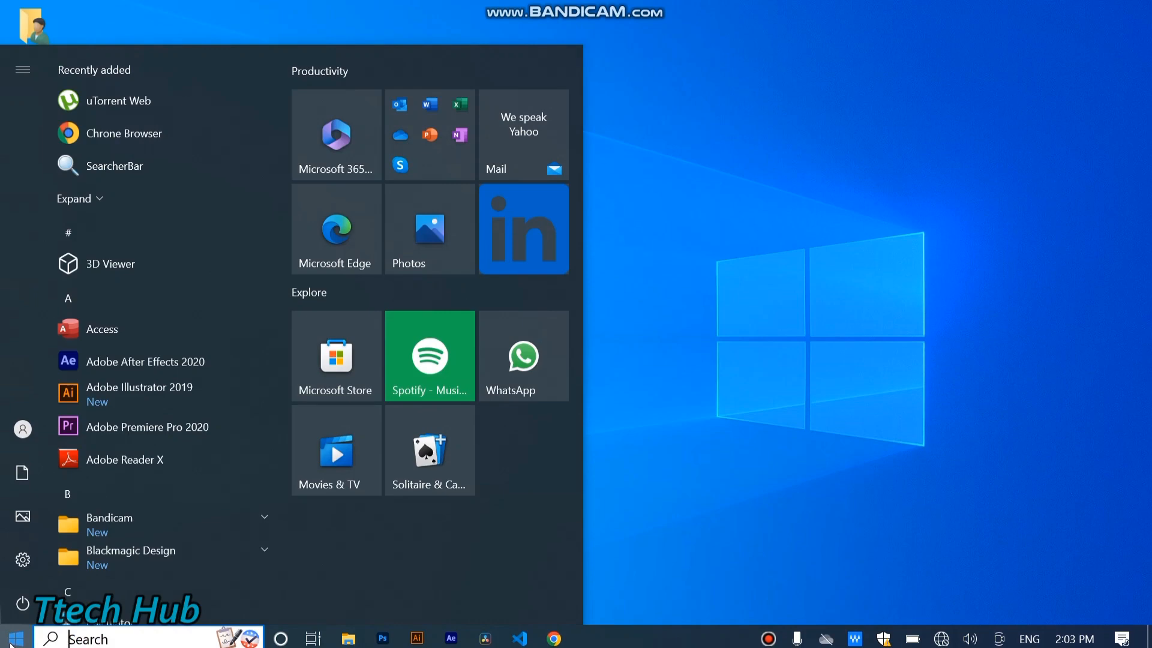
pyautogui.write('ru')
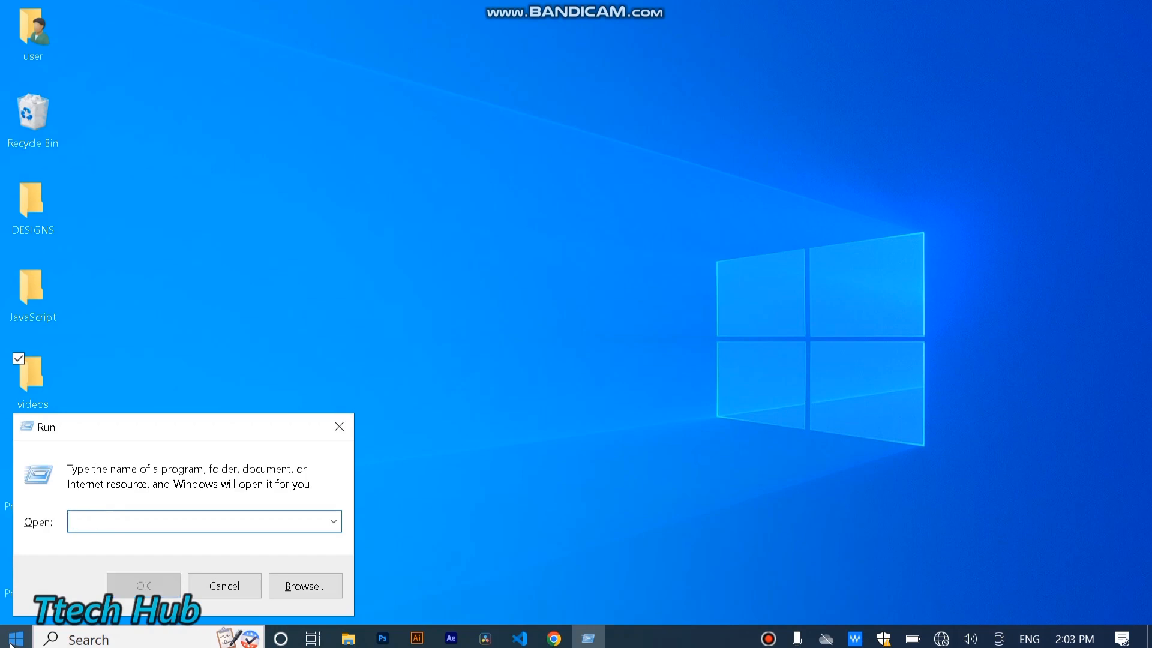
pyautogui.click(203, 521)
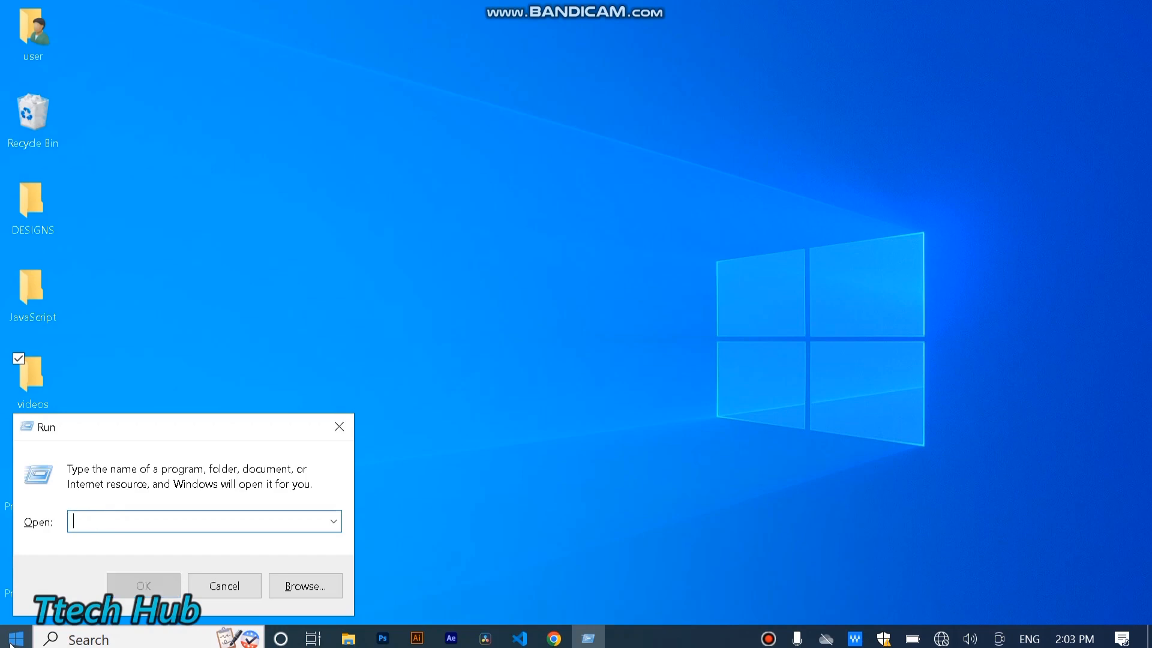
pyautogui.write('temp')
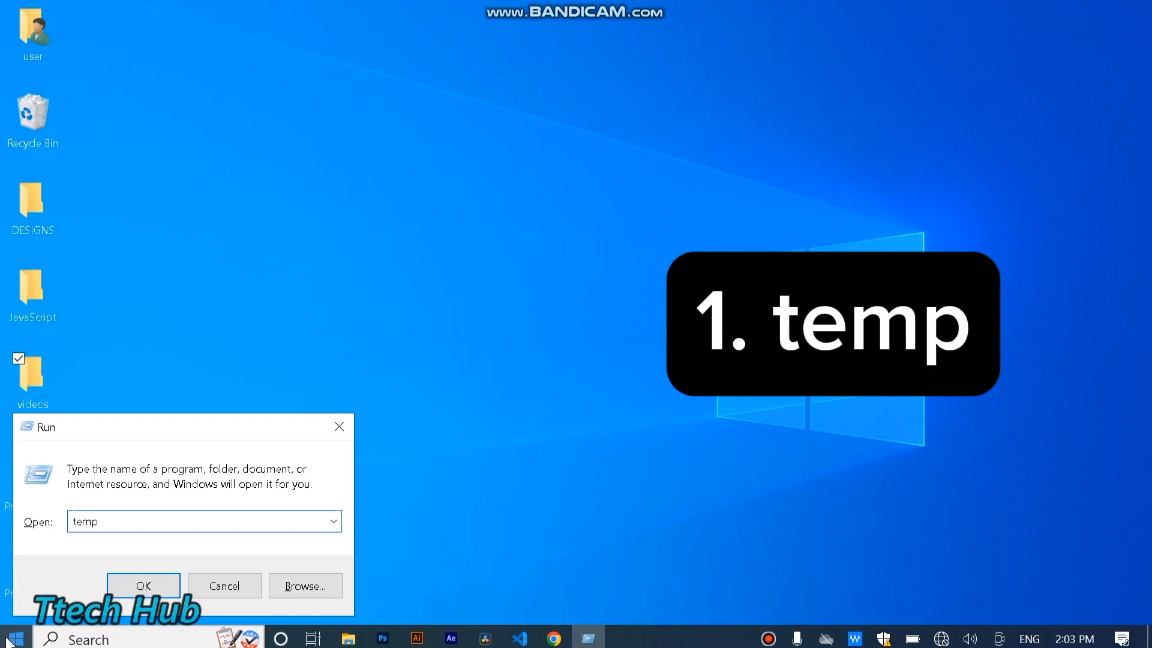
pyautogui.click(143, 586)
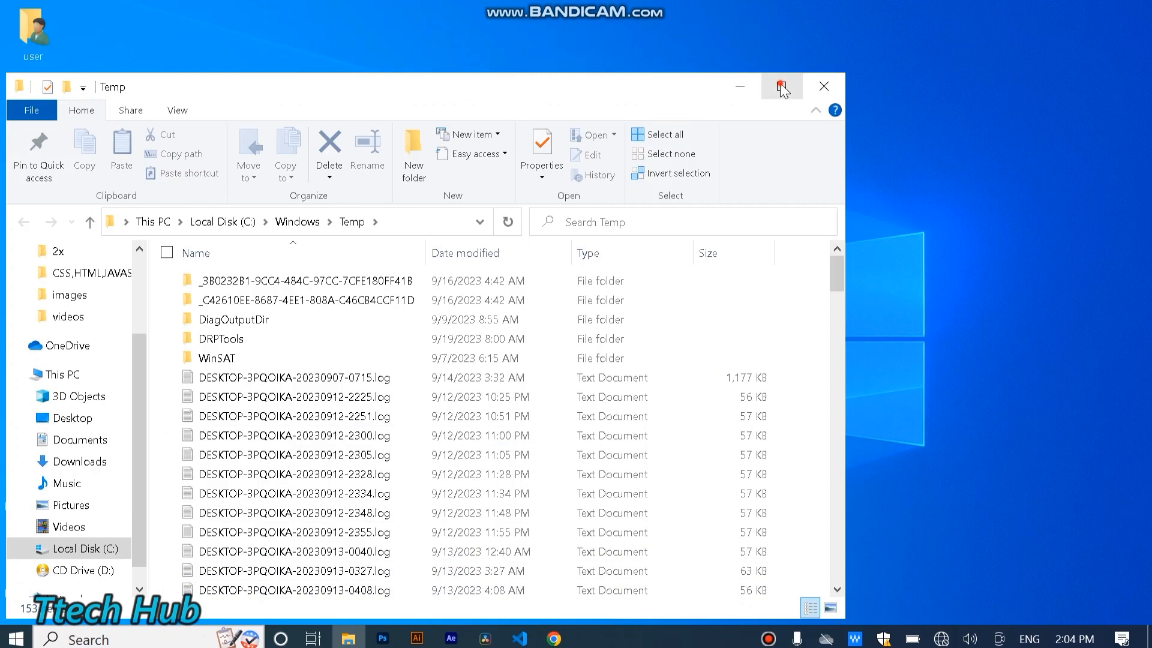
# - Maximize the Windows Temp folder window and delete all its selected files
pyautogui.click(781, 86)
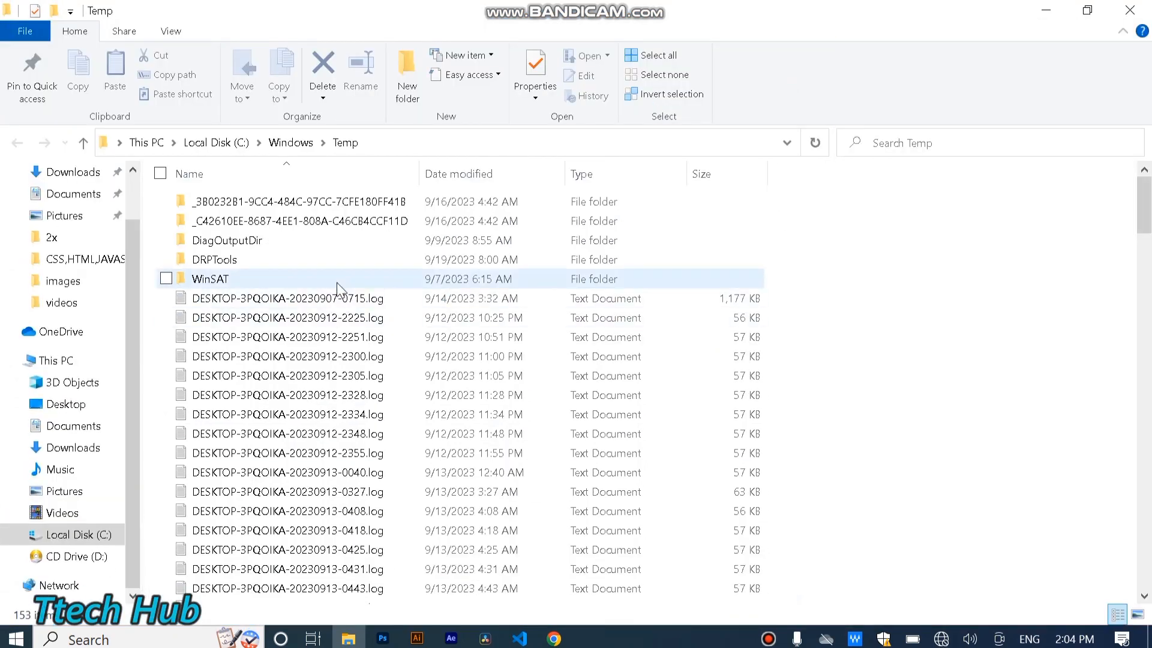
pyautogui.scroll(-3)
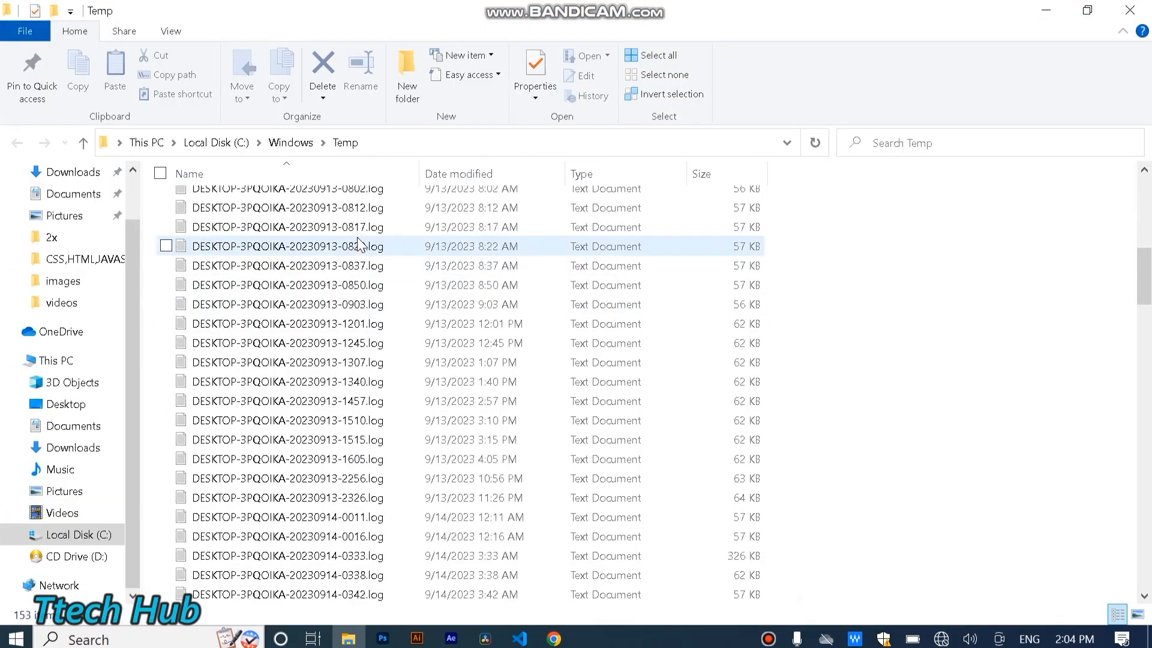
pyautogui.scroll(-3)
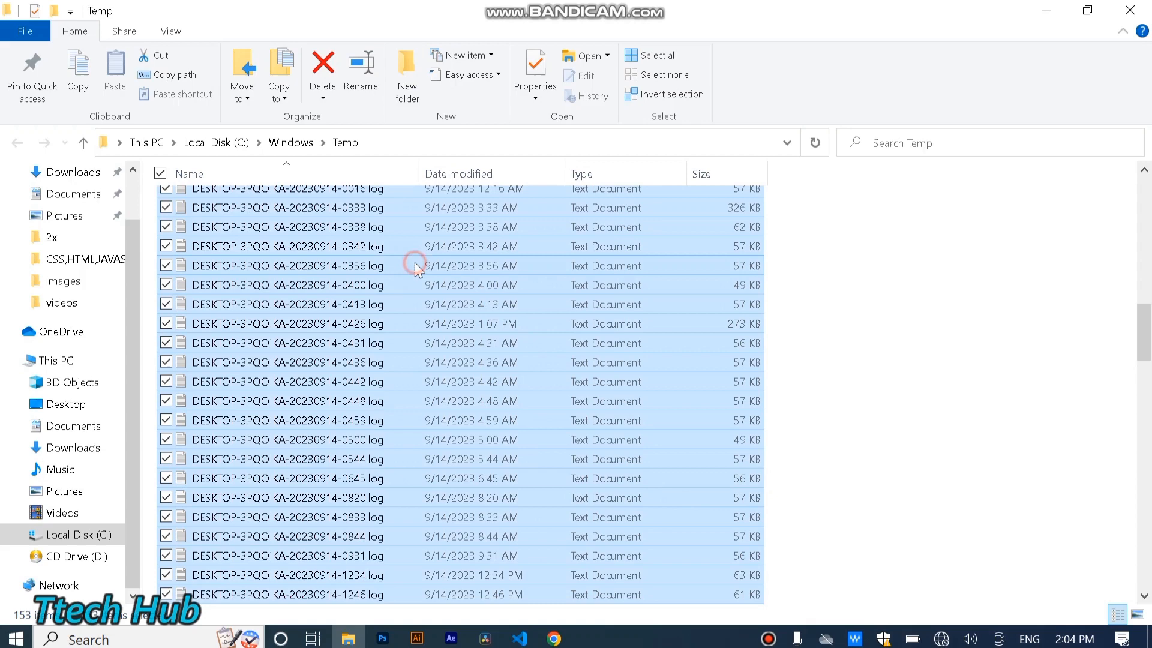
pyautogui.rightClick(415, 265)
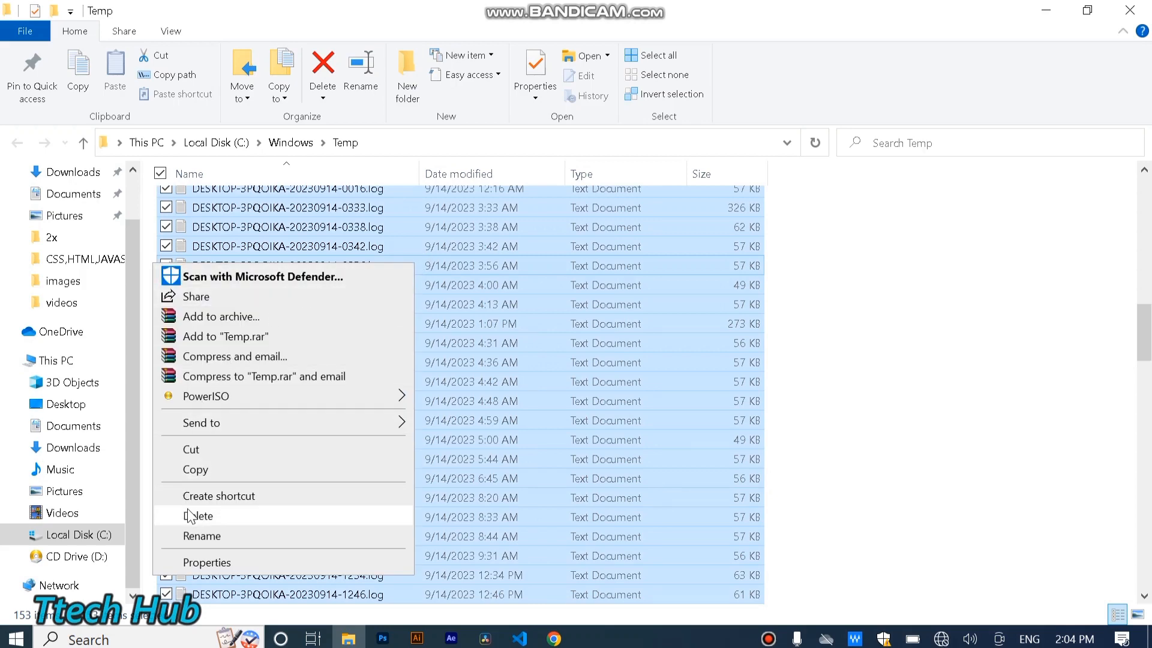
pyautogui.click(199, 515)
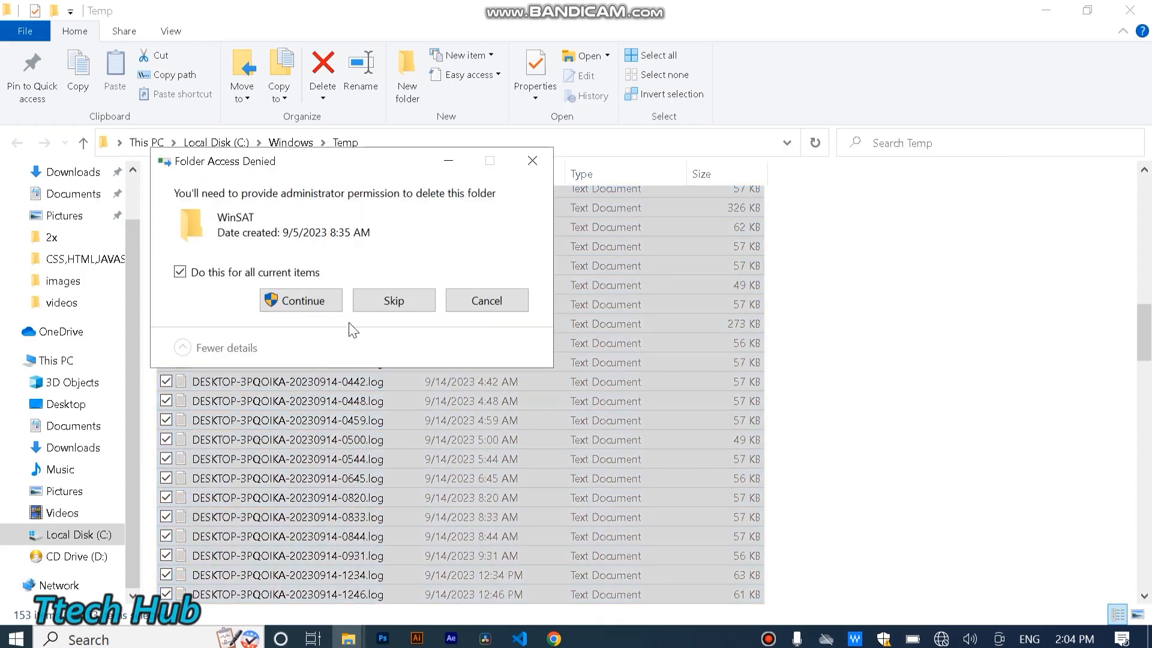
# - Continue past protected-folder prompts, skip the in-use log file, and close the window
pyautogui.click(300, 300)
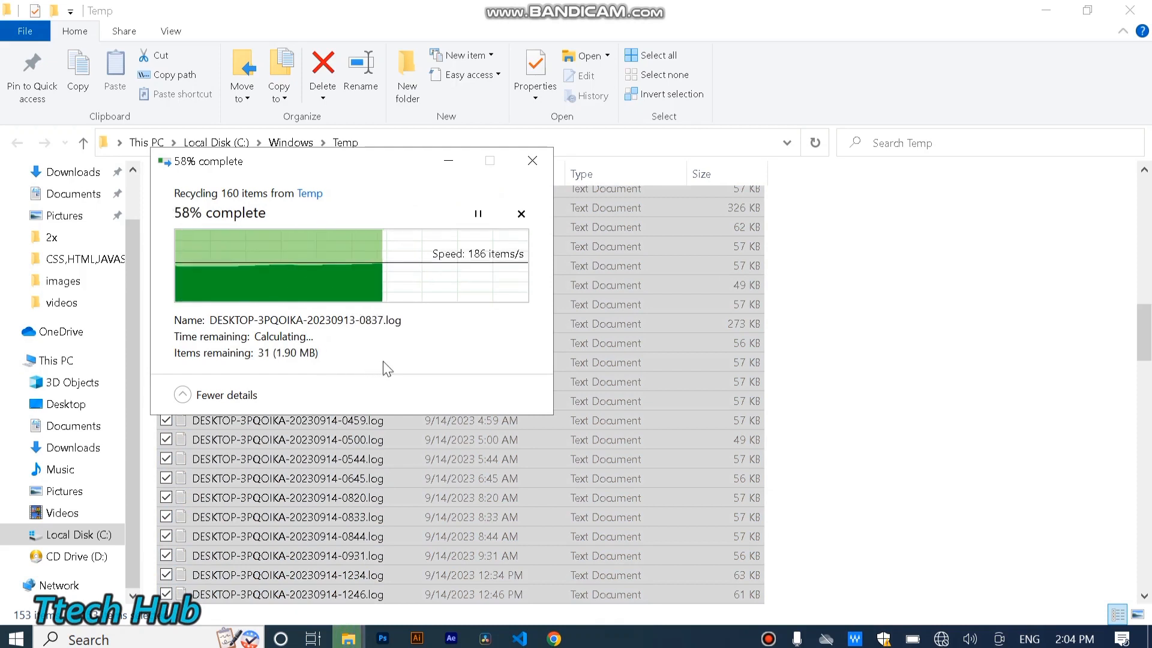
pyautogui.click(394, 367)
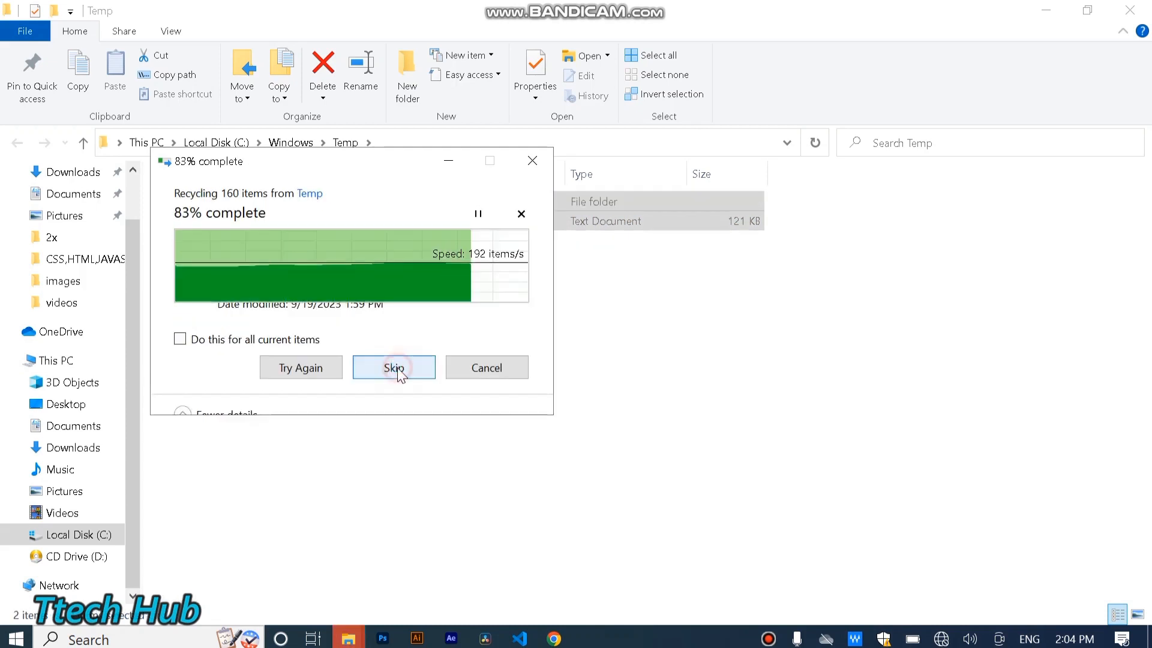
pyautogui.click(395, 368)
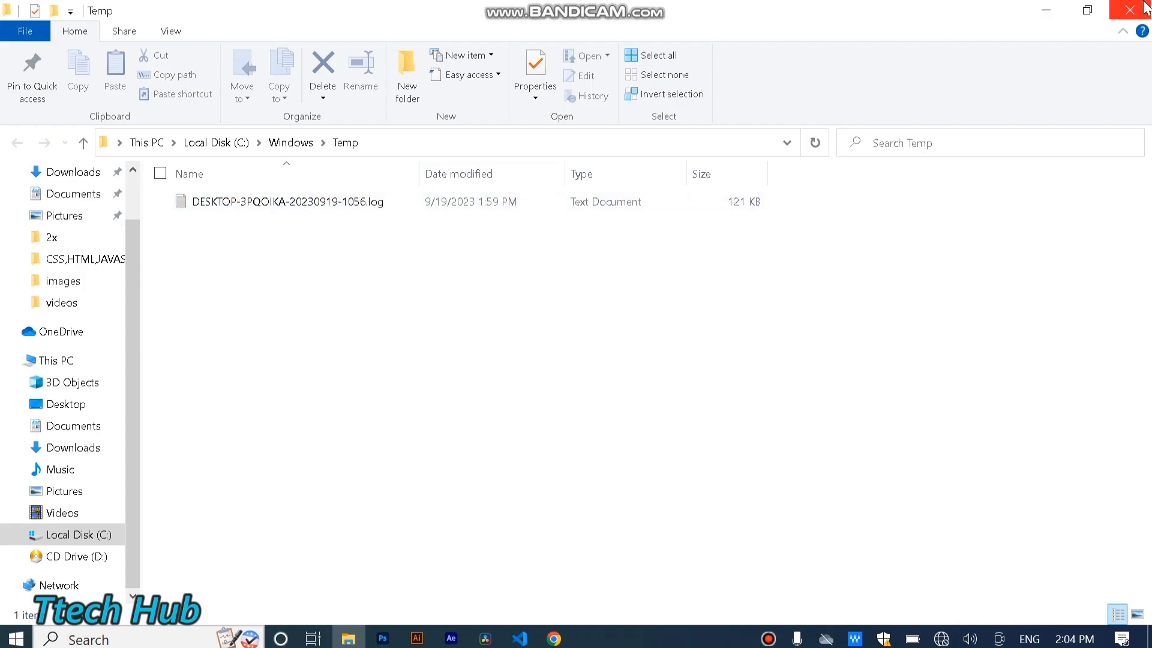
pyautogui.click(1140, 10)
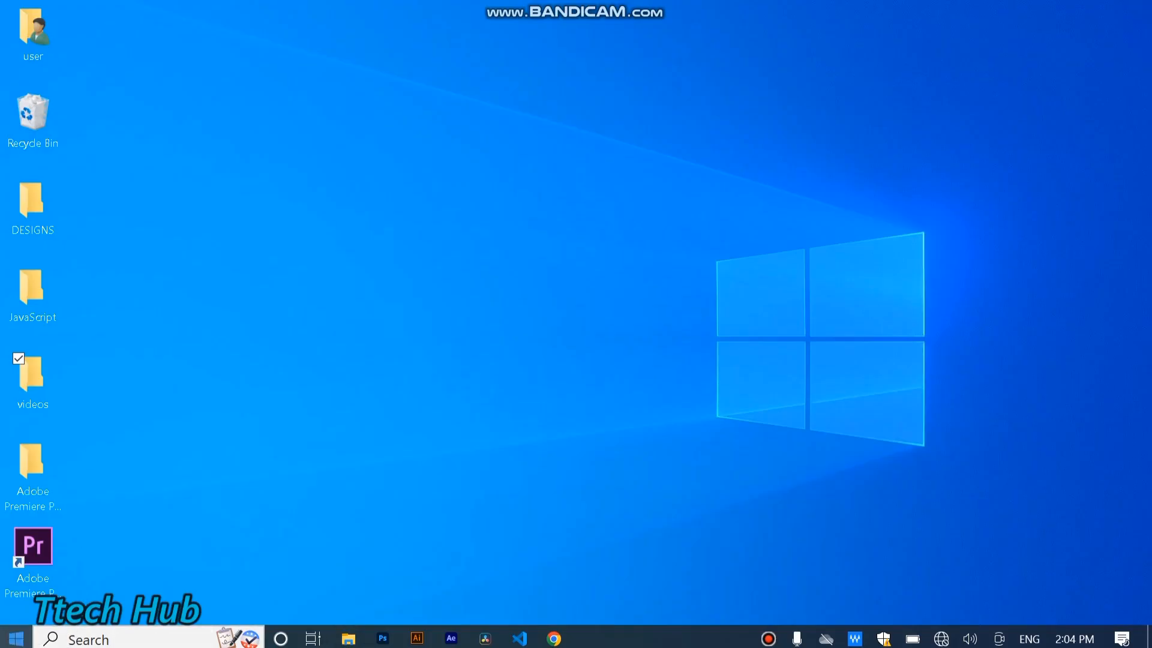
pyautogui.moveTo(786, 538)
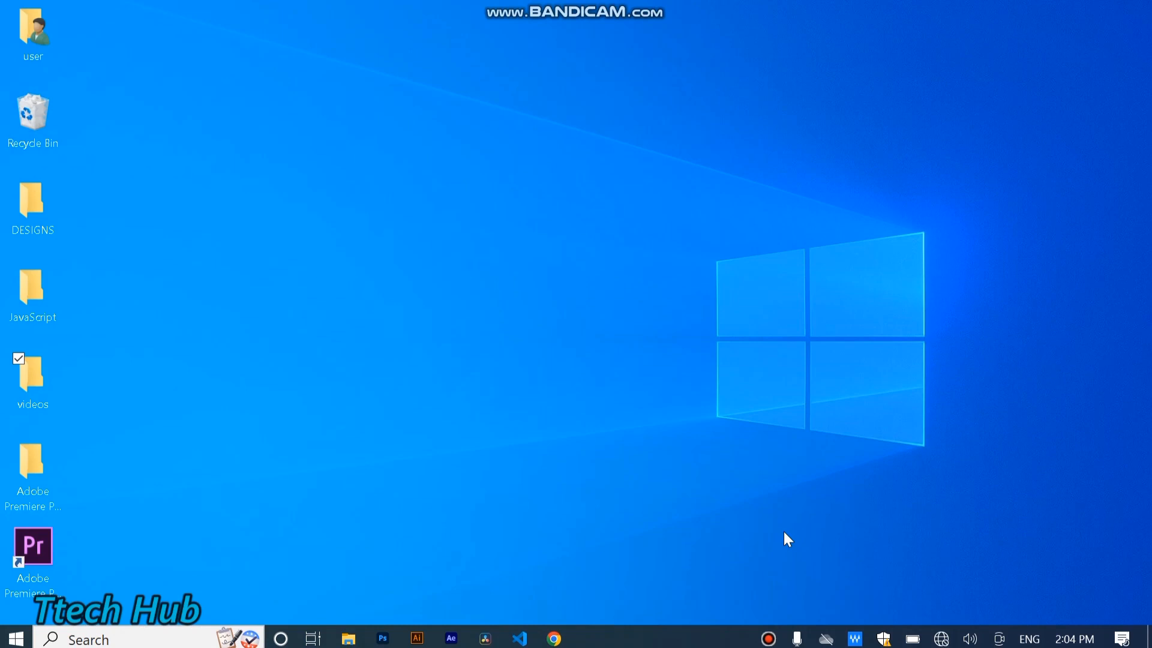
# - Run '%temp%' from the Win+R dialog to open the user's Temp folder
pyautogui.press('win+r')
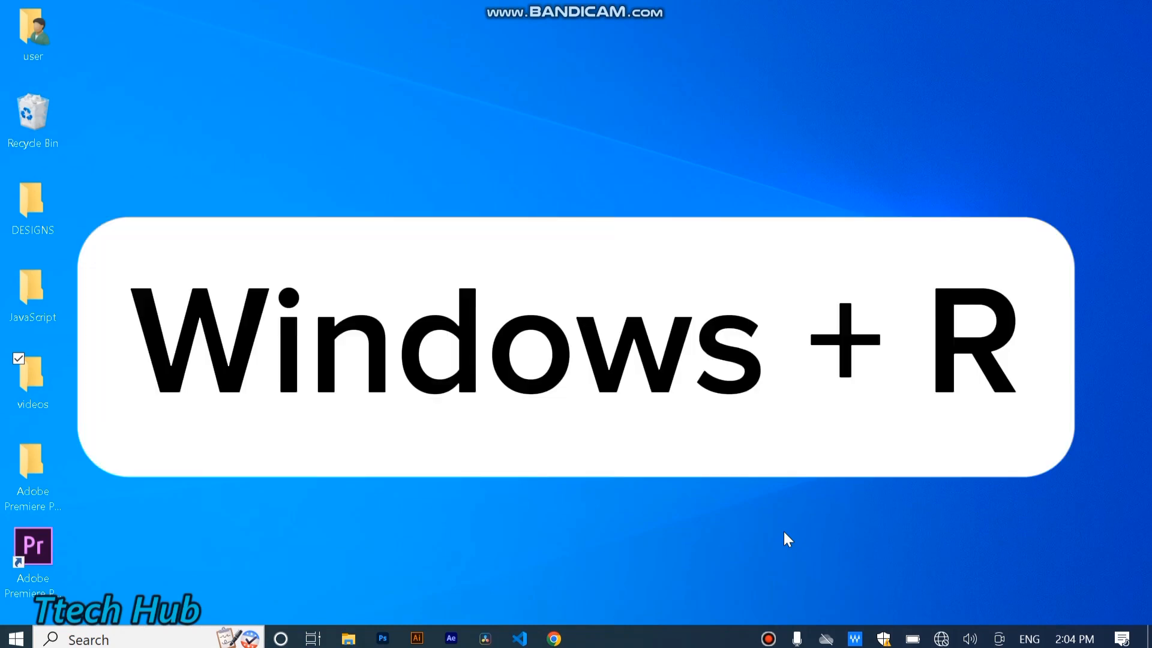
pyautogui.press('win+r')
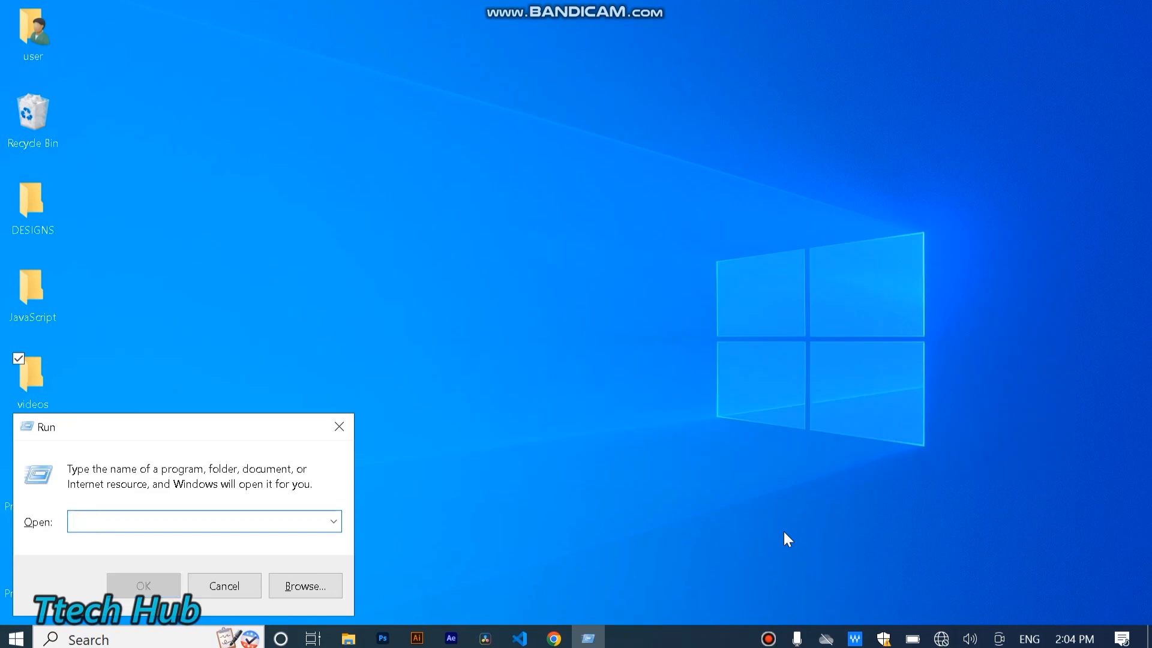
pyautogui.write('%')
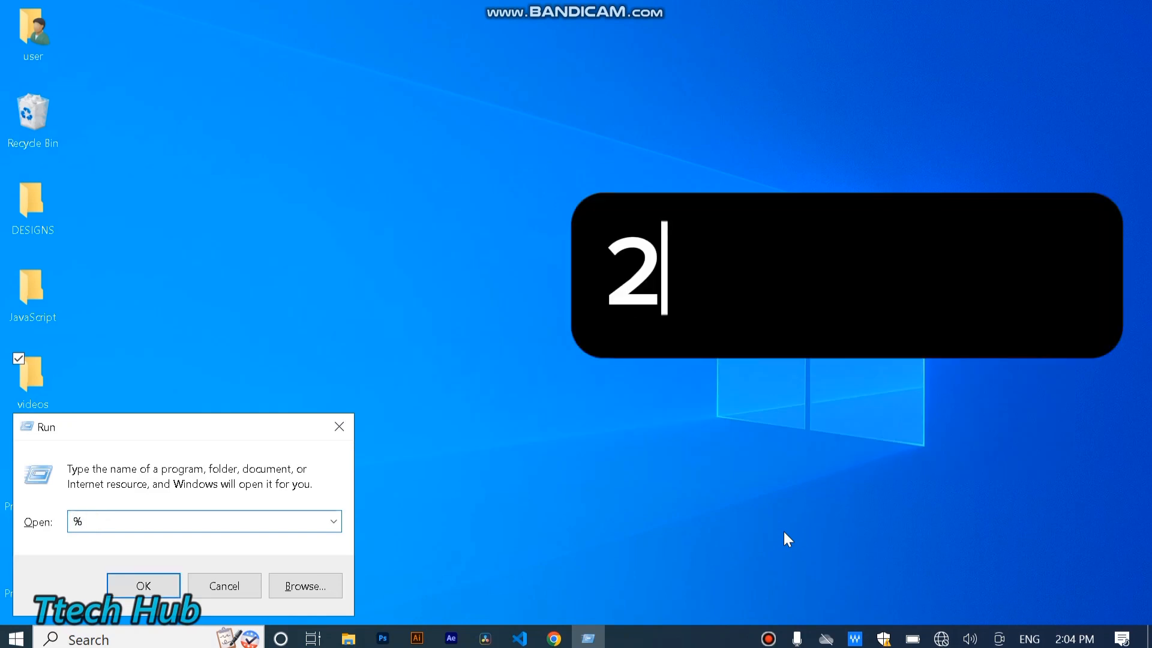
pyautogui.write('temp')
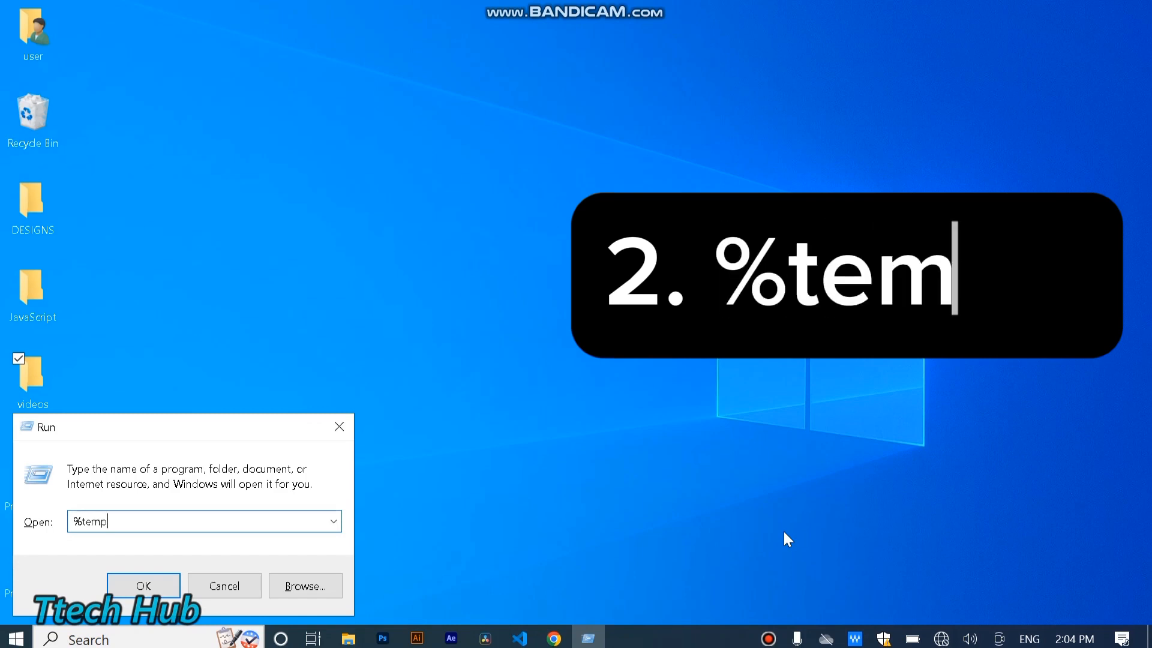
pyautogui.write('%')
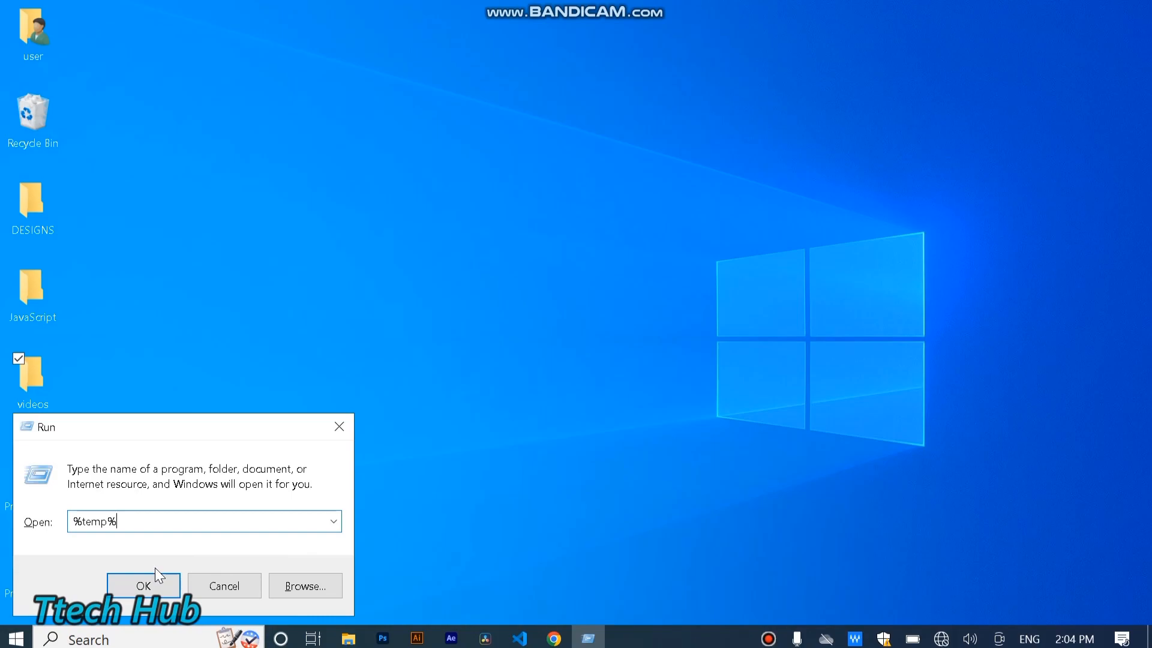
pyautogui.click(143, 586)
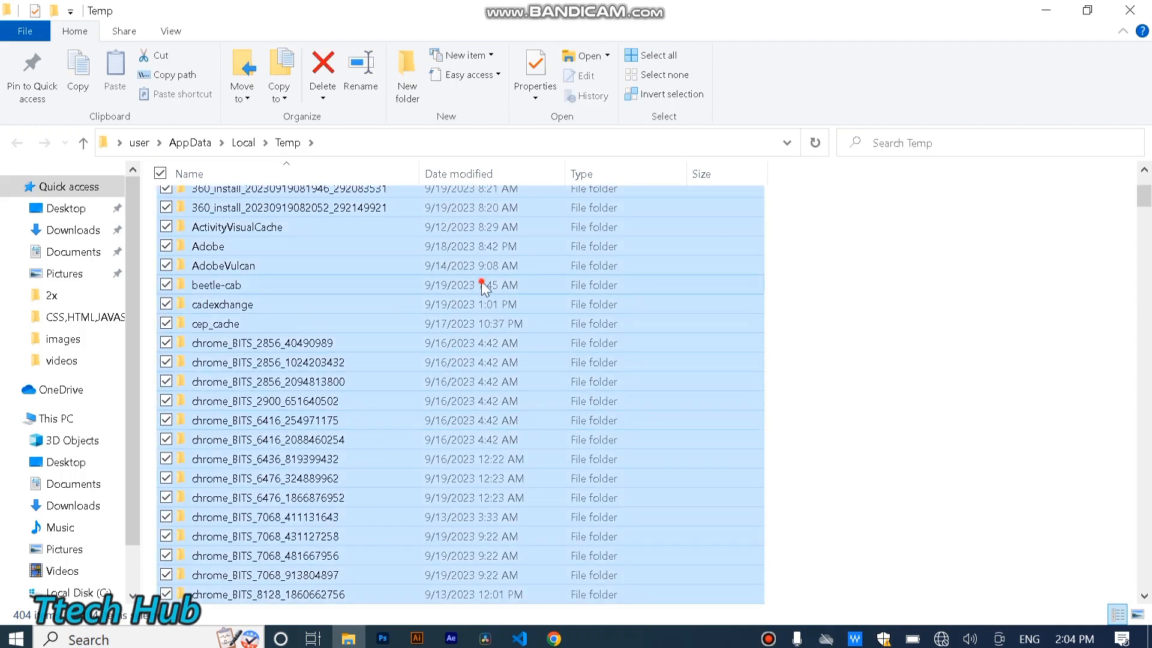
# - Delete all user Temp items, skipping in-use PDApp.log and AdobeVulcan and allowing protected folders
pyautogui.rightClick(481, 285)
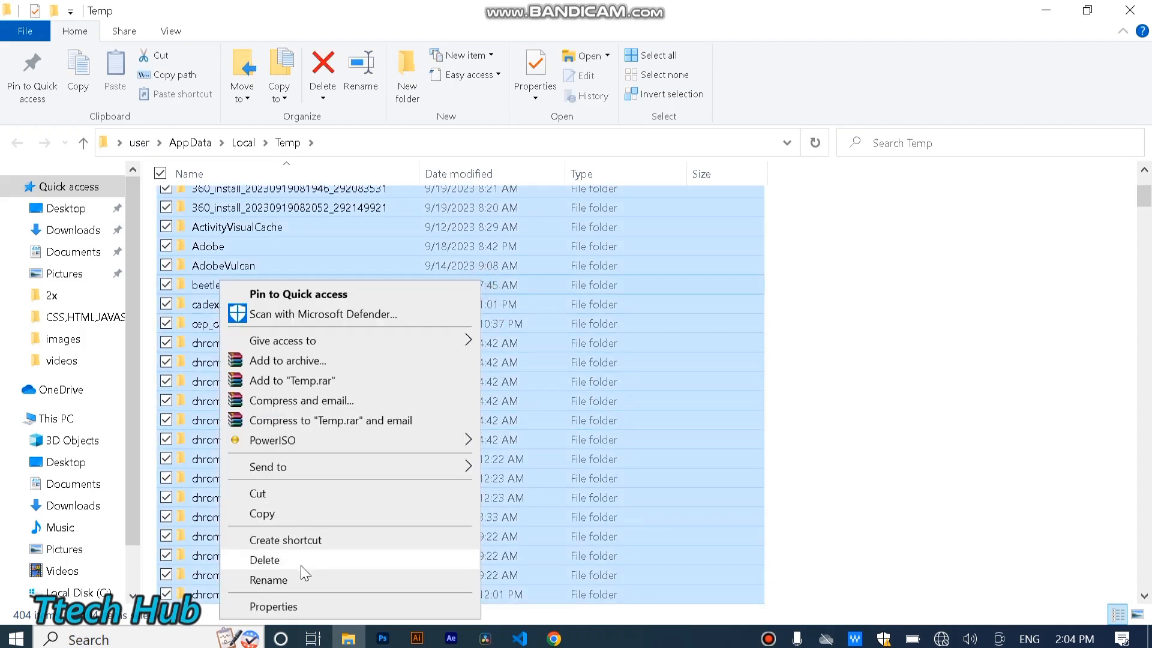
pyautogui.click(264, 560)
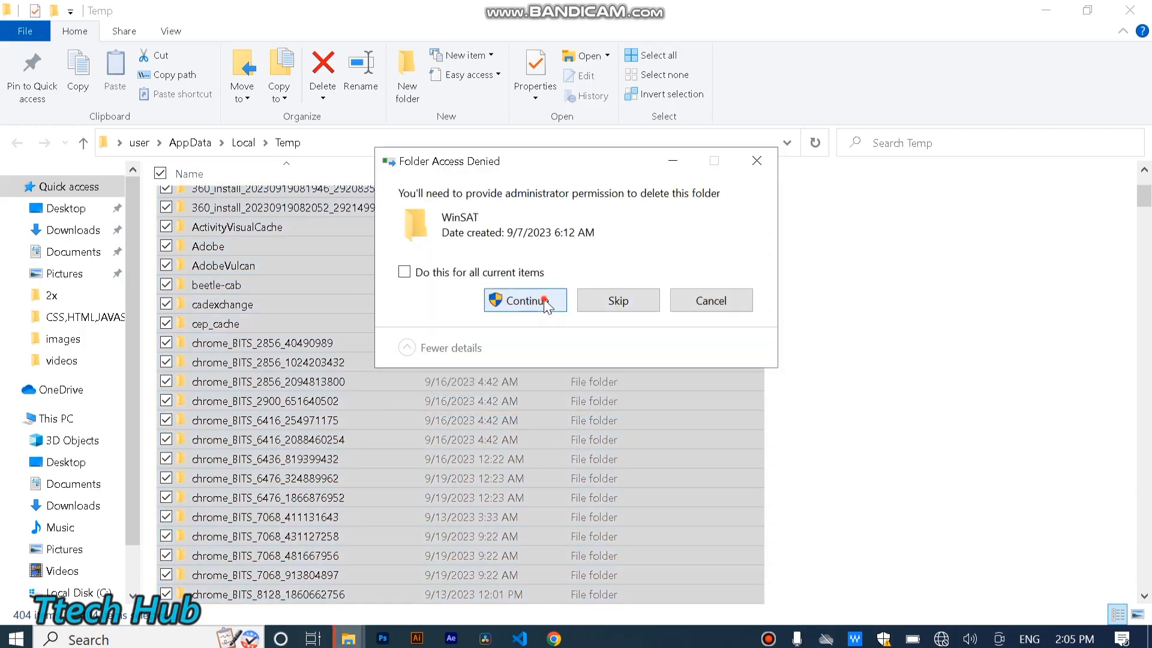
pyautogui.click(524, 300)
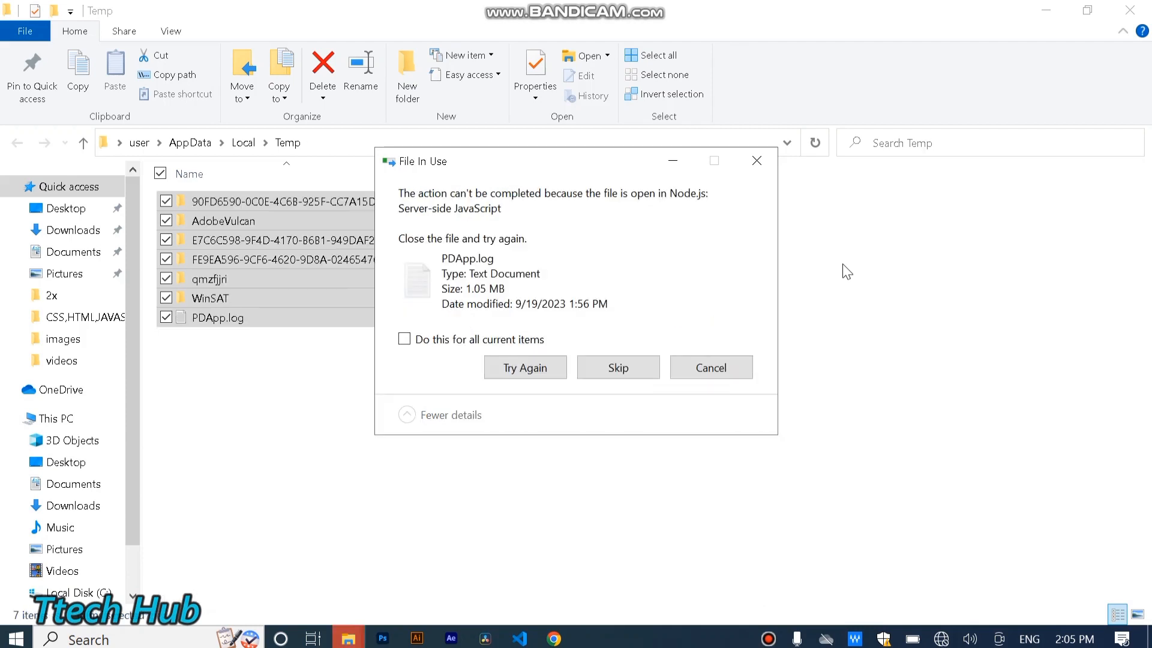
pyautogui.click(618, 368)
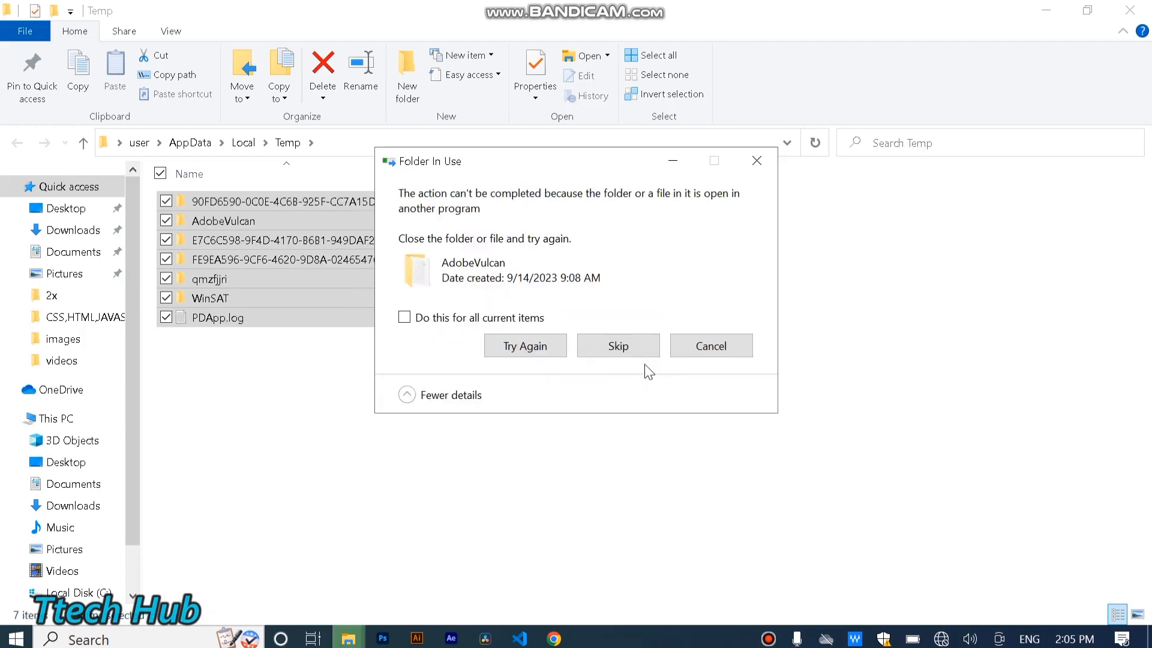
pyautogui.click(618, 346)
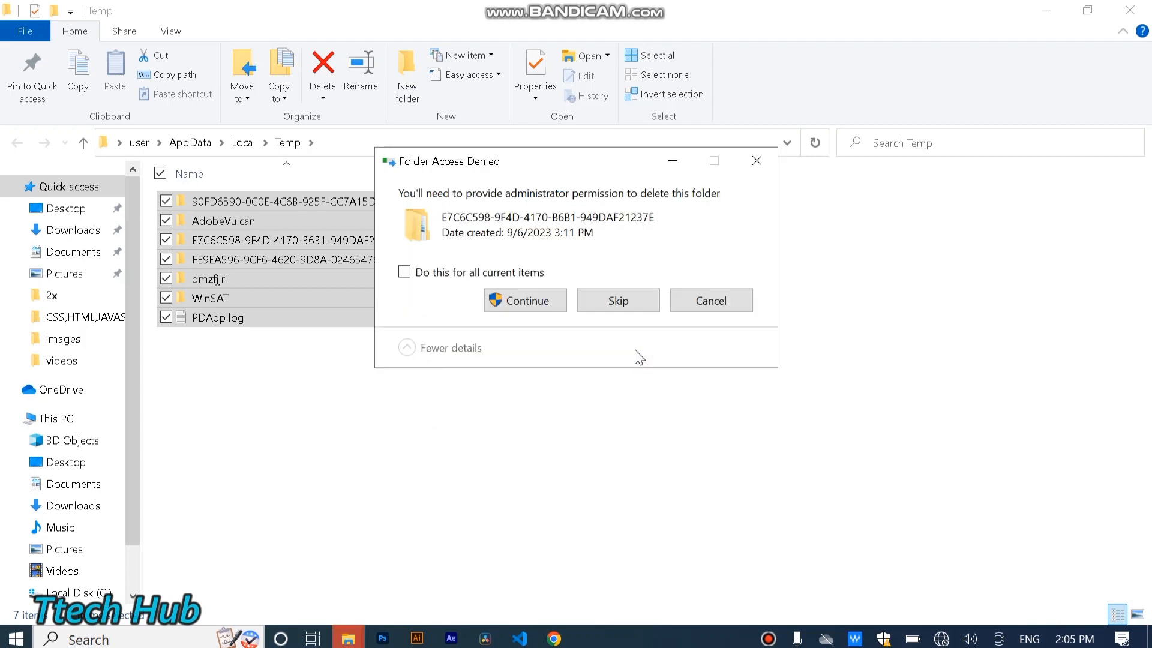
pyautogui.click(618, 300)
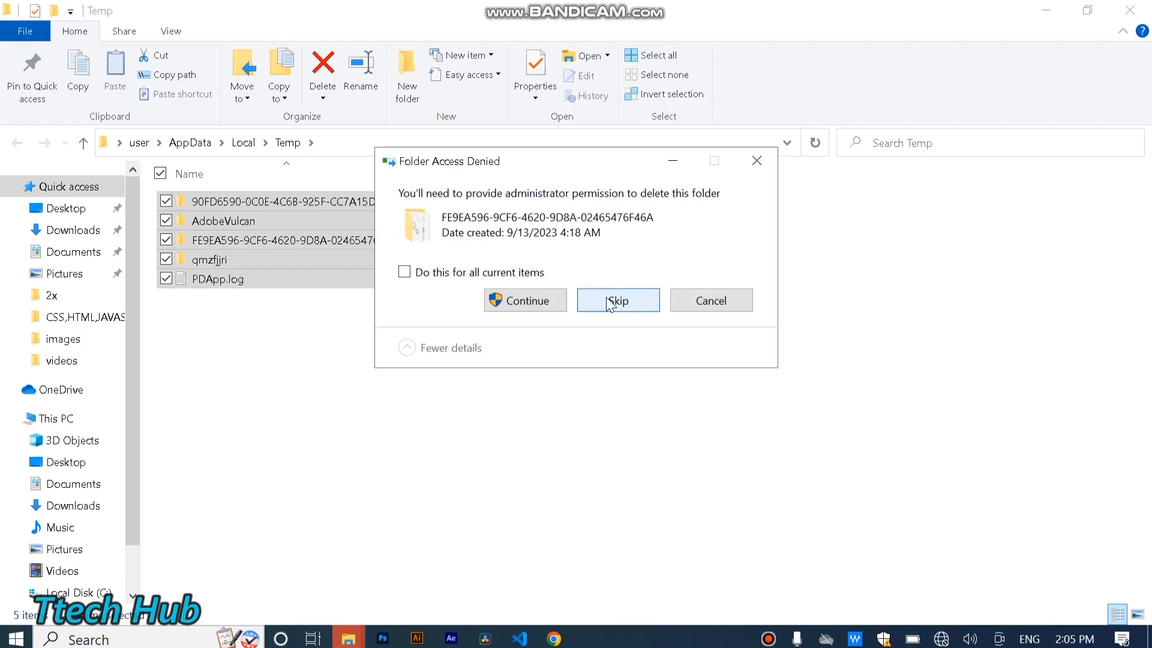
pyautogui.click(618, 300)
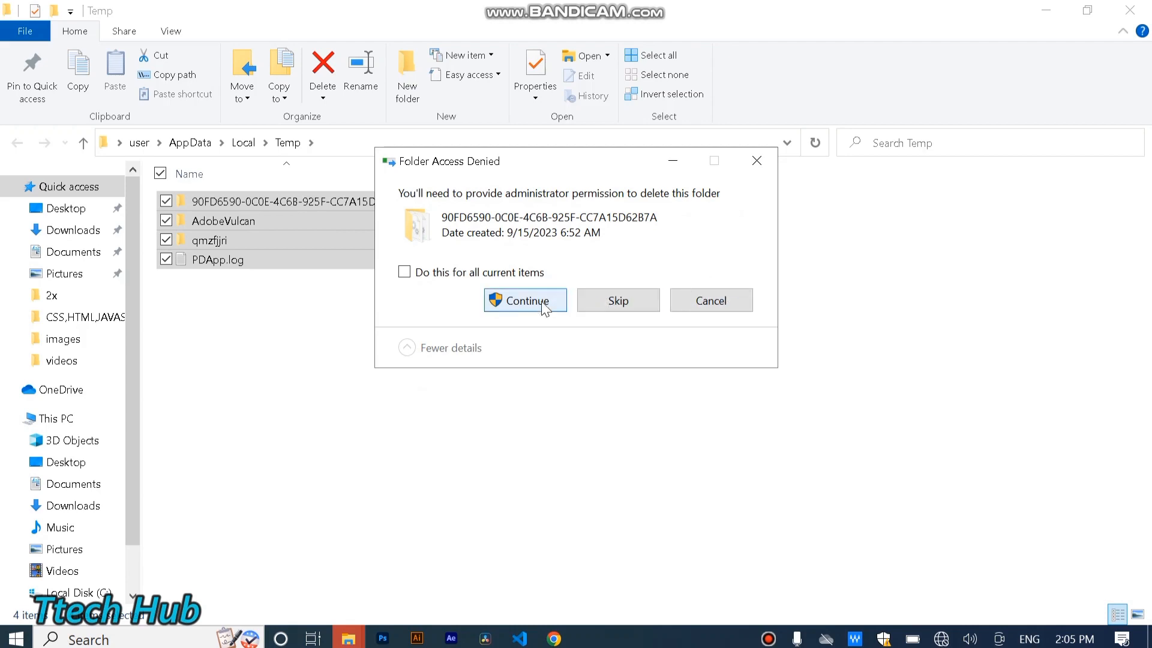
pyautogui.click(525, 300)
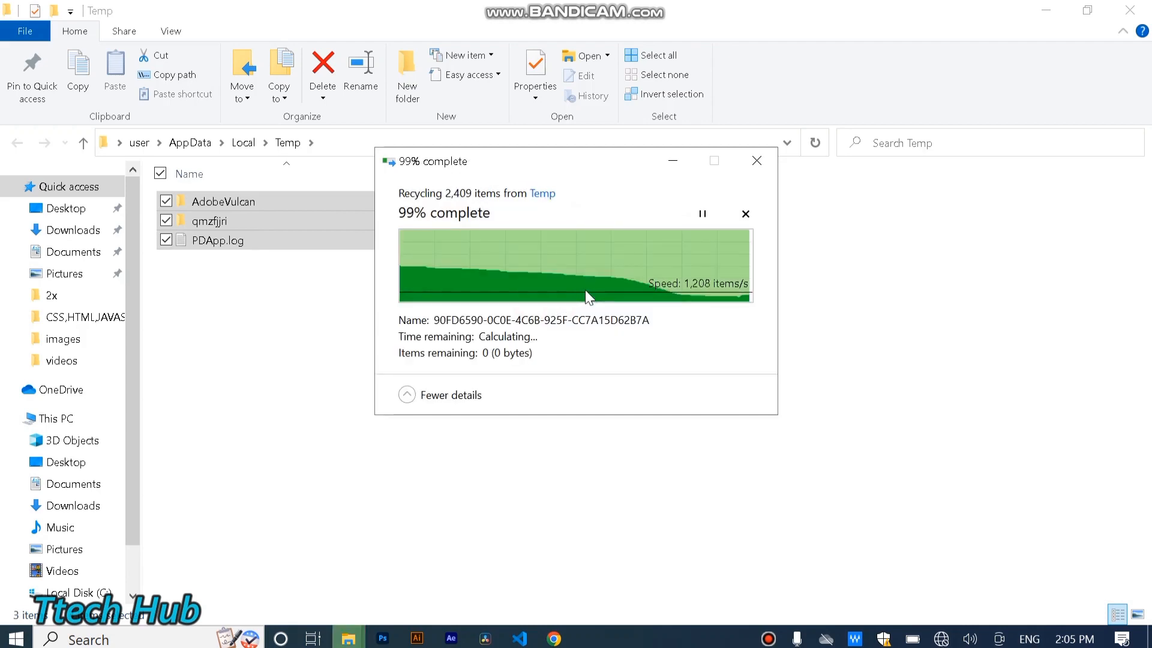
pyautogui.moveTo(710, 187)
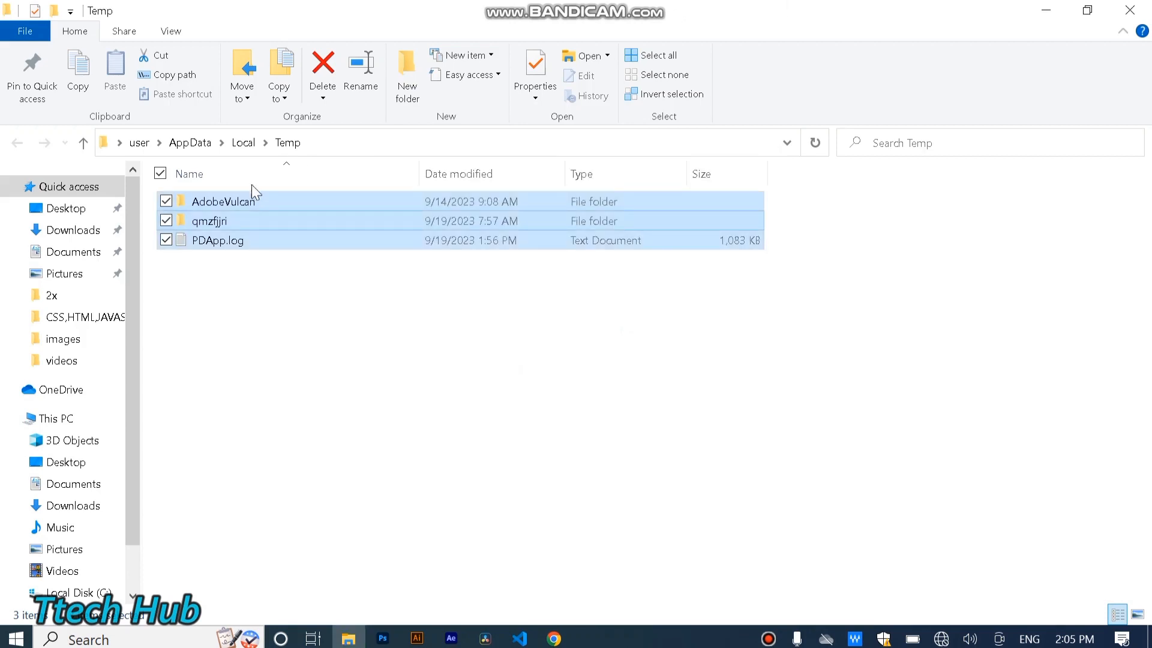
pyautogui.moveTo(920, 148)
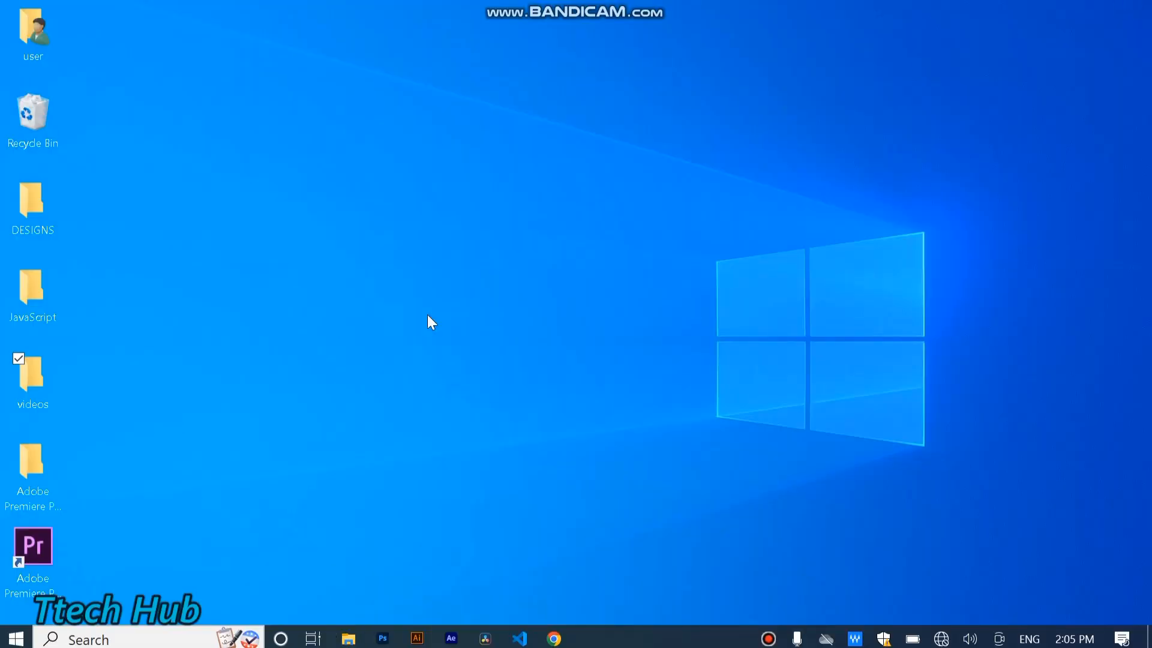
pyautogui.moveTo(236, 553)
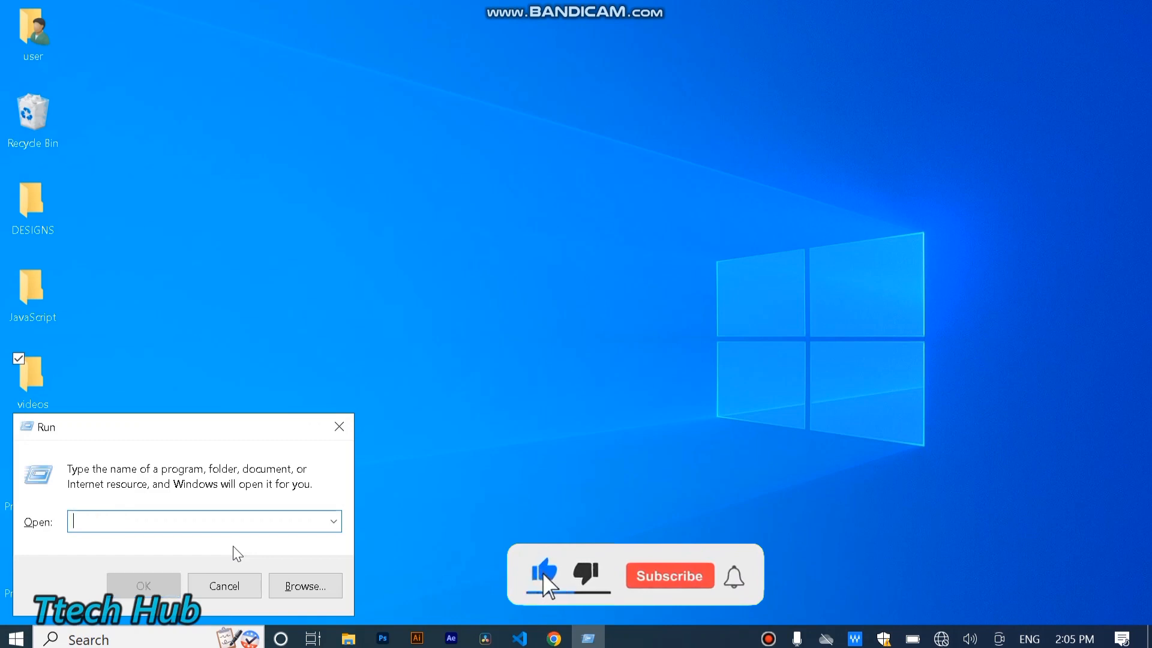
# - Run 'prefetch' from the Run dialog
pyautogui.write('p')
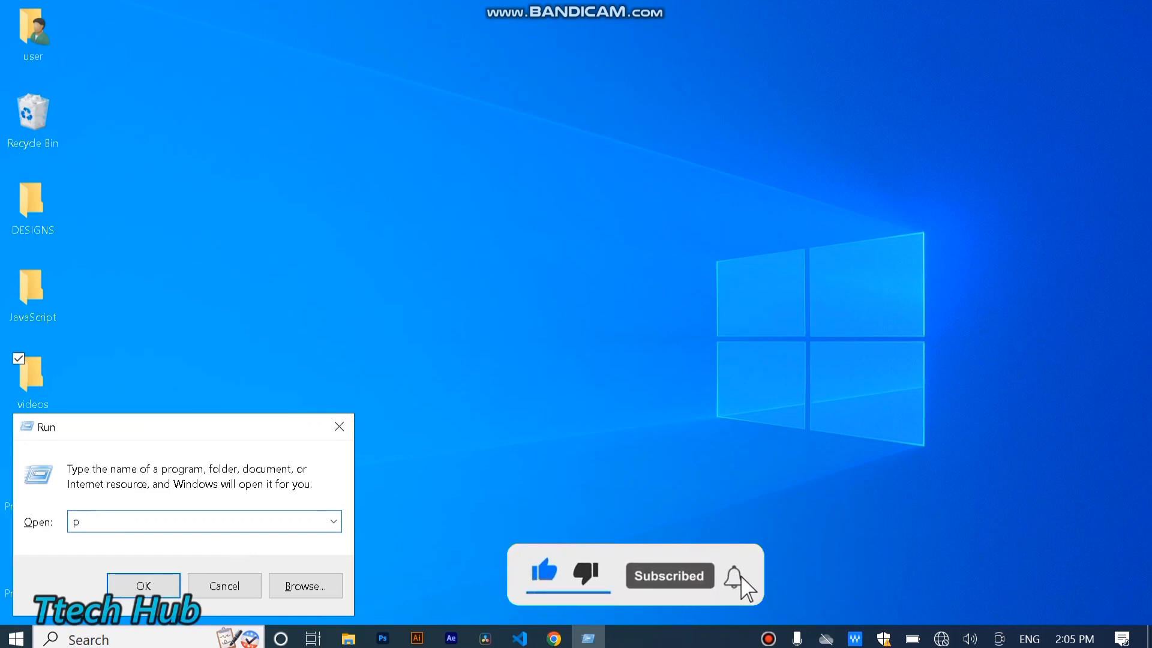
pyautogui.write('refetch')
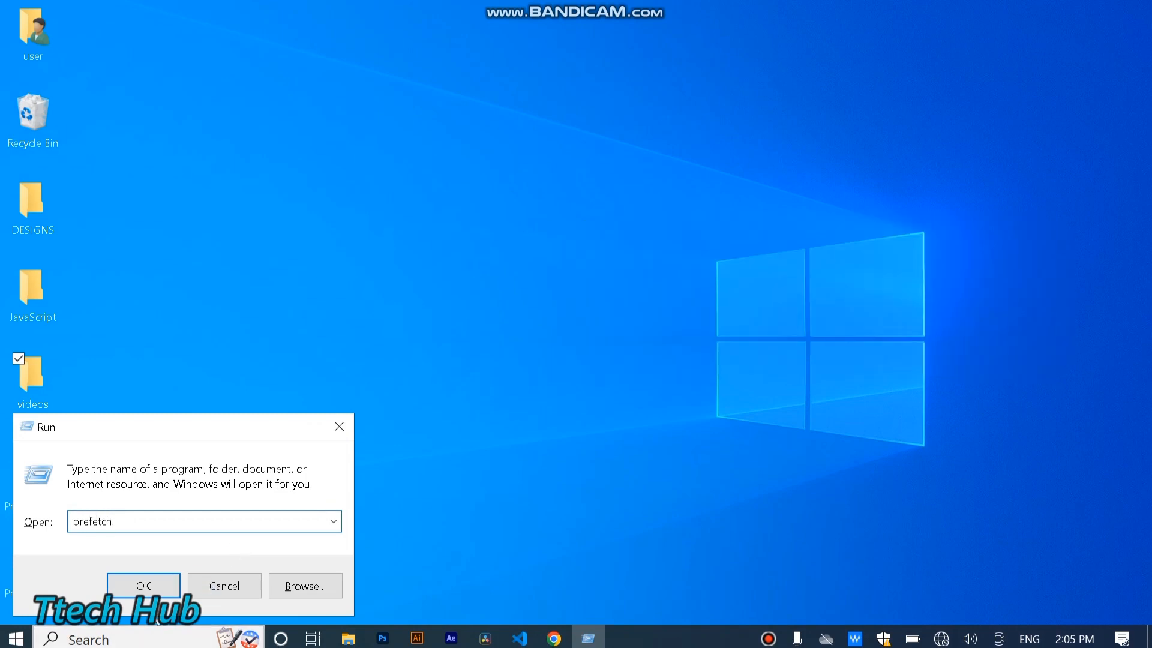
pyautogui.click(143, 586)
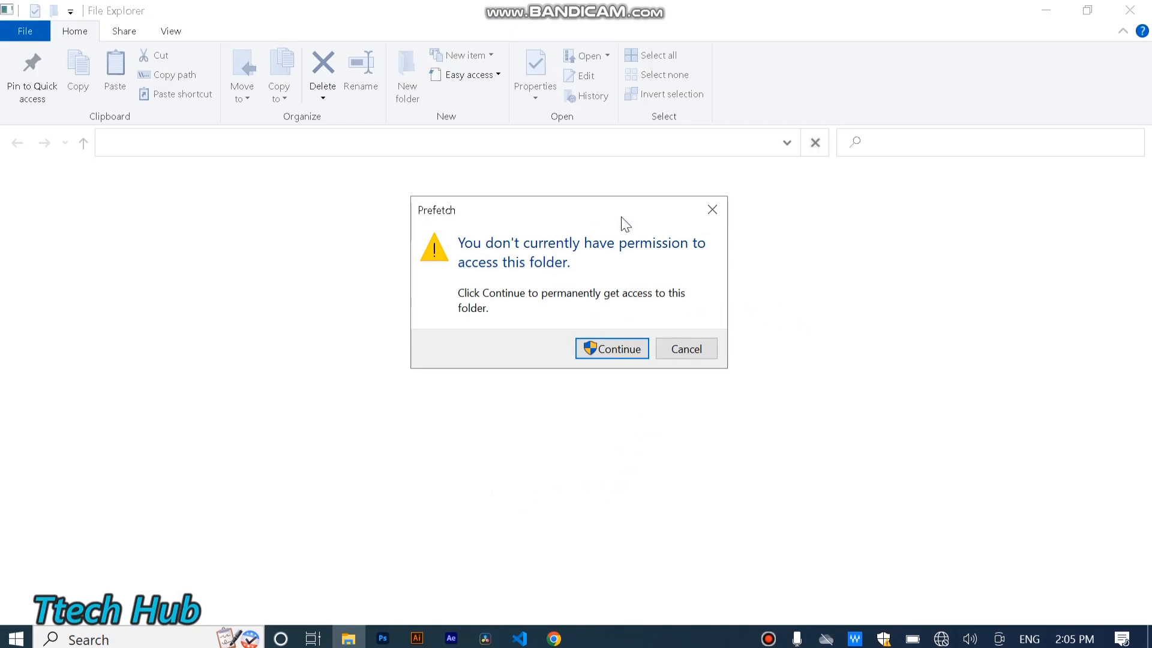
# - Grant access to the Prefetch folder, select all its files and delete them
pyautogui.click(612, 349)
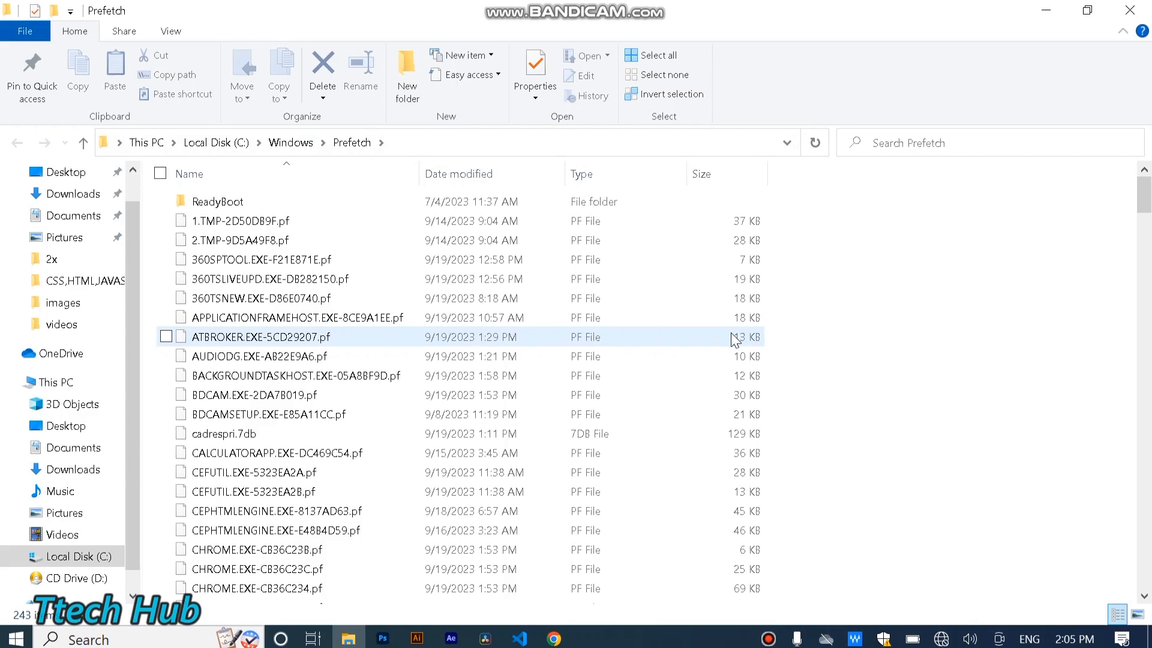
pyautogui.click(657, 55)
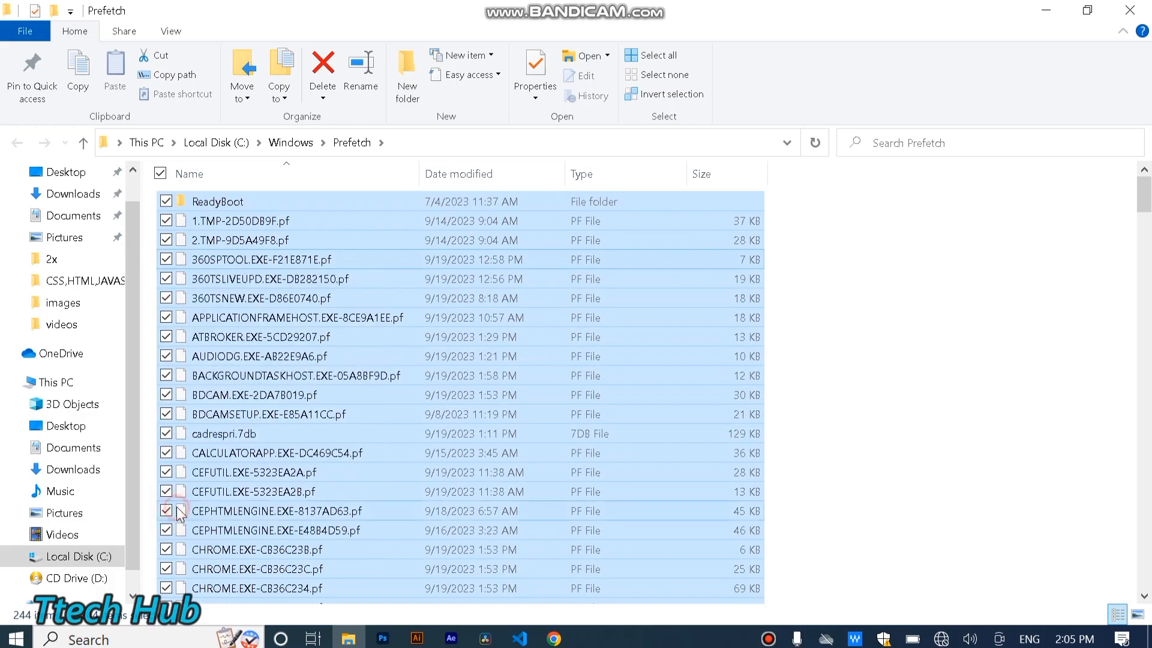
pyautogui.click(321, 70)
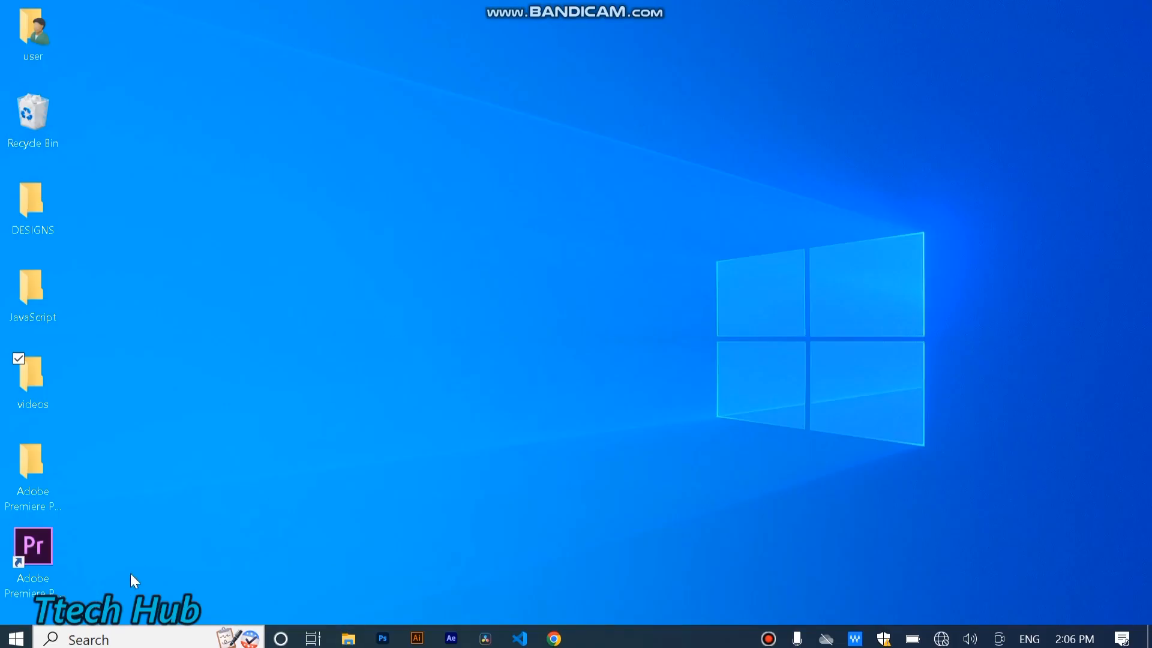
pyautogui.moveTo(168, 541)
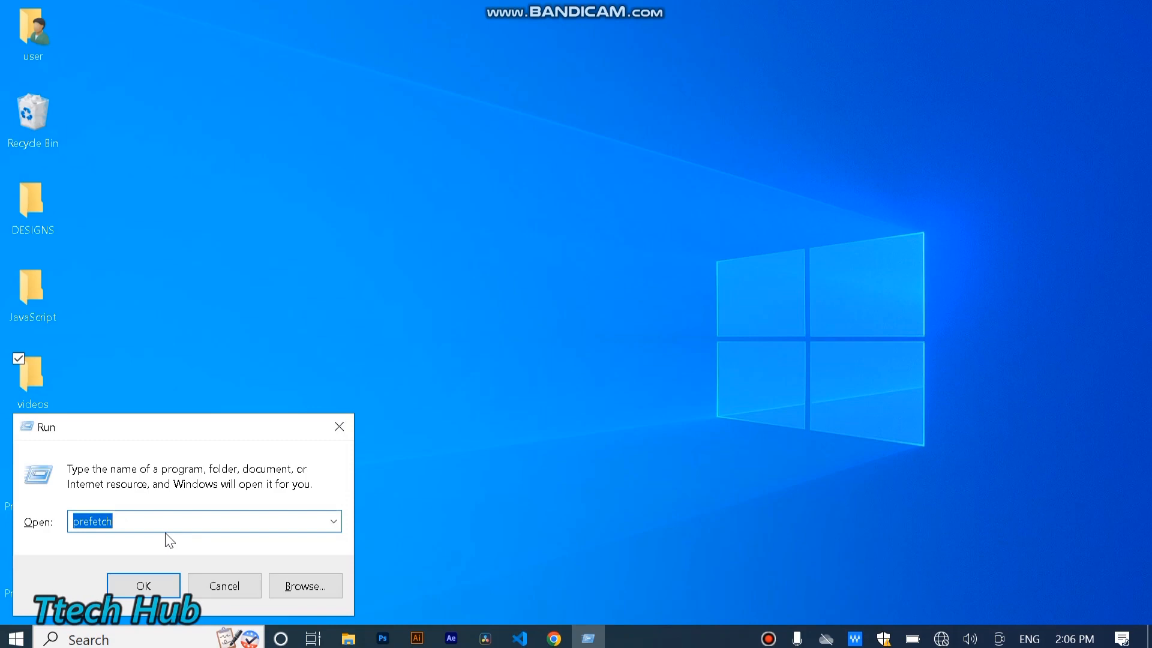
# - Run 'recent' from the Run dialog
pyautogui.write('recen')
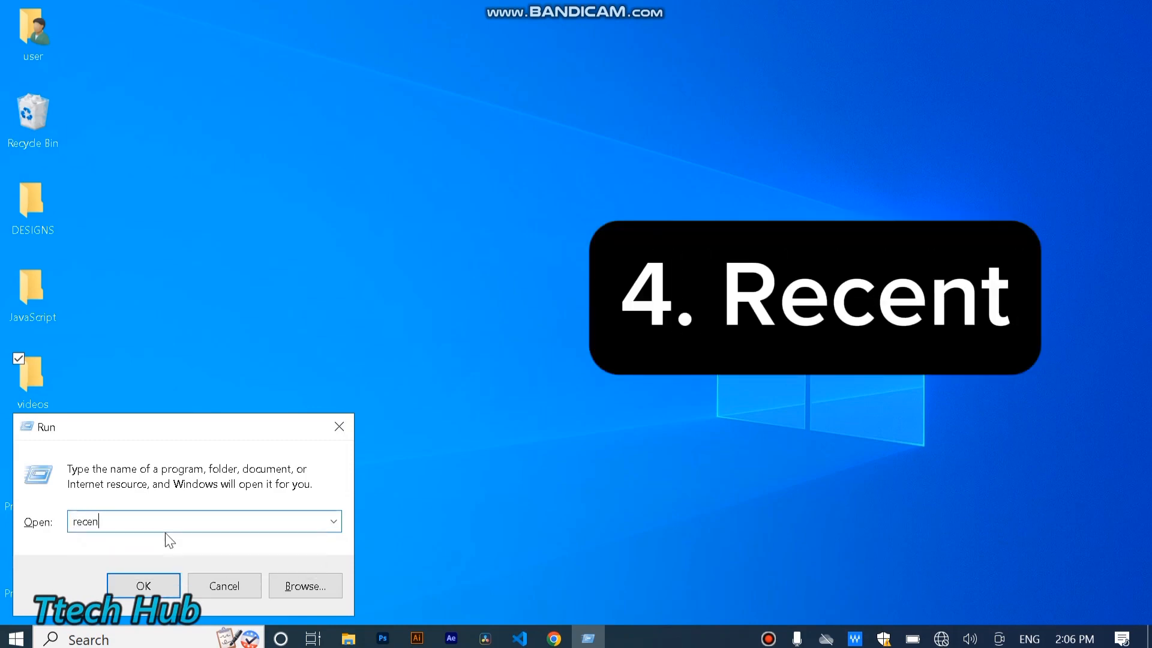
pyautogui.click(144, 586)
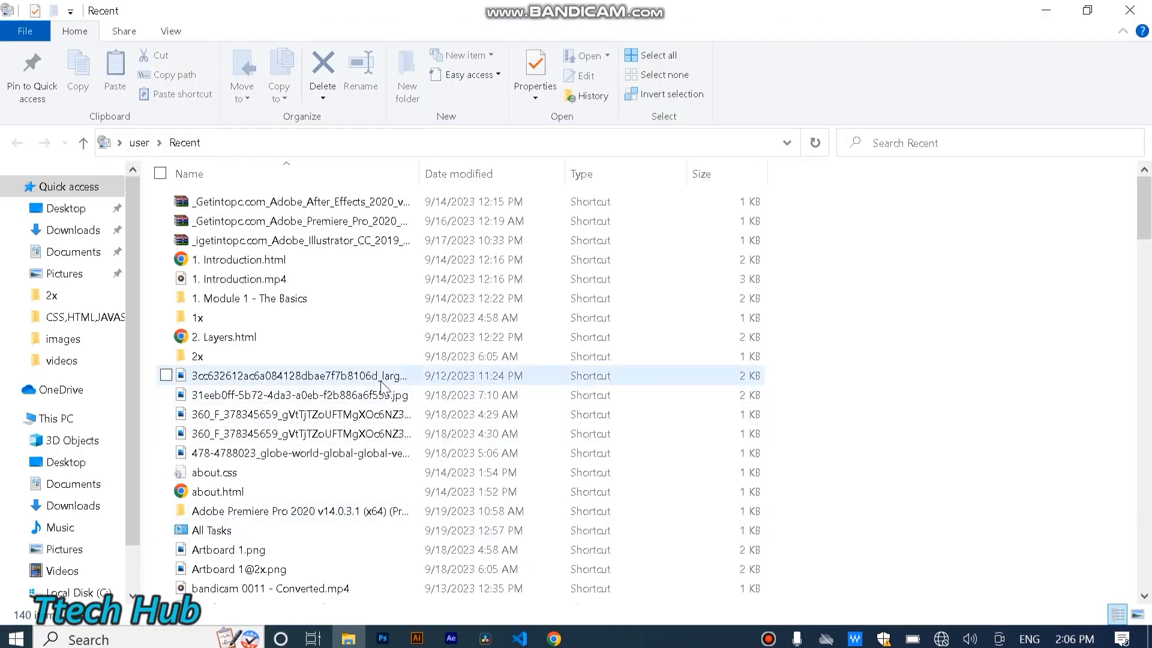
# - Select and delete every shortcut in the Recent folder, then close its window
pyautogui.click(239, 259)
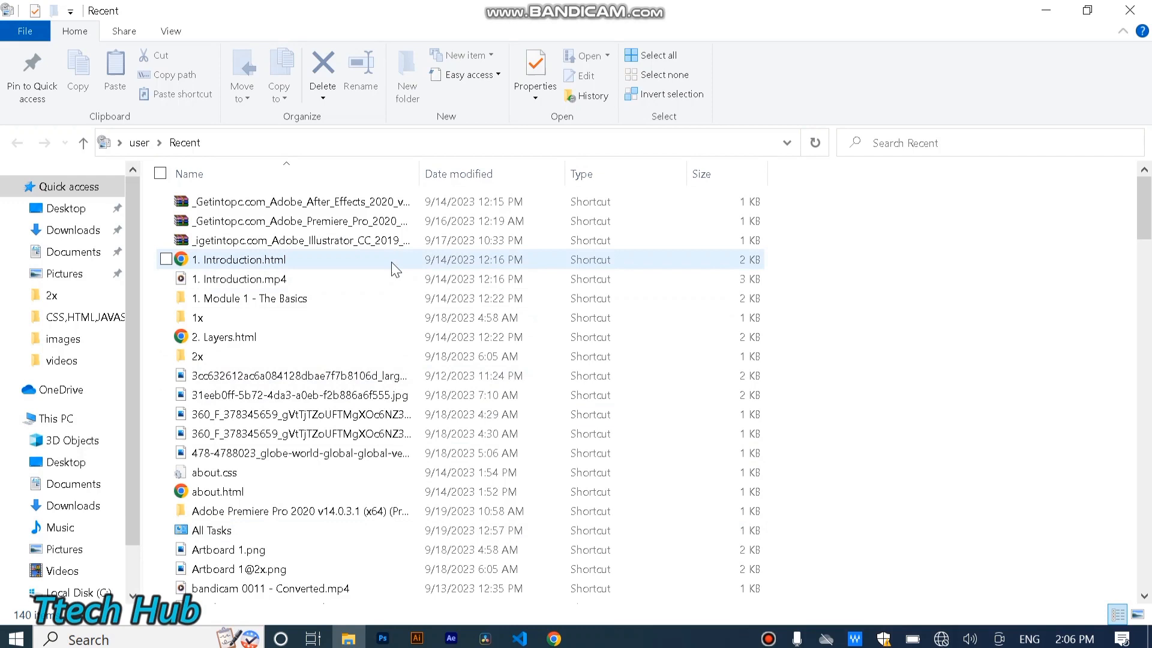
pyautogui.moveTo(375, 262)
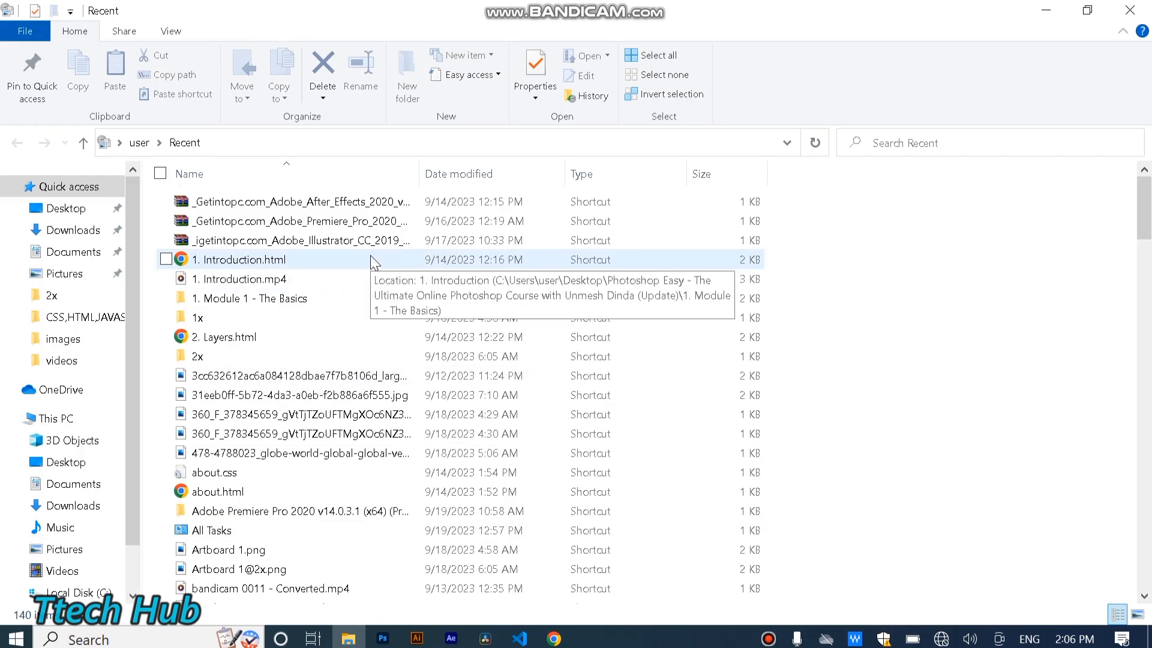
pyautogui.scroll(-3)
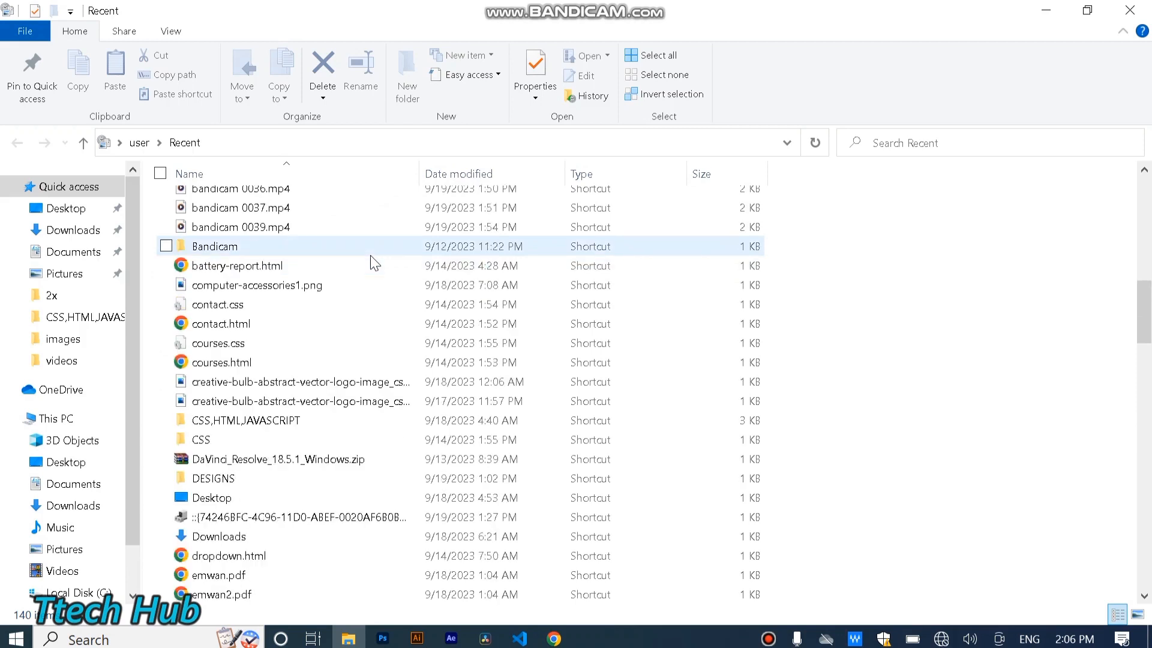
pyautogui.click(238, 265)
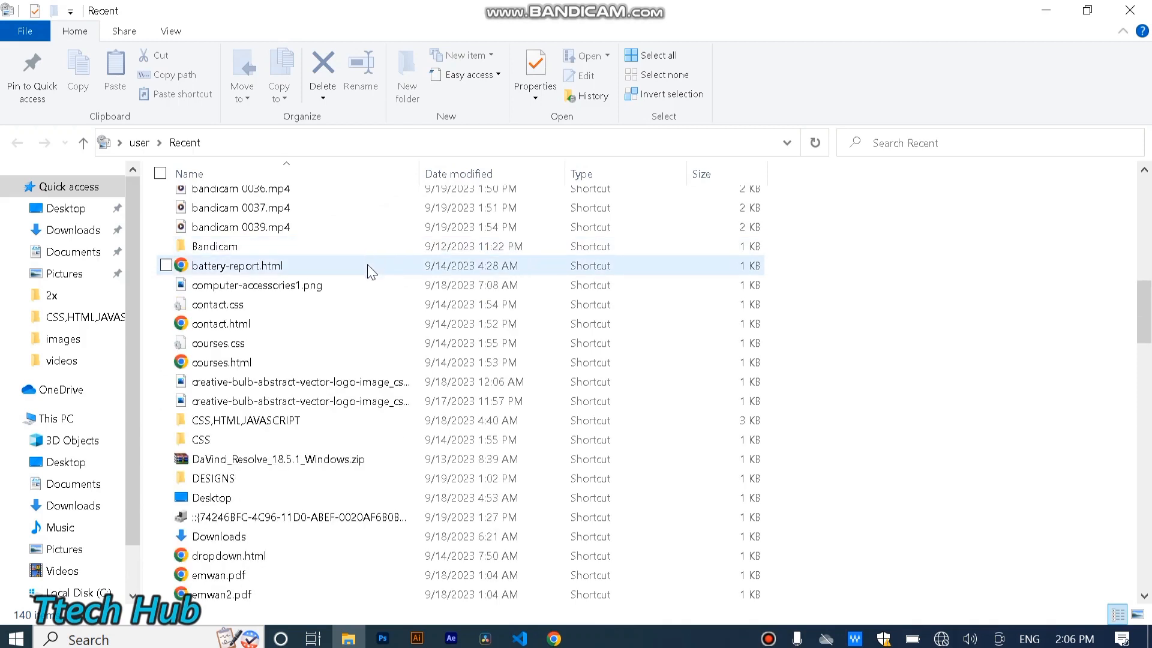
pyautogui.scroll(-3)
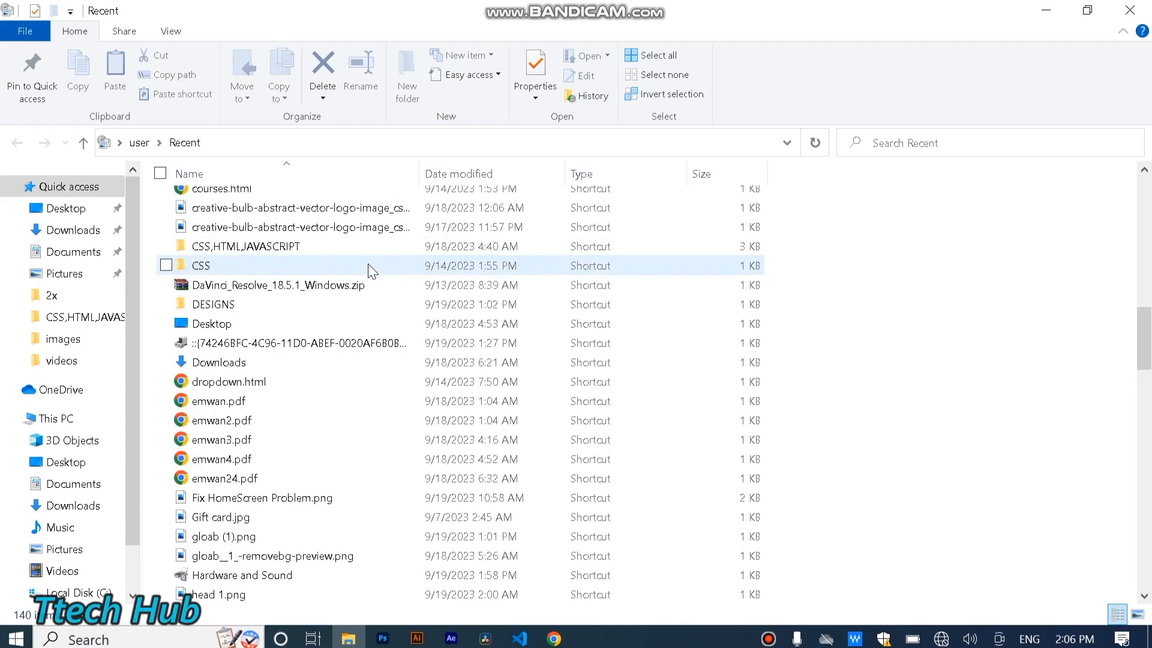
pyautogui.click(649, 55)
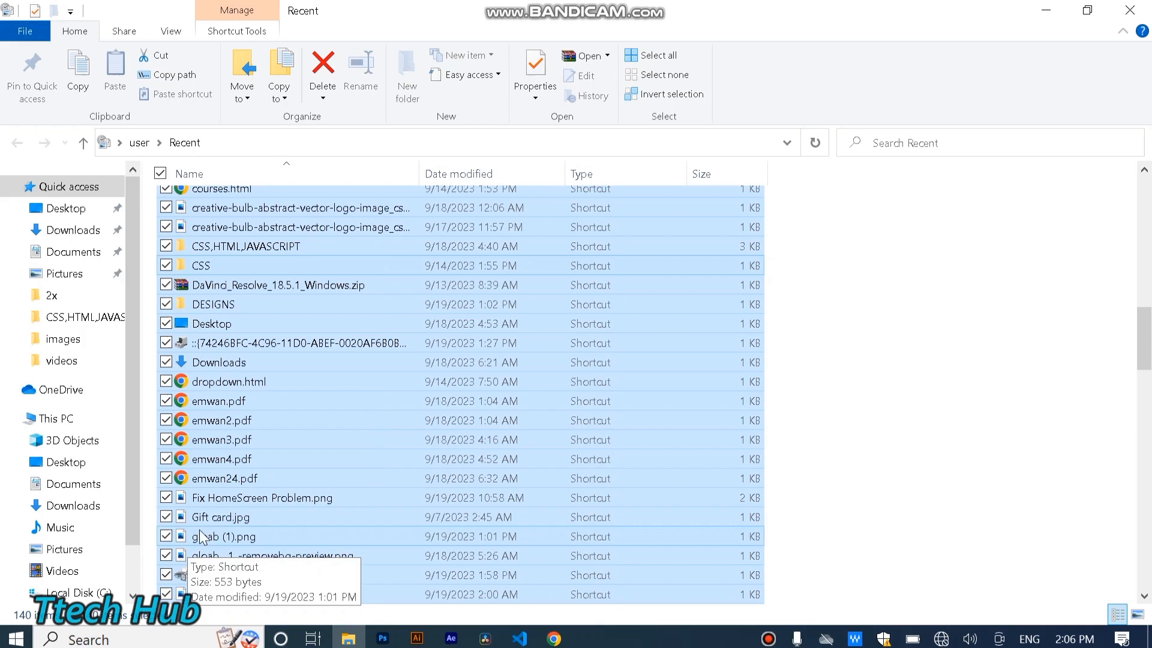
pyautogui.click(323, 70)
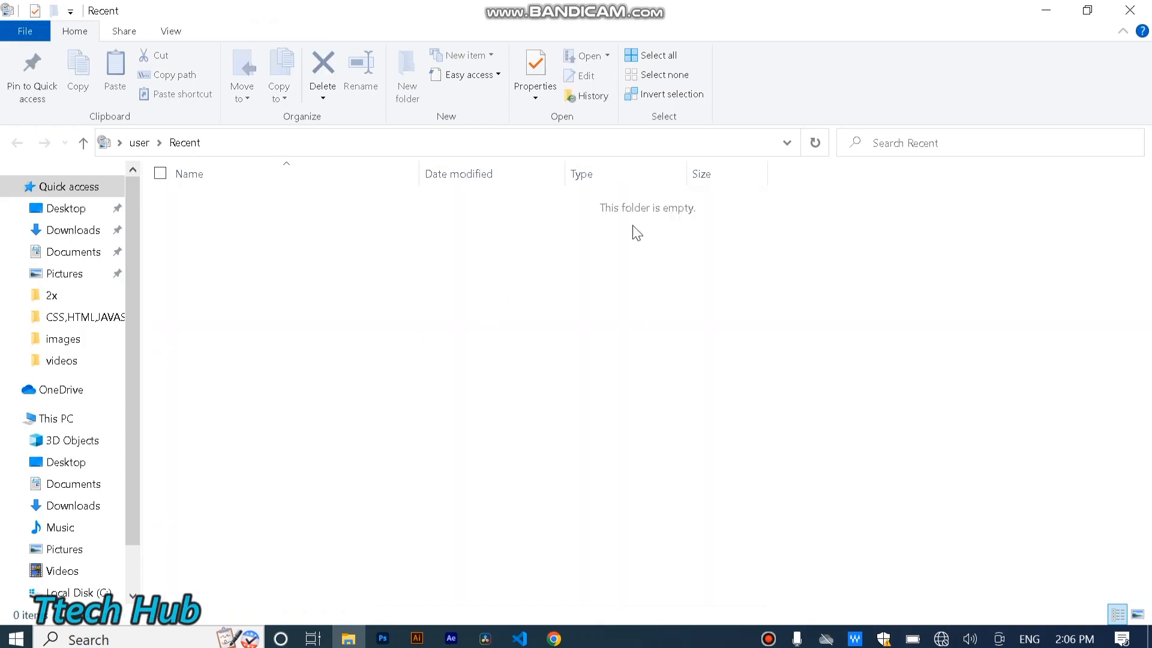
pyautogui.moveTo(643, 134)
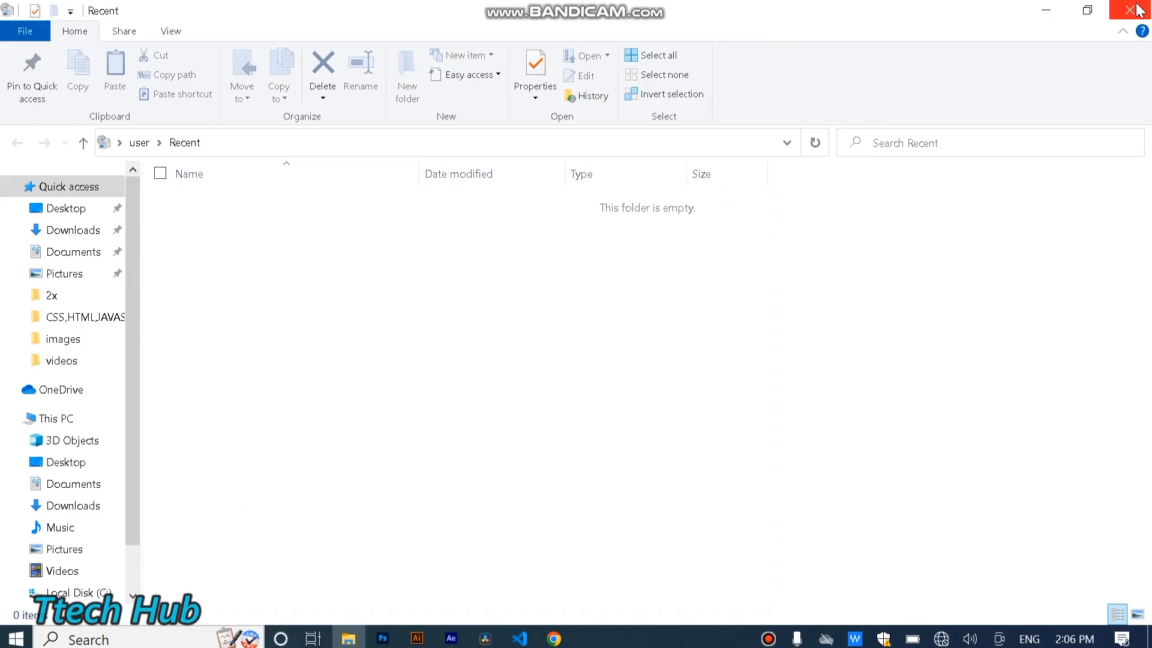
pyautogui.click(1138, 11)
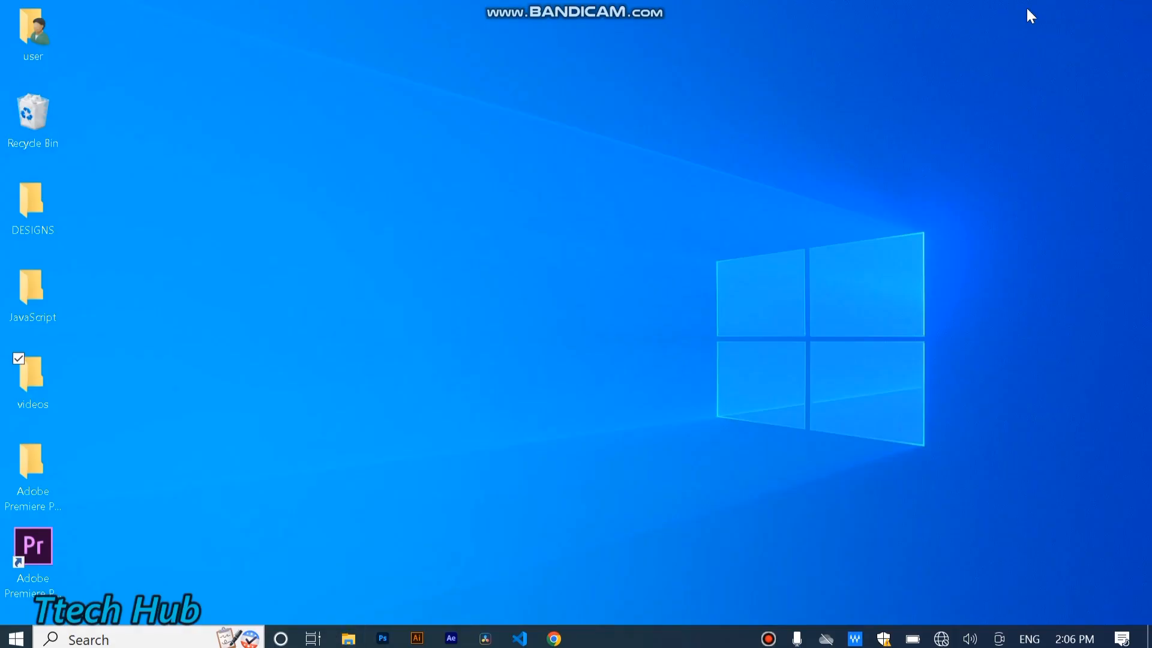
pyautogui.moveTo(1014, 22)
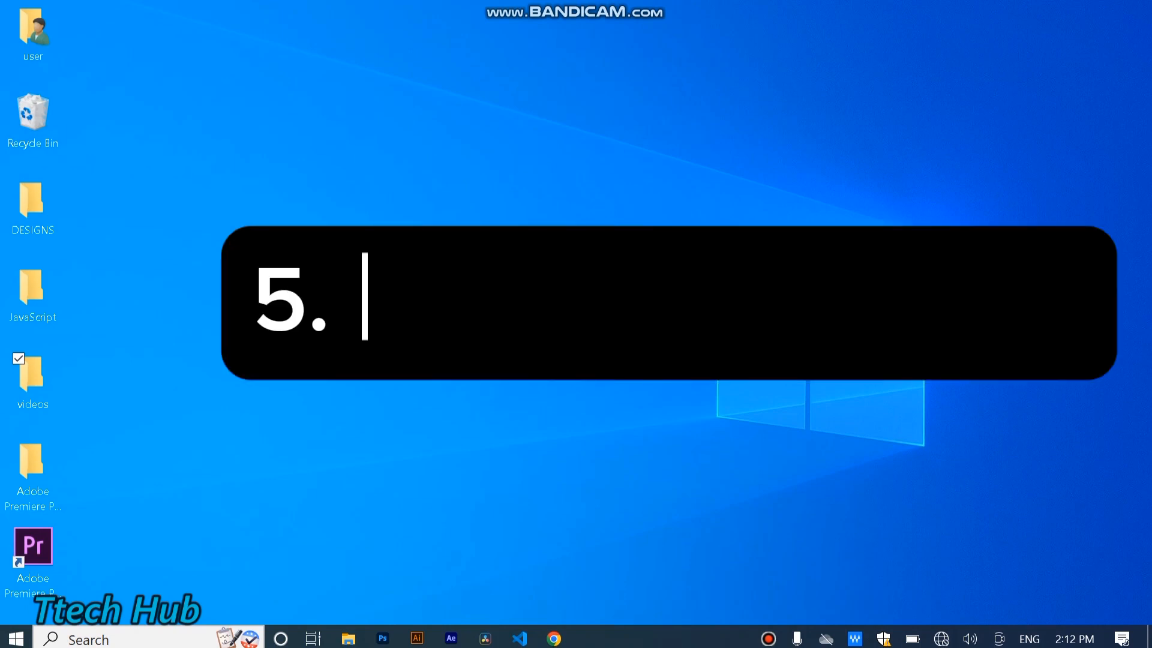
# - Open a new File Explorer window from the taskbar icon
pyautogui.write('Clean up memory')
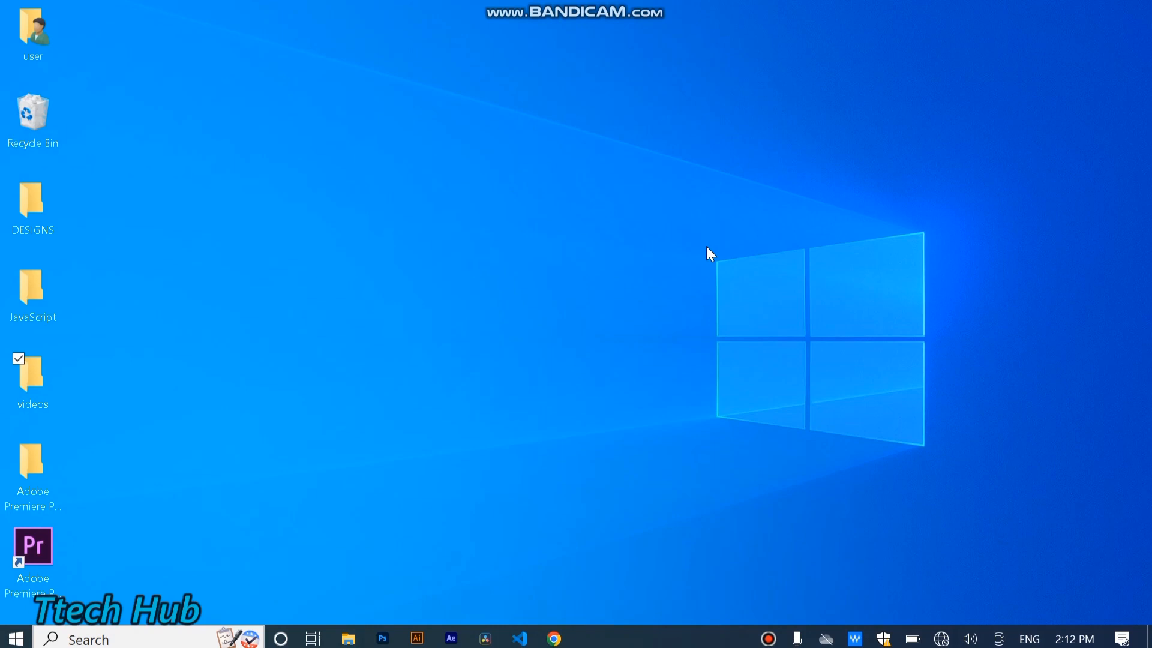
pyautogui.click(348, 638)
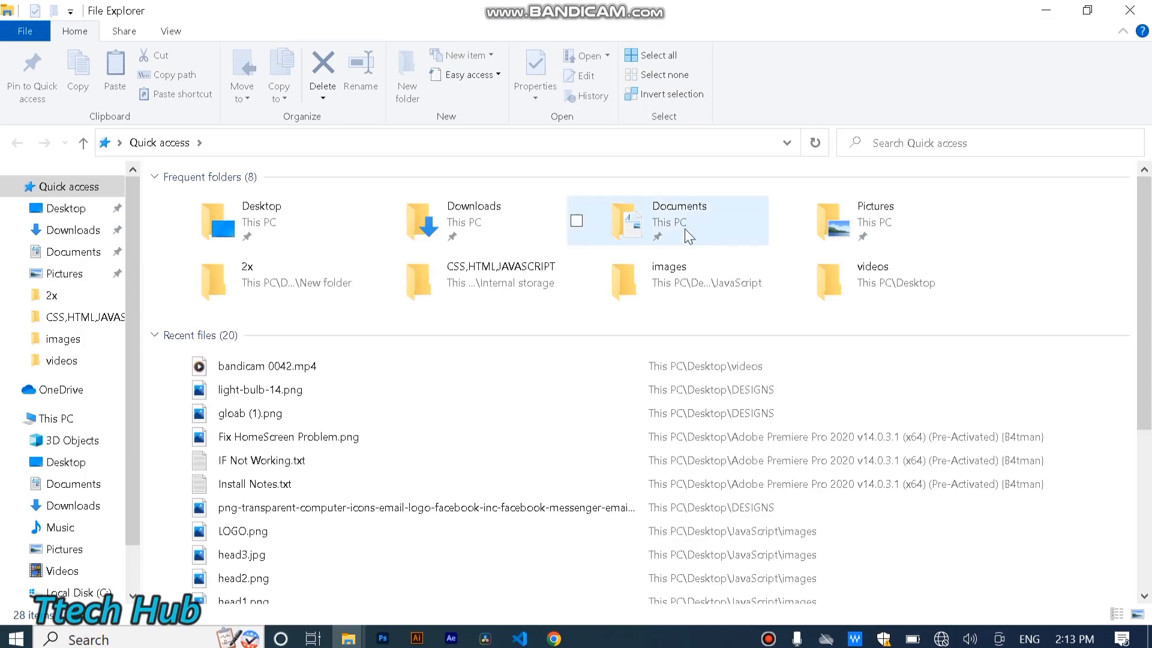
# - Go to This PC and open Local Disk (C:) Properties, showing 139 GB free
pyautogui.click(55, 418)
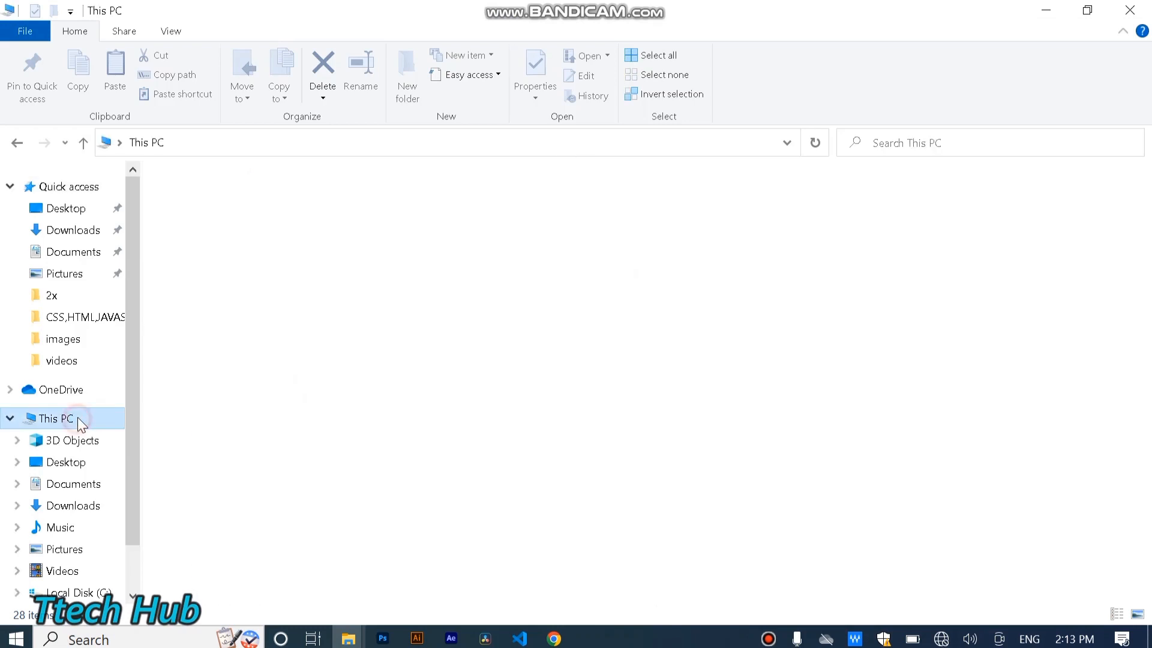
pyautogui.click(55, 419)
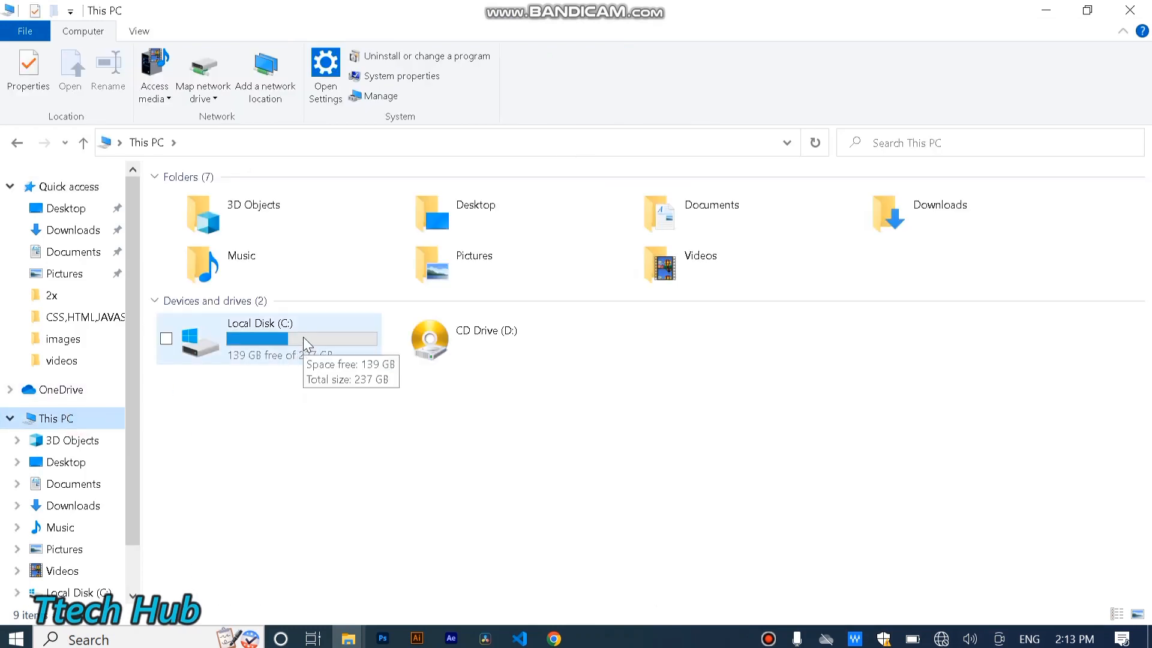
pyautogui.rightClick(258, 338)
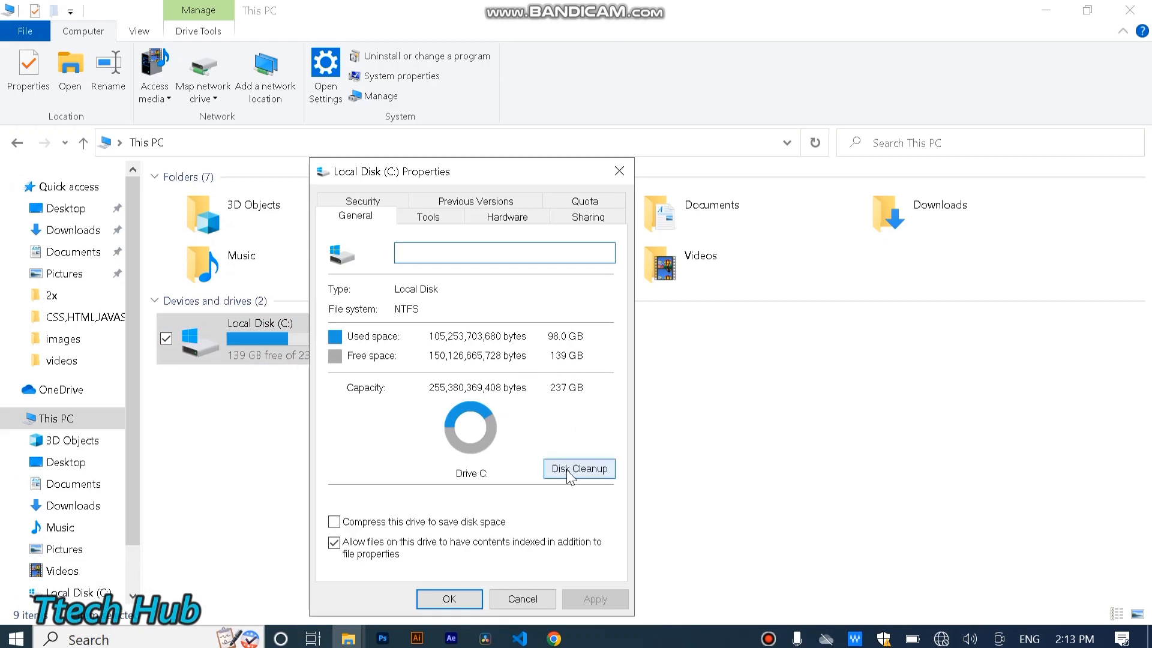
# - Run Disk Cleanup on C: and rescan to include system files like Windows Update Cleanup
pyautogui.click(580, 468)
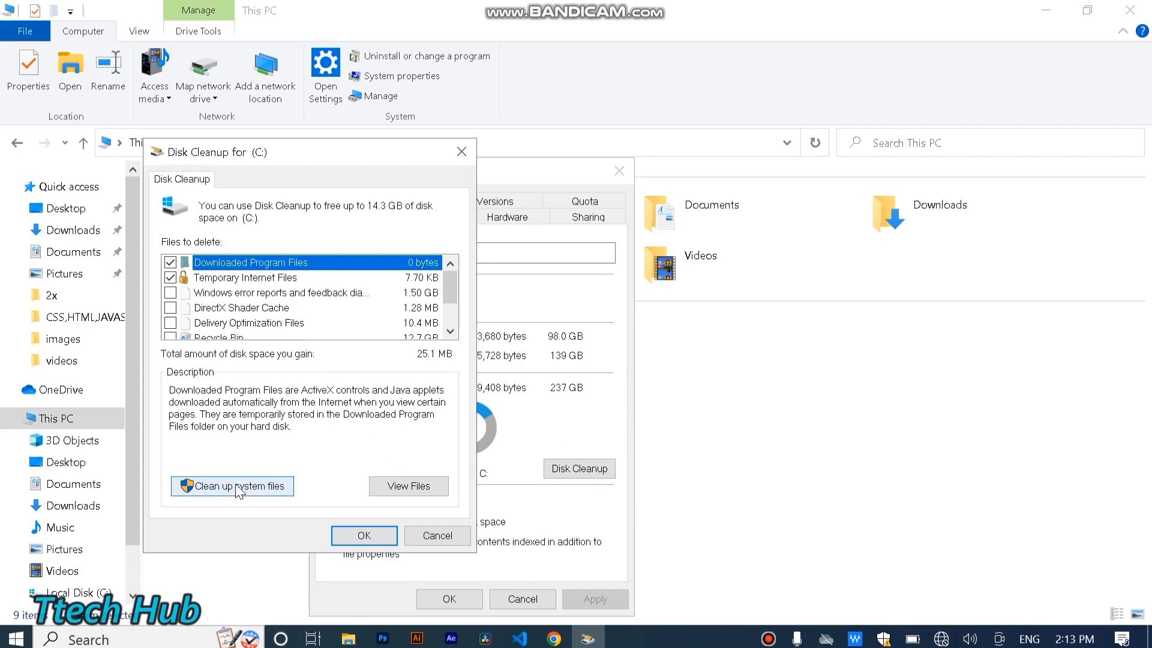
pyautogui.click(232, 485)
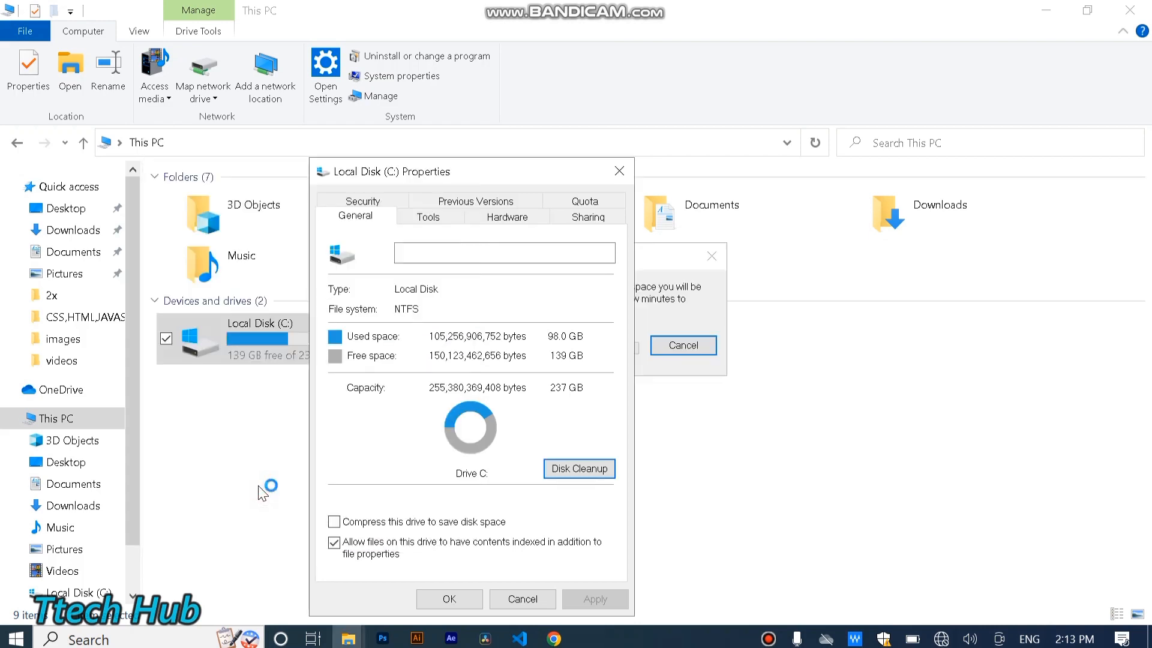
pyautogui.click(579, 469)
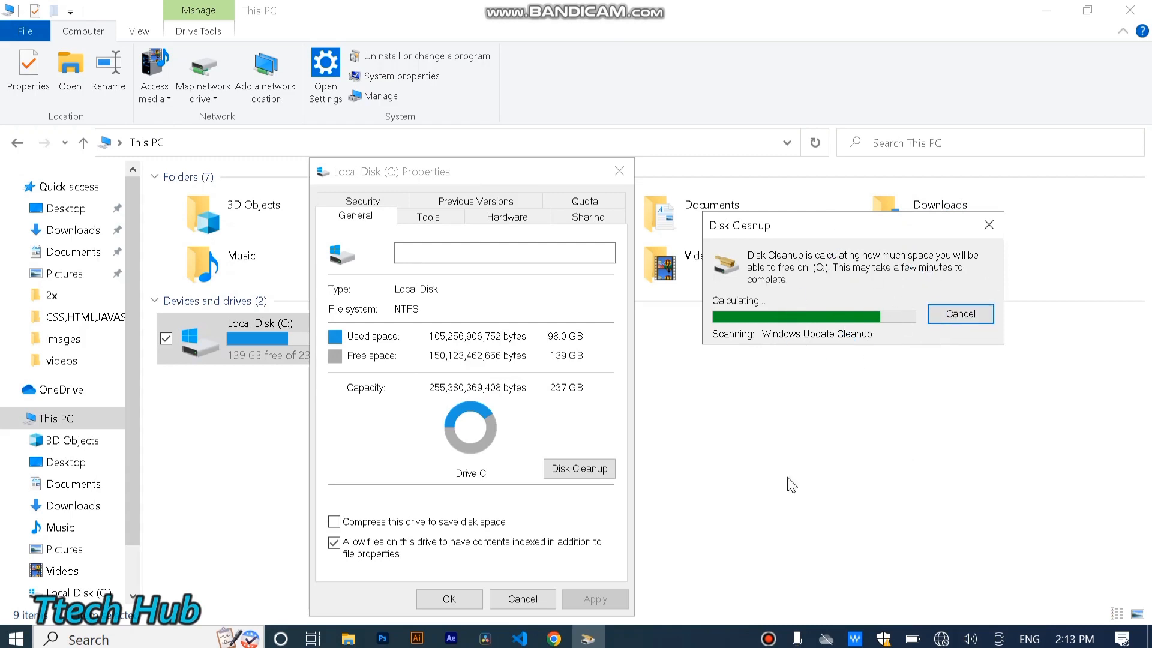
pyautogui.moveTo(748, 259)
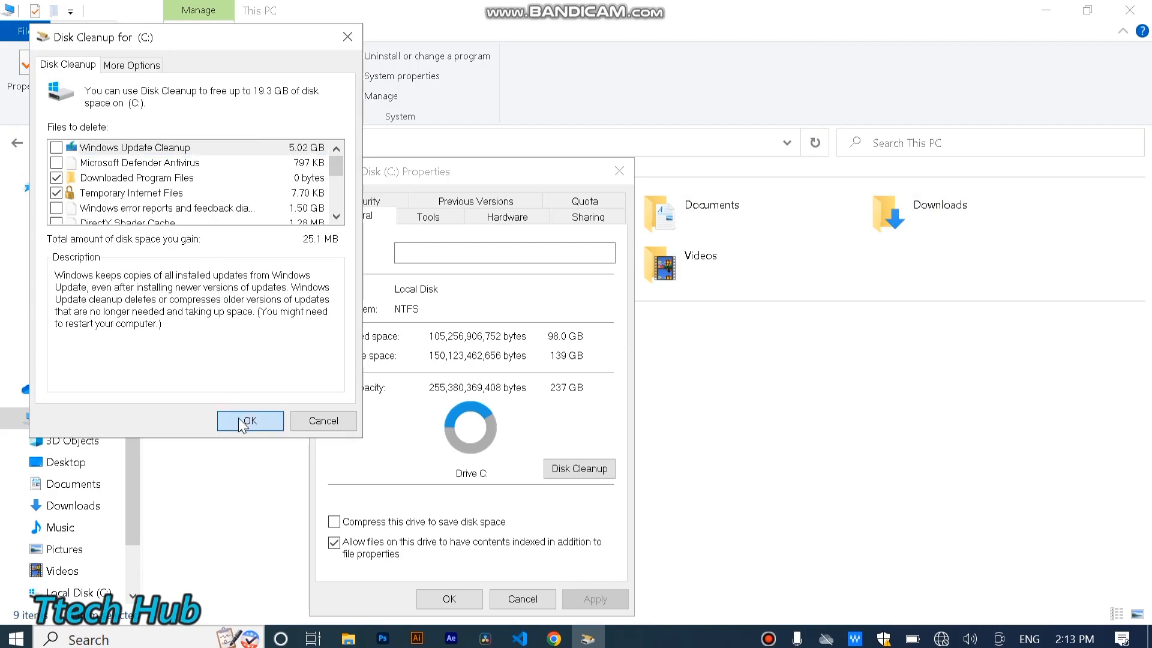
# - Permanently delete the checked files on C: and close the drive Properties window
pyautogui.click(249, 420)
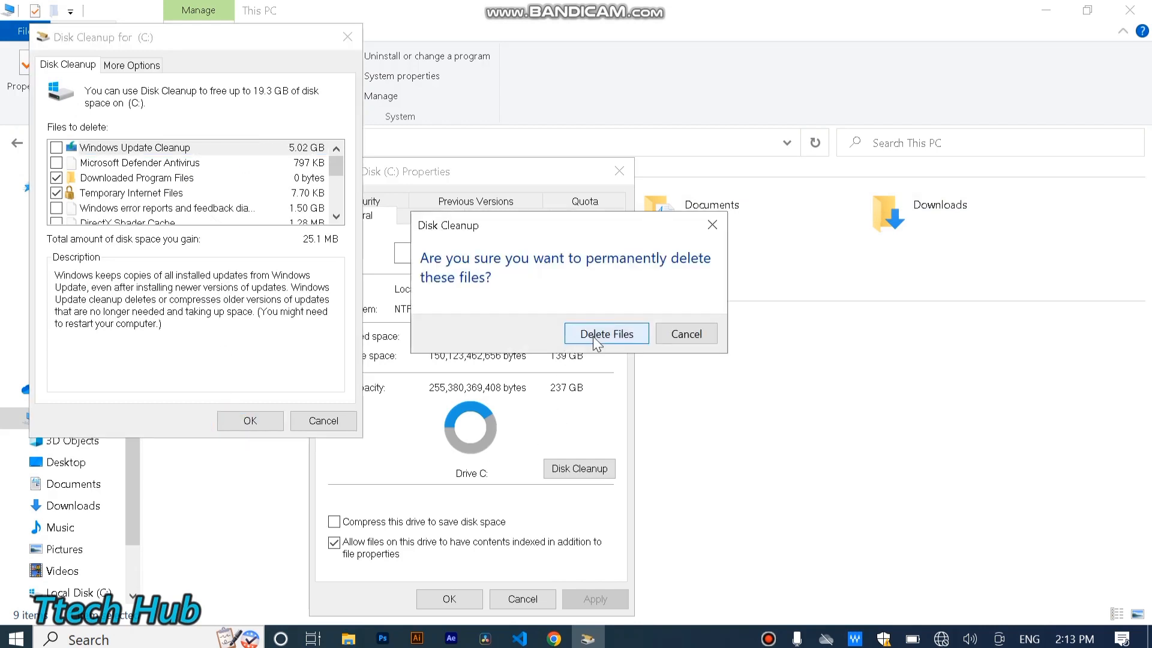
pyautogui.click(607, 334)
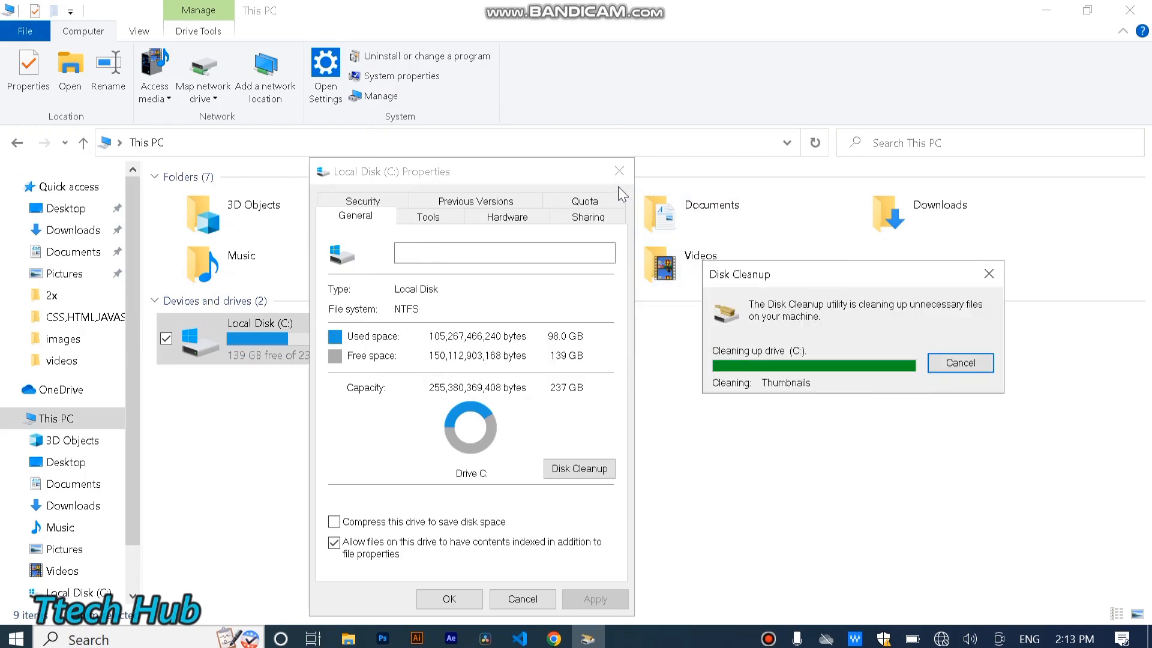
pyautogui.click(960, 362)
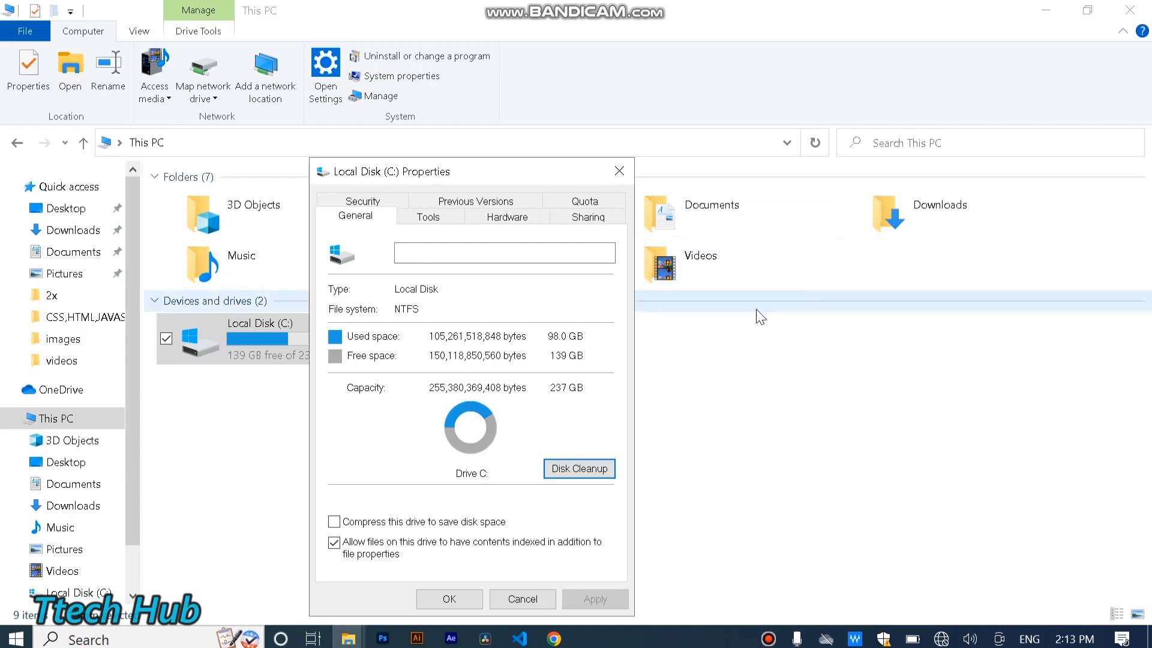
pyautogui.click(449, 599)
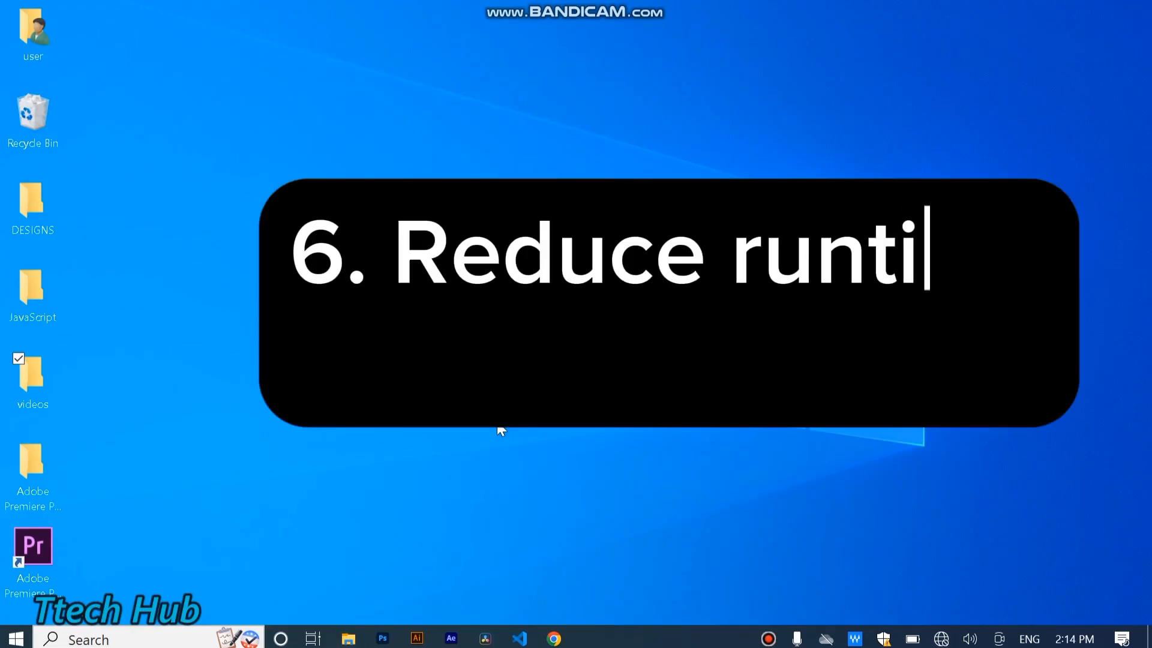
# - Launch System Configuration by running msconfig from the Run dialog
pyautogui.write('me Services')
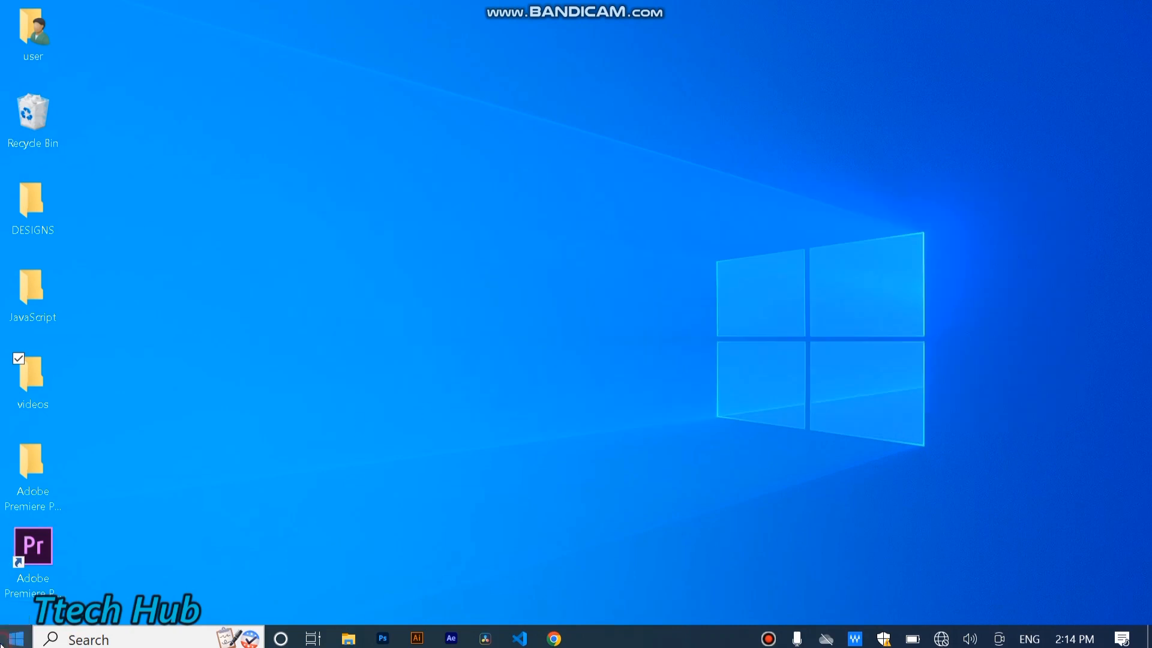
pyautogui.write('run')
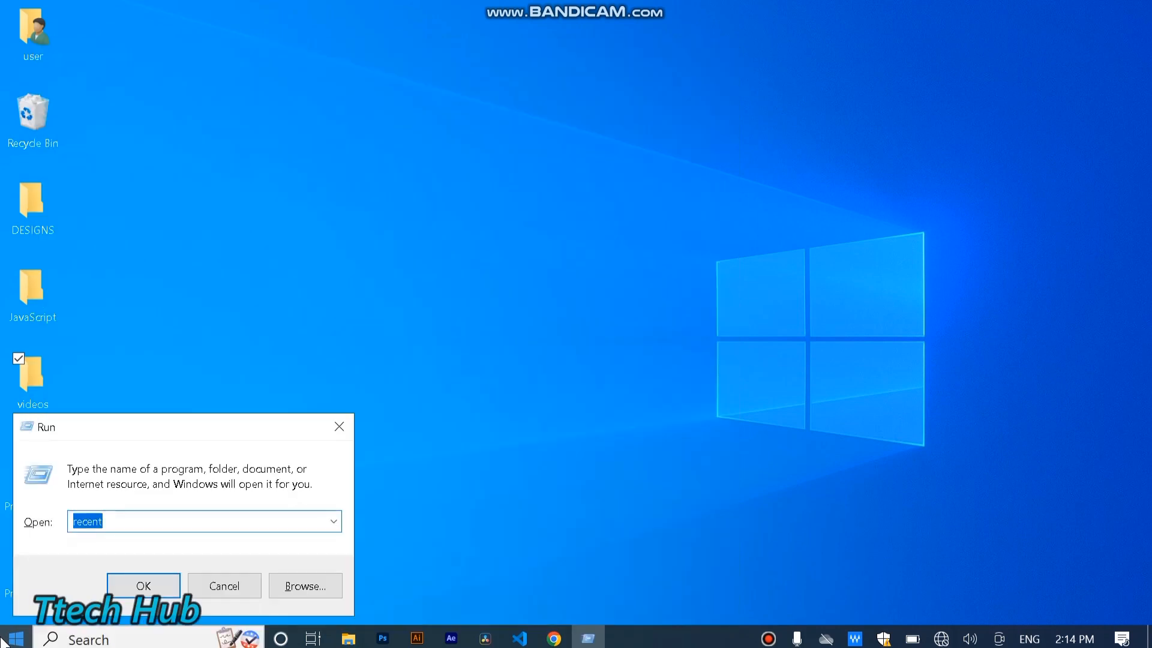
pyautogui.write('msconfig')
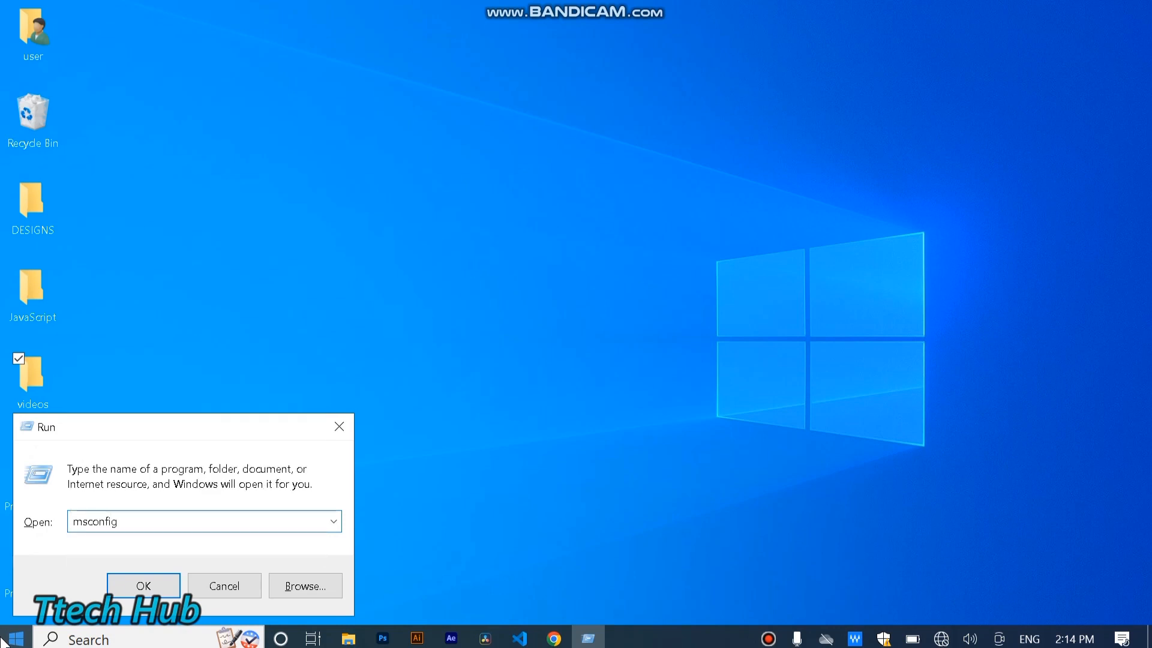
pyautogui.click(143, 585)
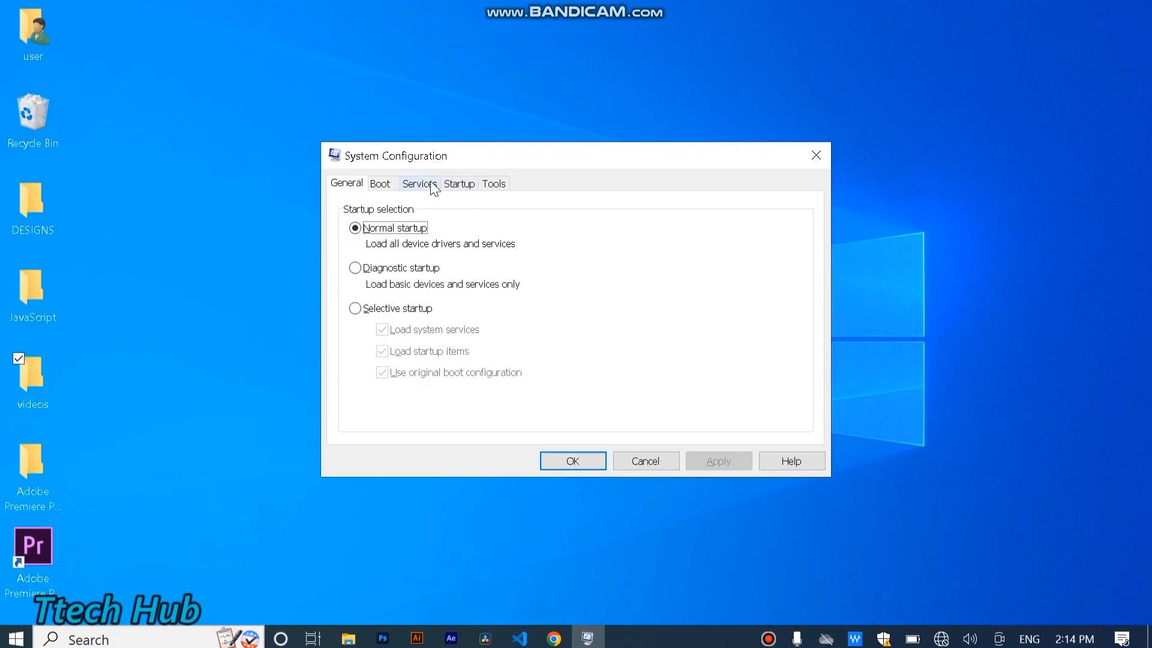
# - Browse the Services list, toggling Hide all Microsoft services, then cancel without changes
pyautogui.click(419, 183)
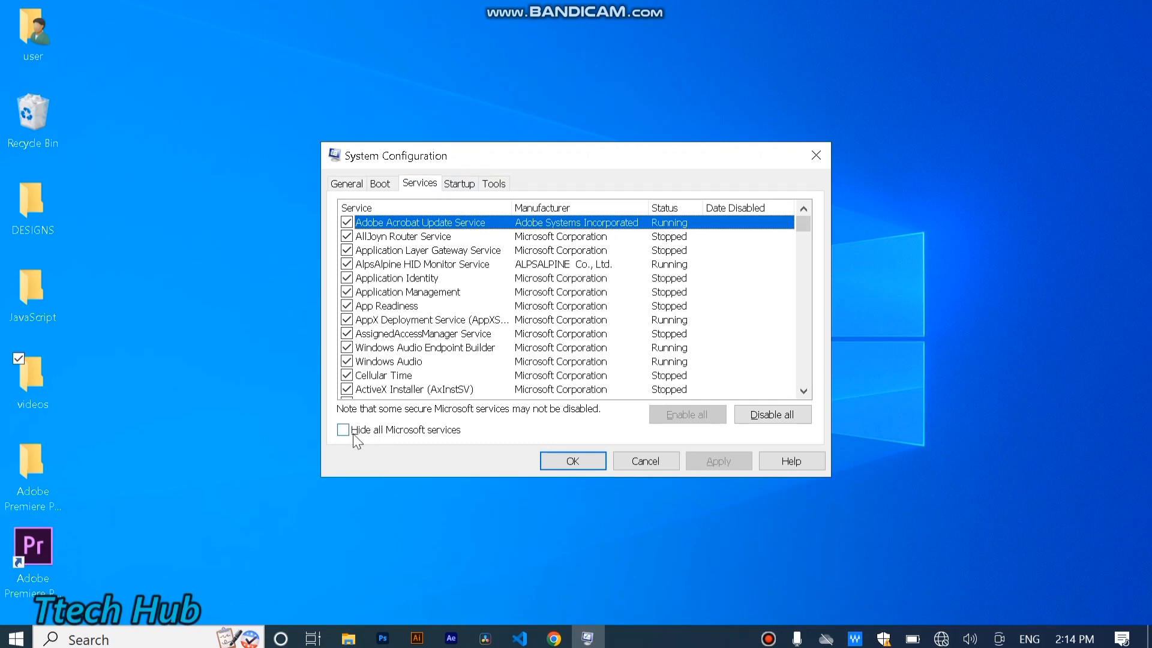
pyautogui.click(343, 430)
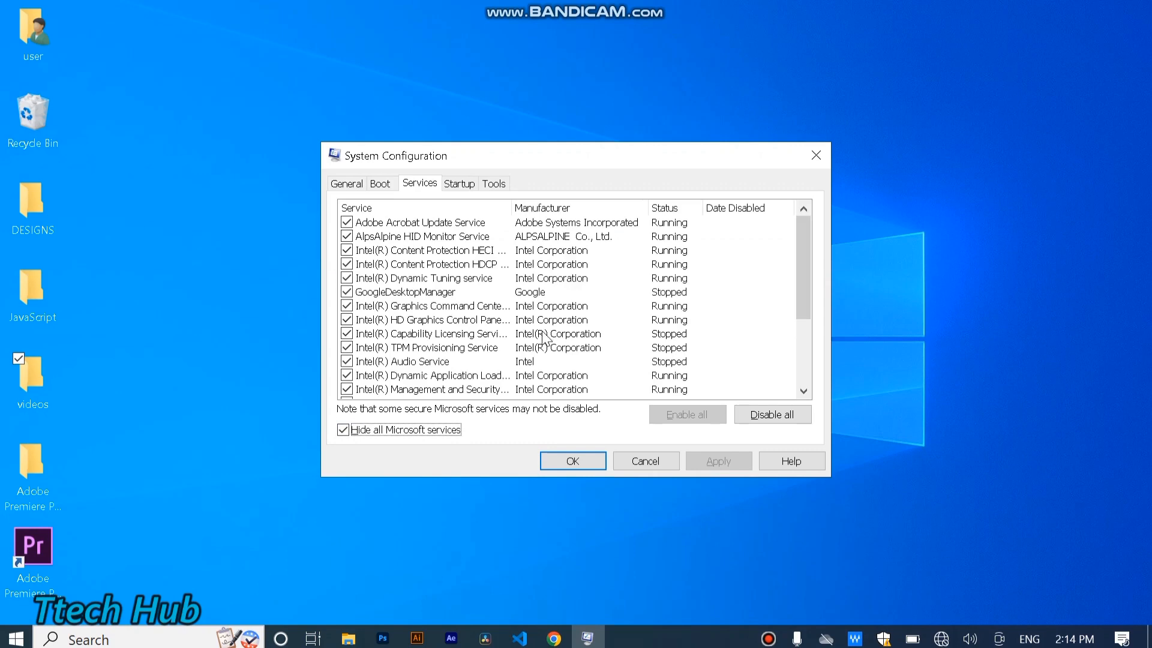
pyautogui.moveTo(526, 276)
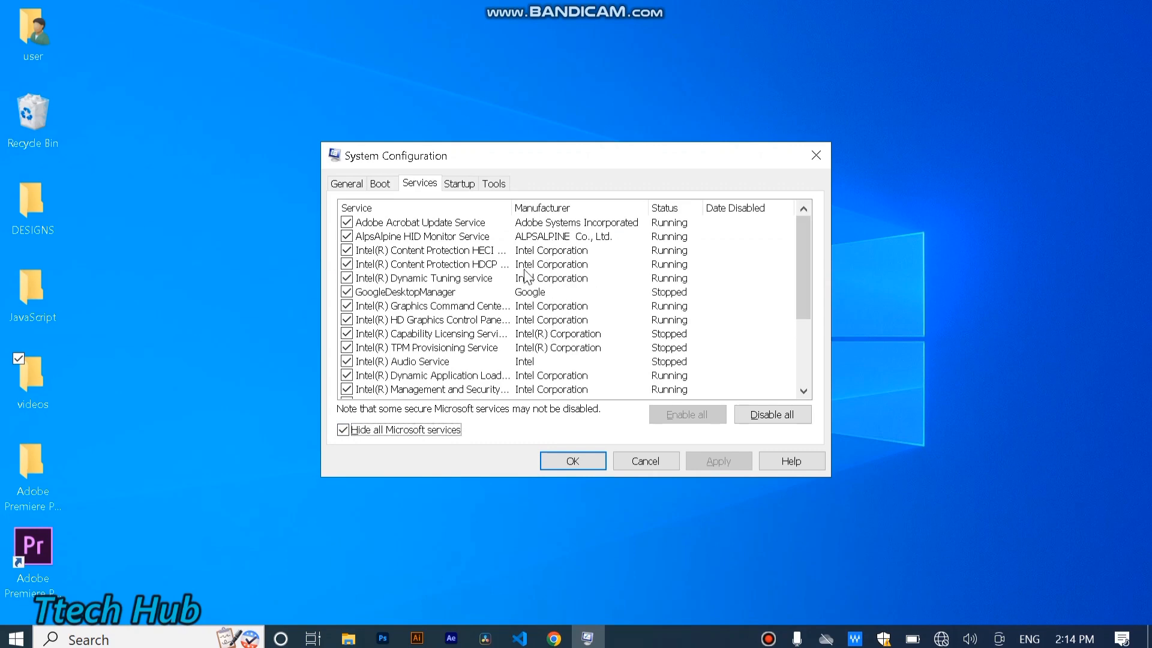
pyautogui.moveTo(433, 290)
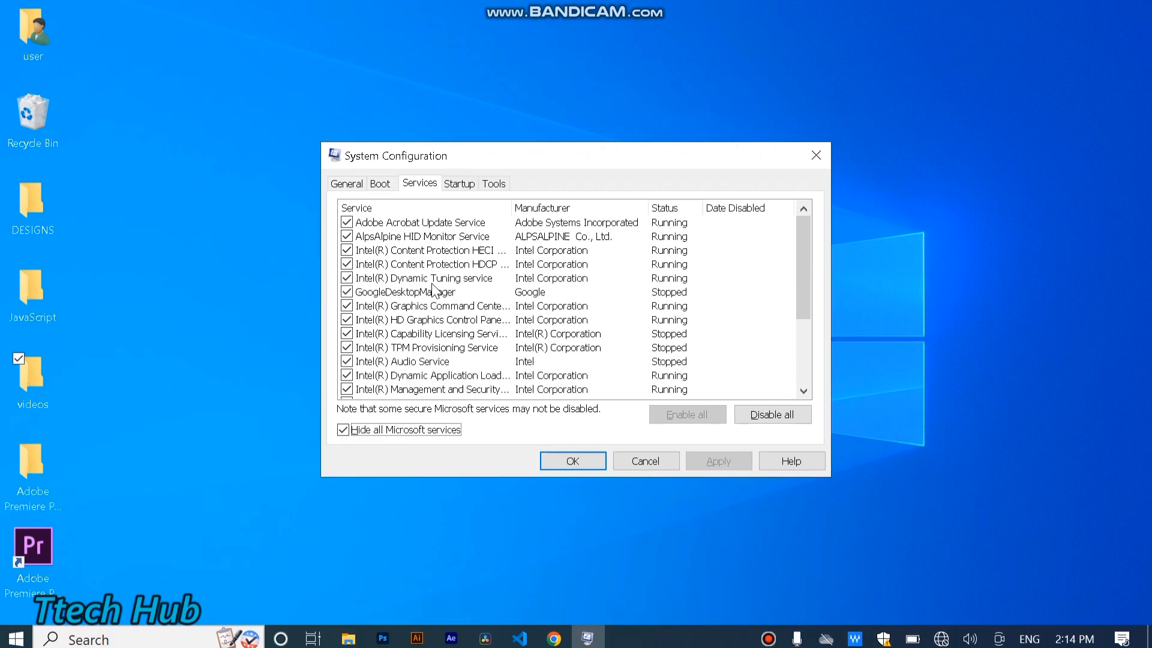
pyautogui.scroll(-3)
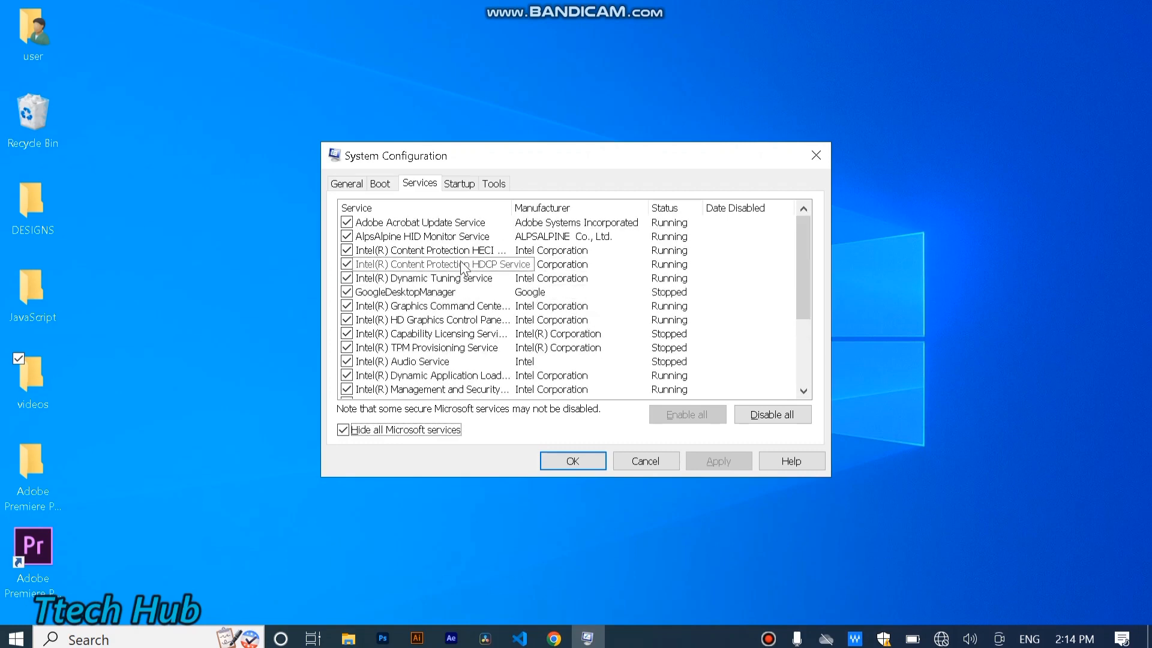
pyautogui.scroll(-3)
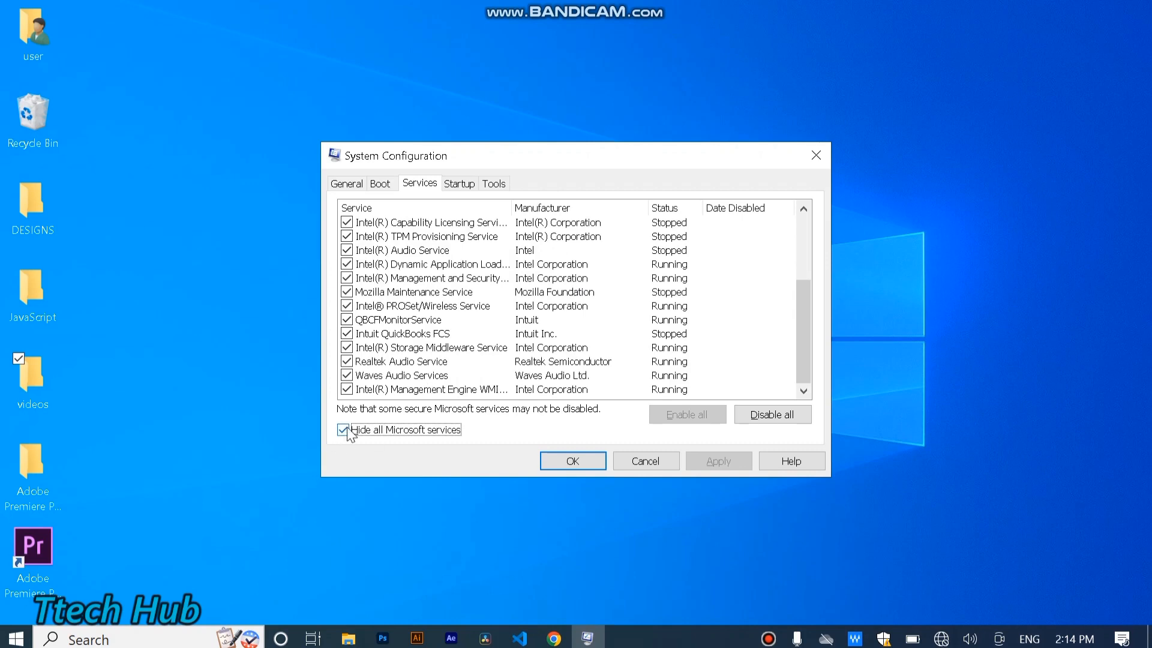
pyautogui.click(343, 430)
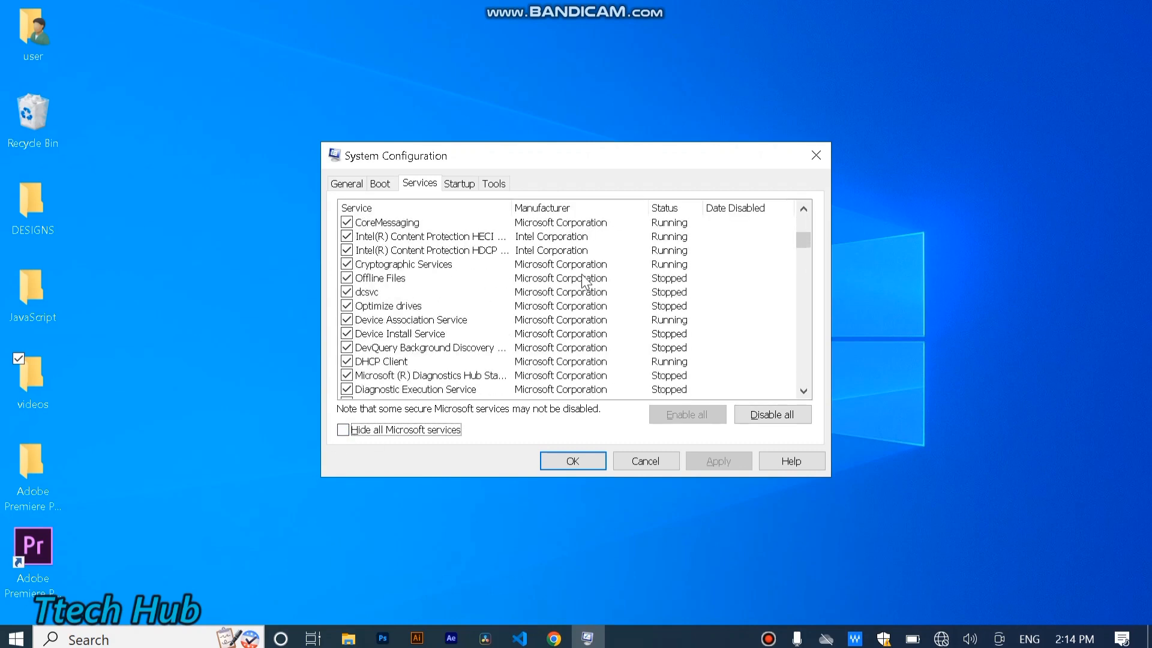
pyautogui.scroll(-3)
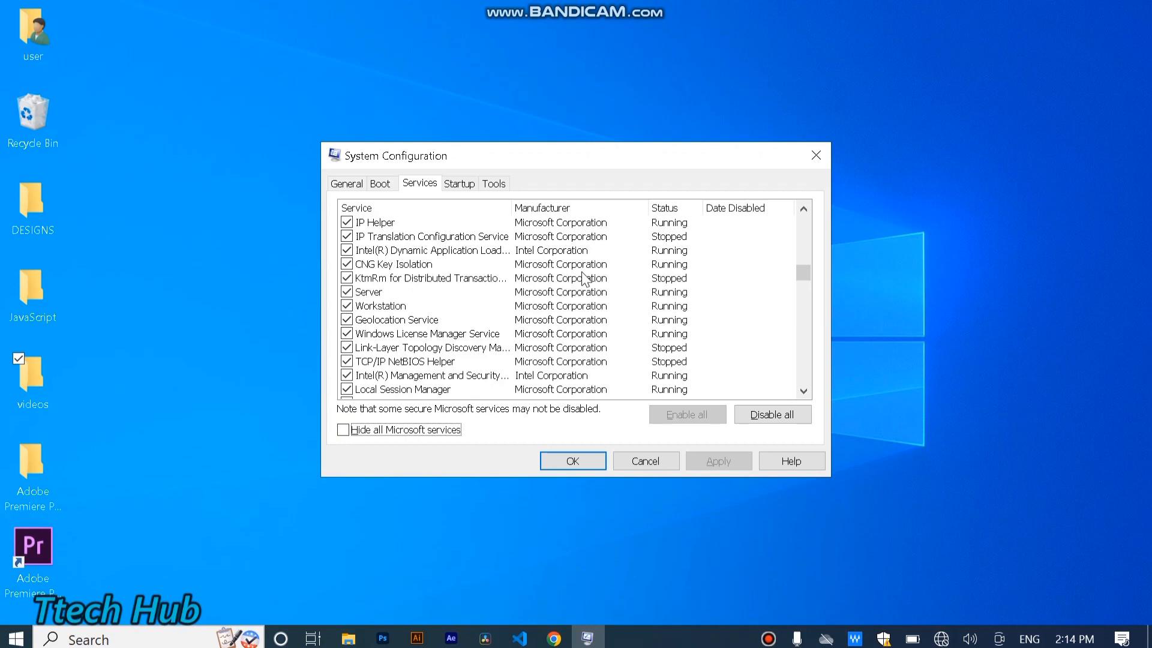
pyautogui.scroll(-3)
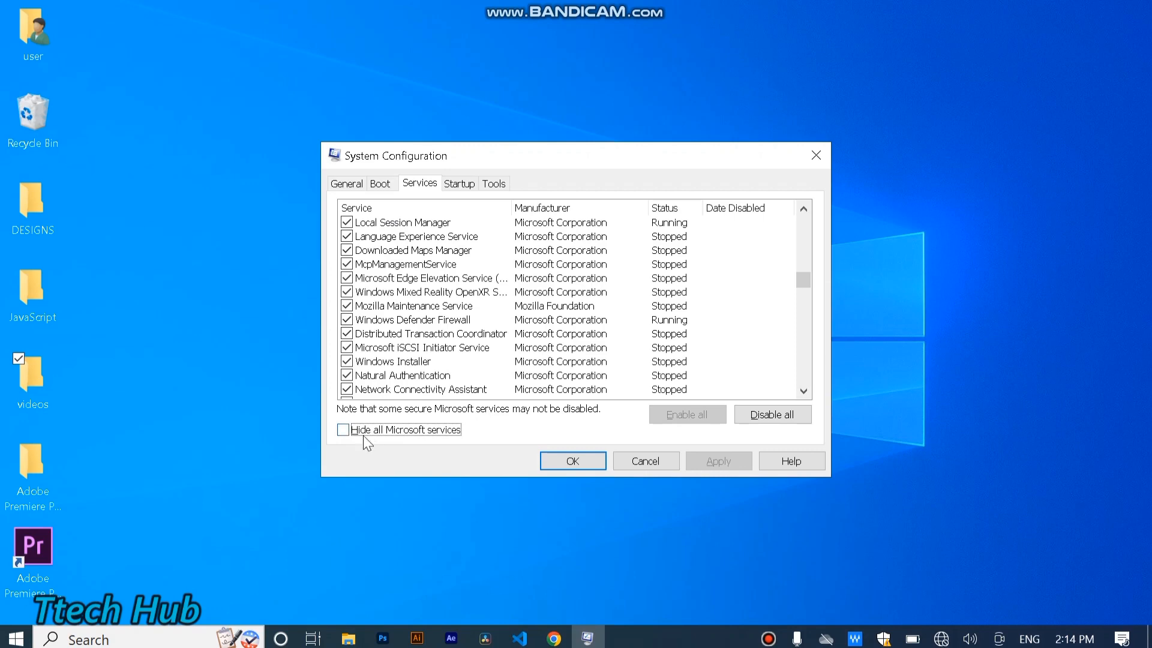
pyautogui.click(343, 429)
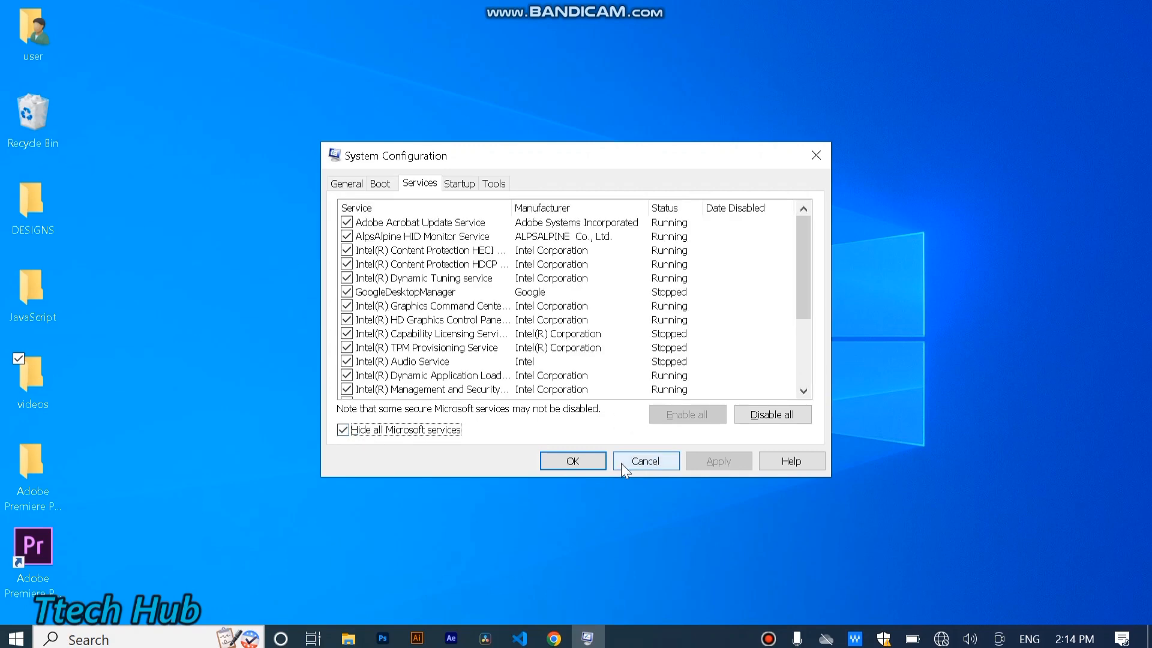
pyautogui.click(645, 461)
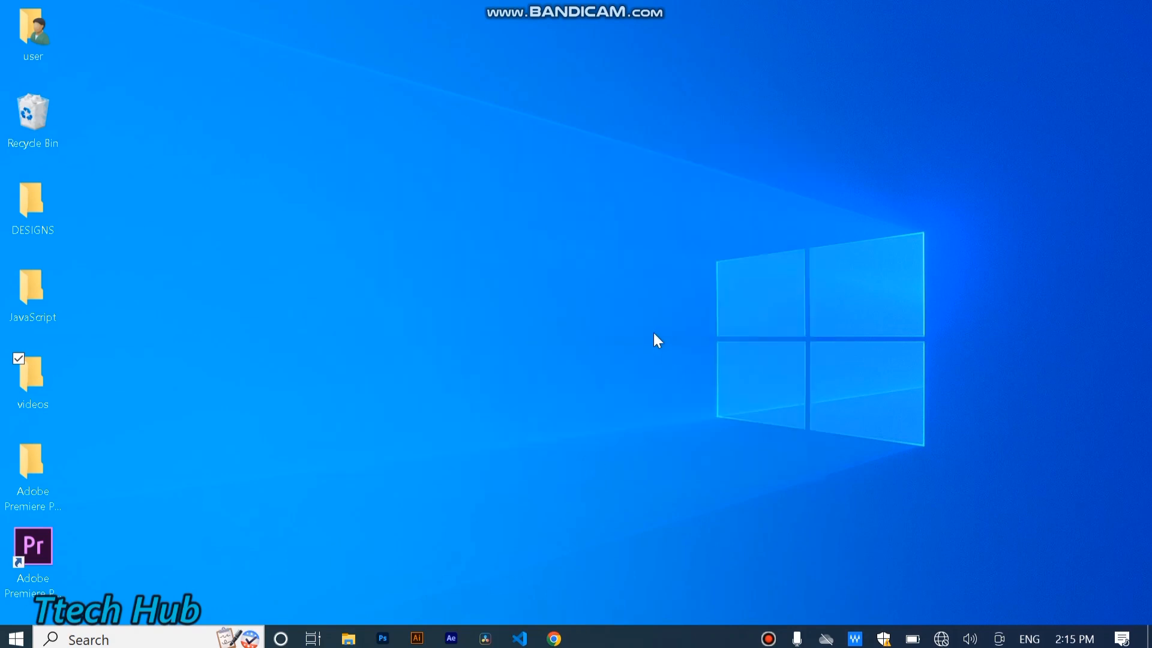
pyautogui.moveTo(670, 327)
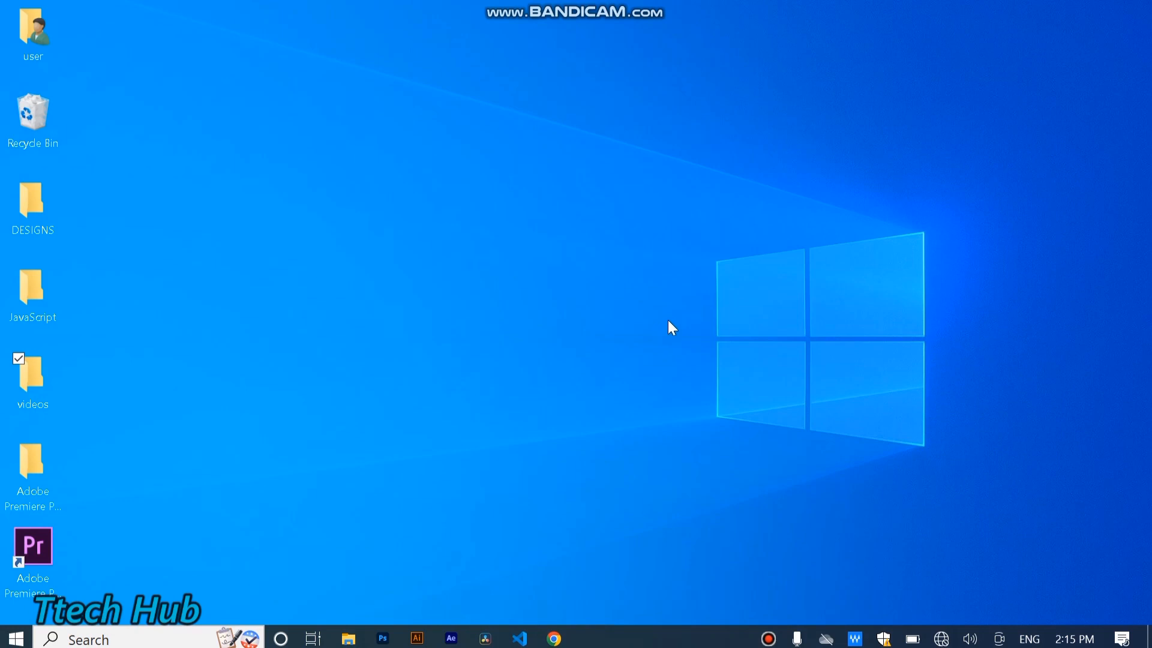
pyautogui.moveTo(664, 322)
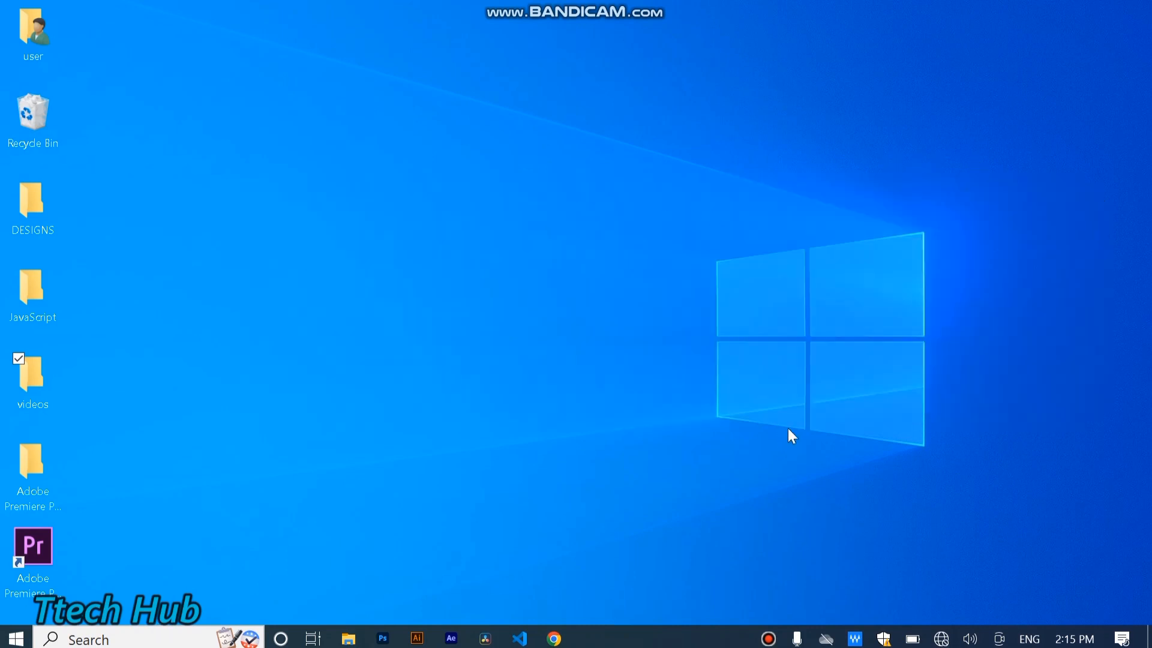
# - Open the Start menu from the taskbar
pyautogui.click(15, 638)
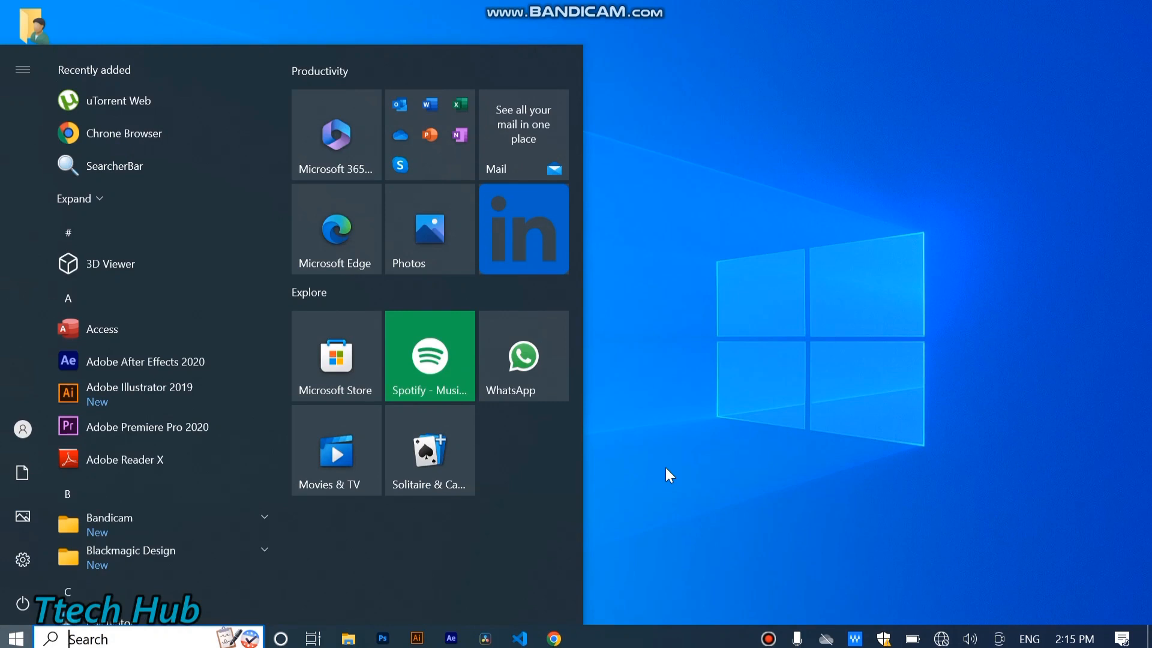
# - Launch Registry Editor by running regedit from the Run dialog
pyautogui.write('run')
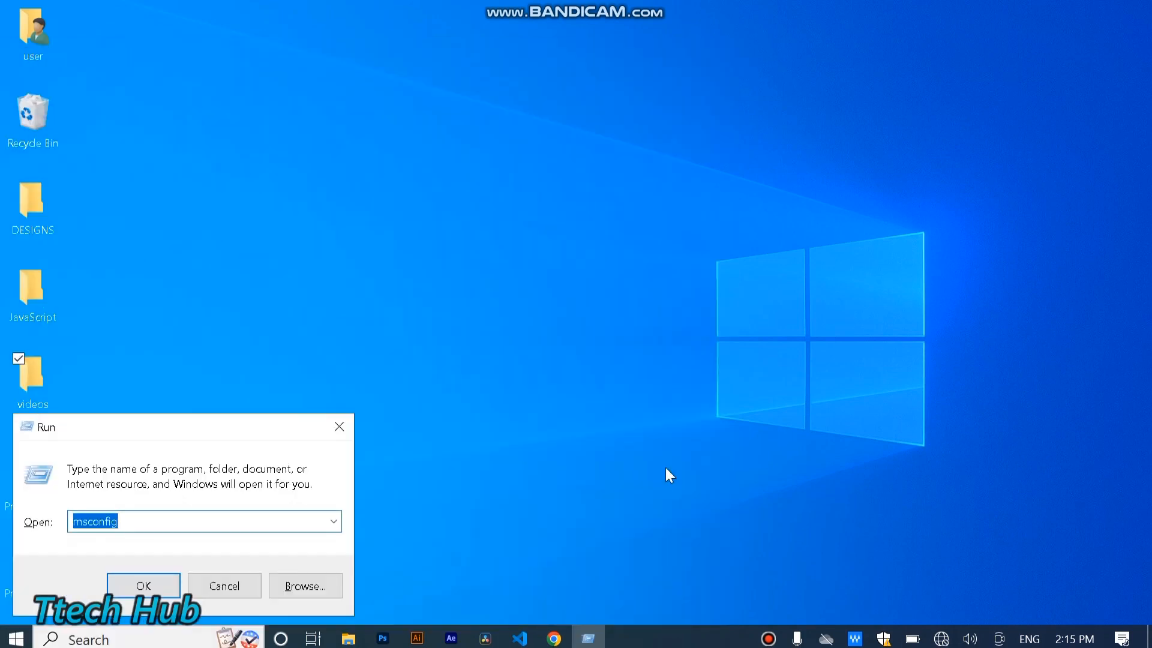
pyautogui.write('r')
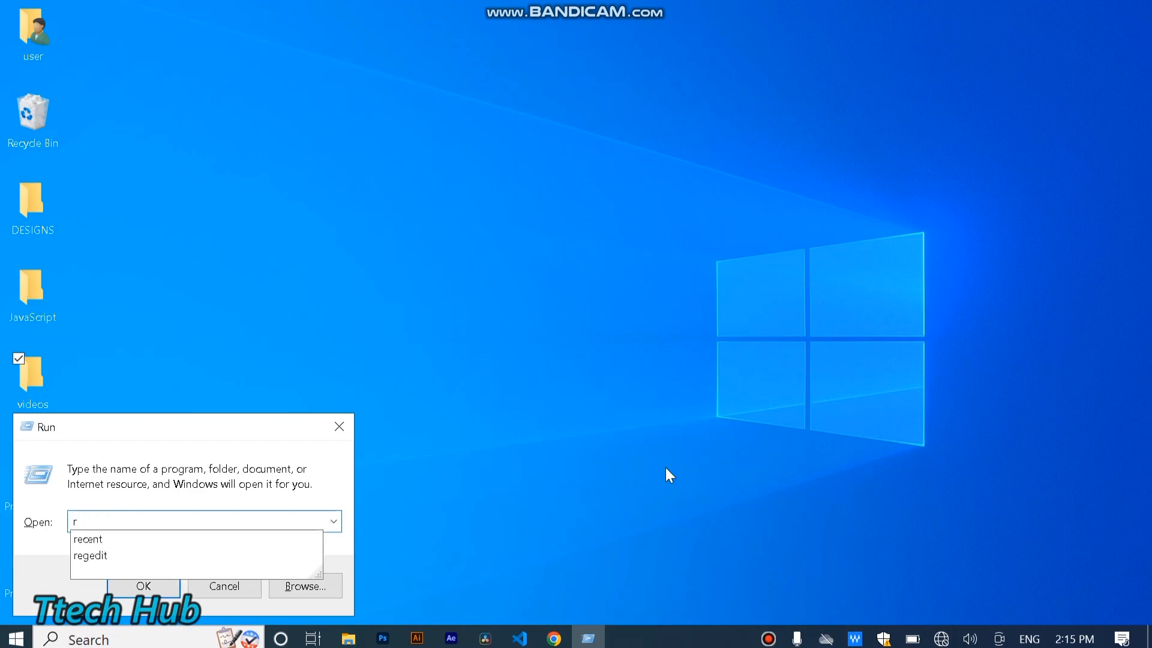
pyautogui.write('eged')
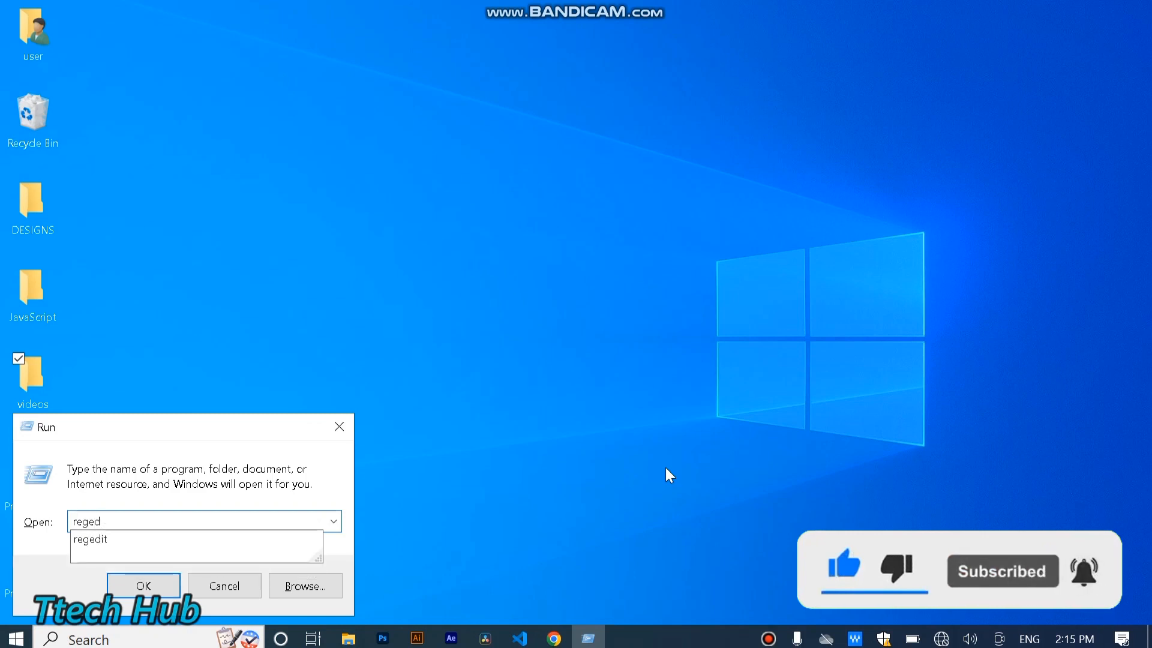
pyautogui.click(91, 538)
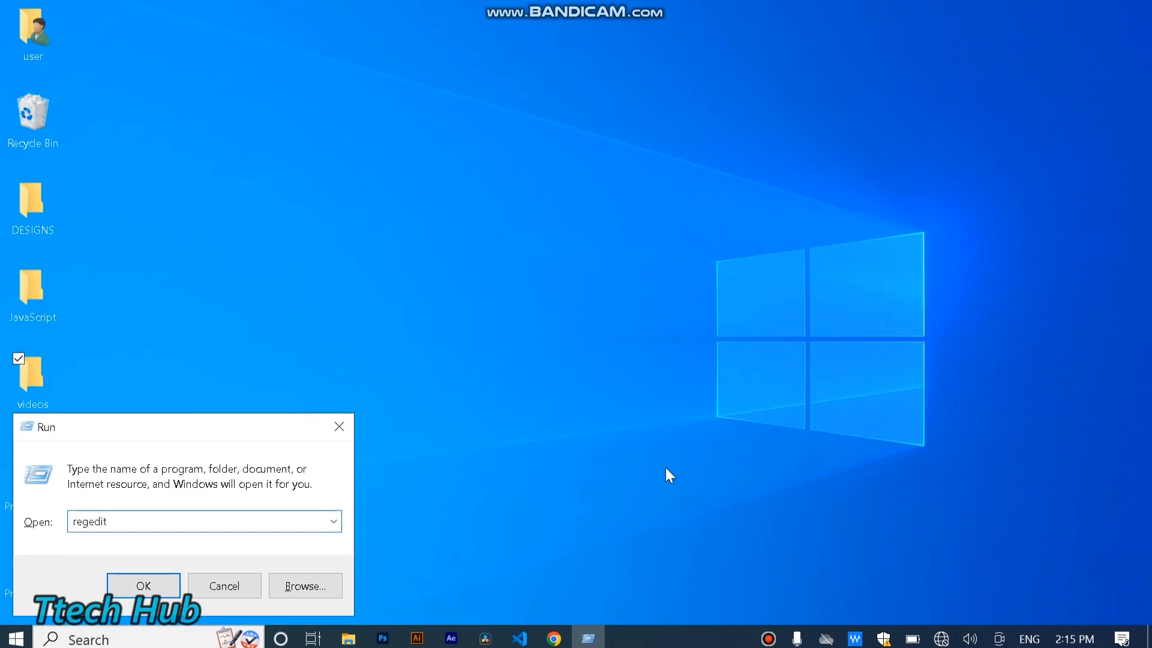
pyautogui.click(143, 586)
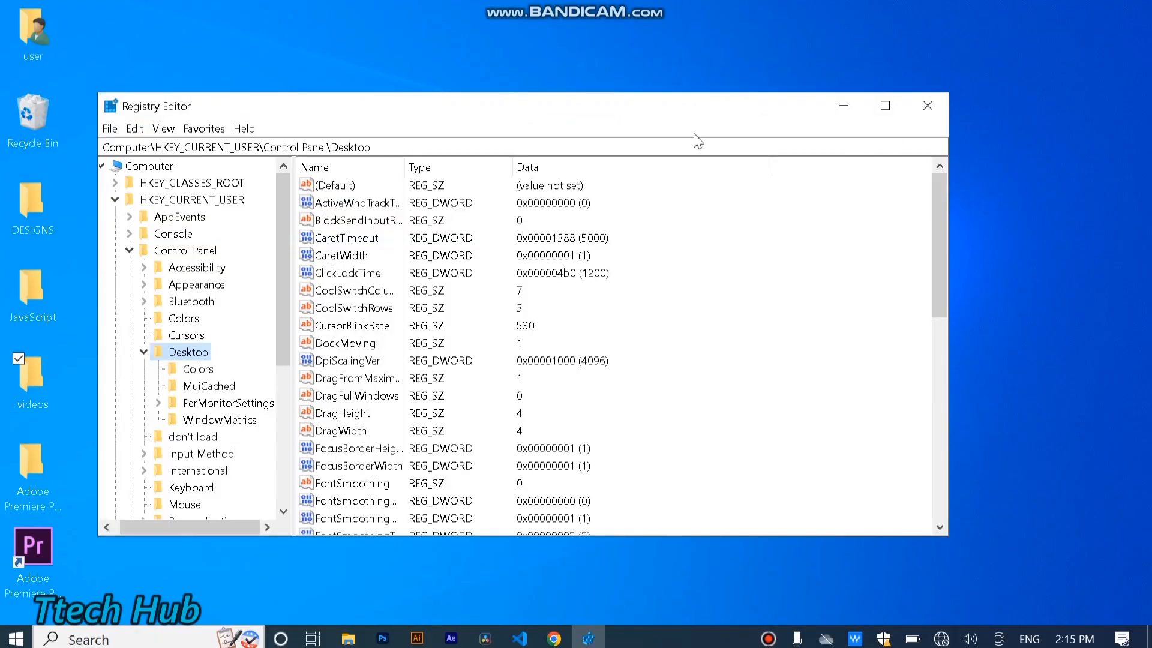
# - Go to HKEY_CURRENT_USER\Control Panel\Mouse and change MouseHoverTime from 400 to 10
pyautogui.click(213, 147)
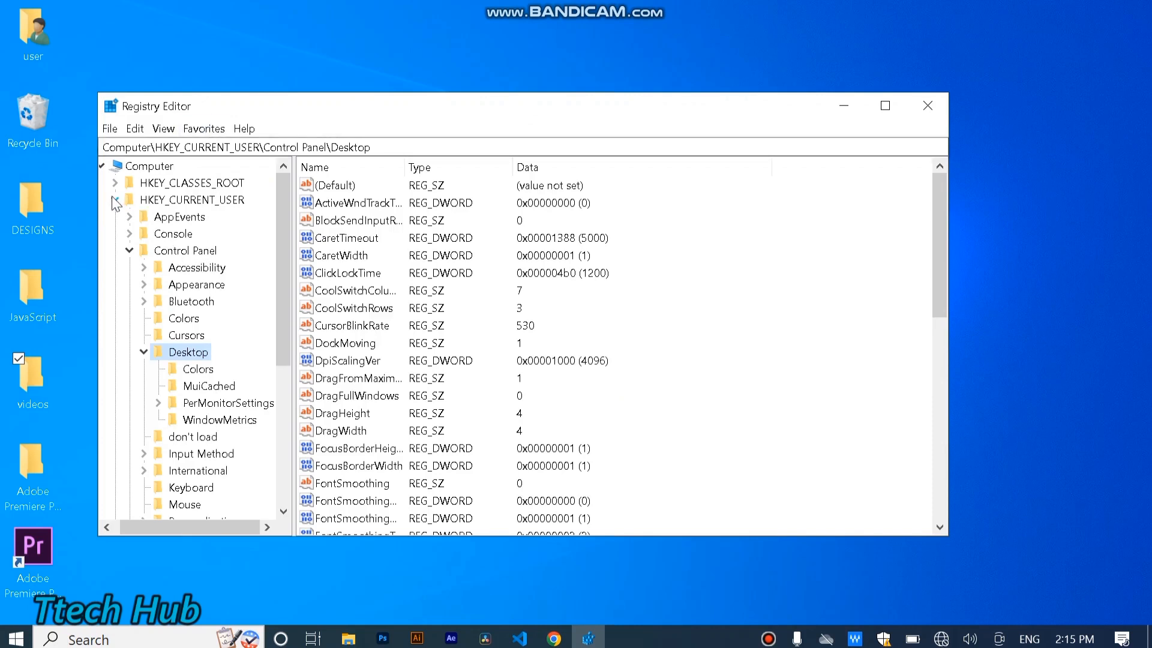
pyautogui.click(114, 199)
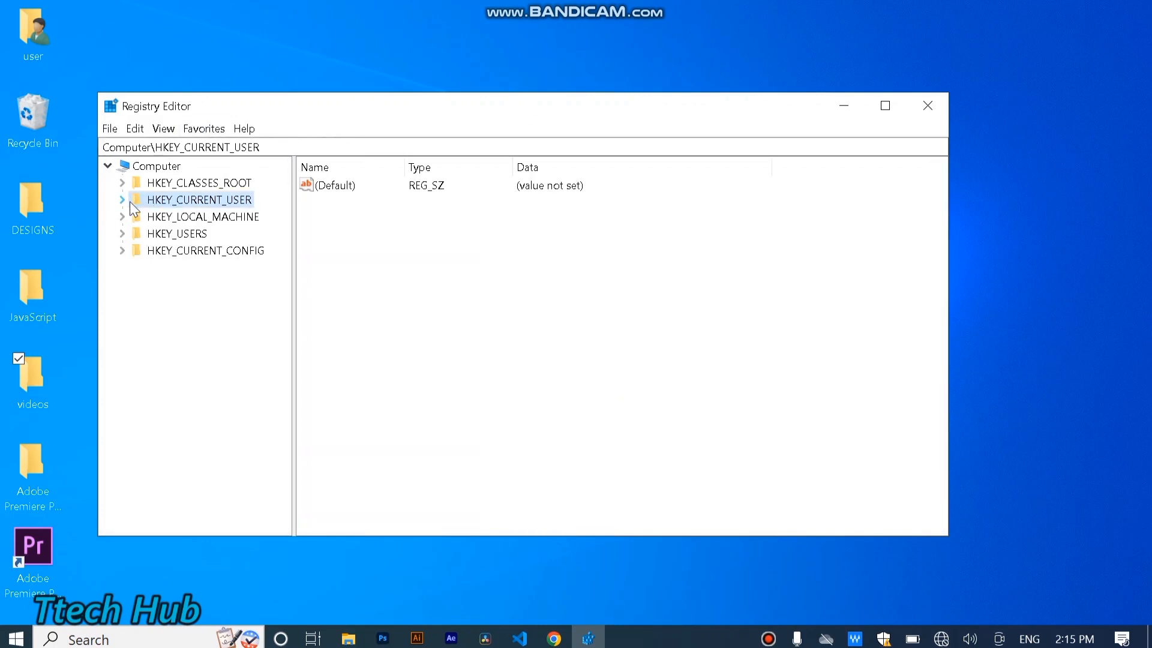
pyautogui.click(122, 199)
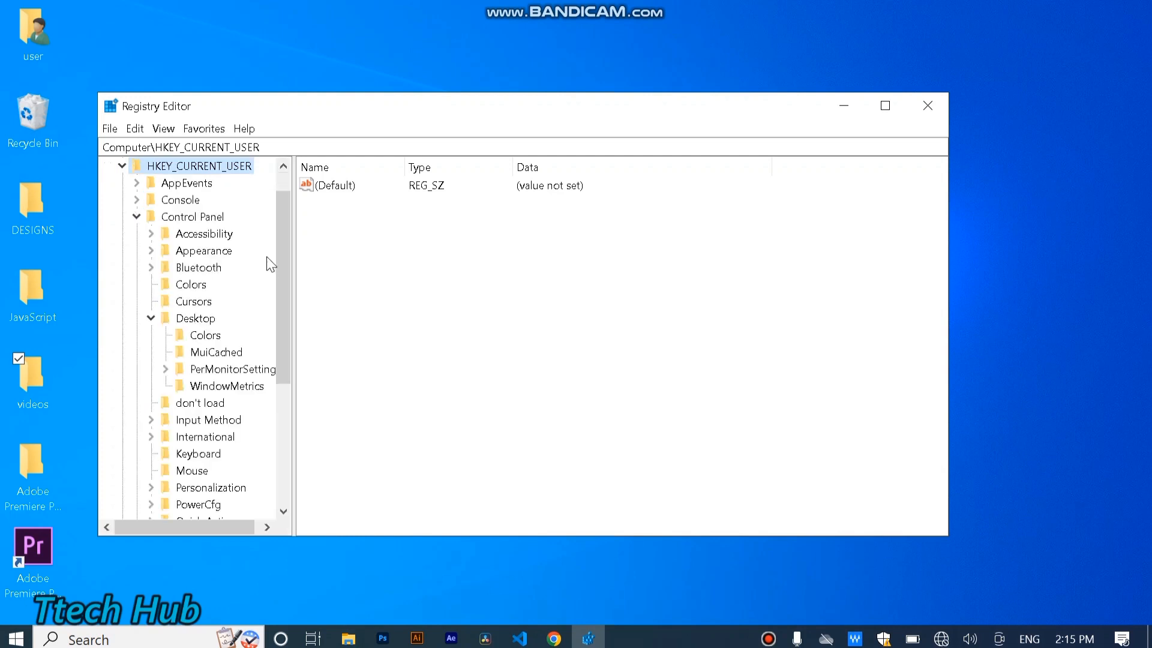
pyautogui.moveTo(202, 315)
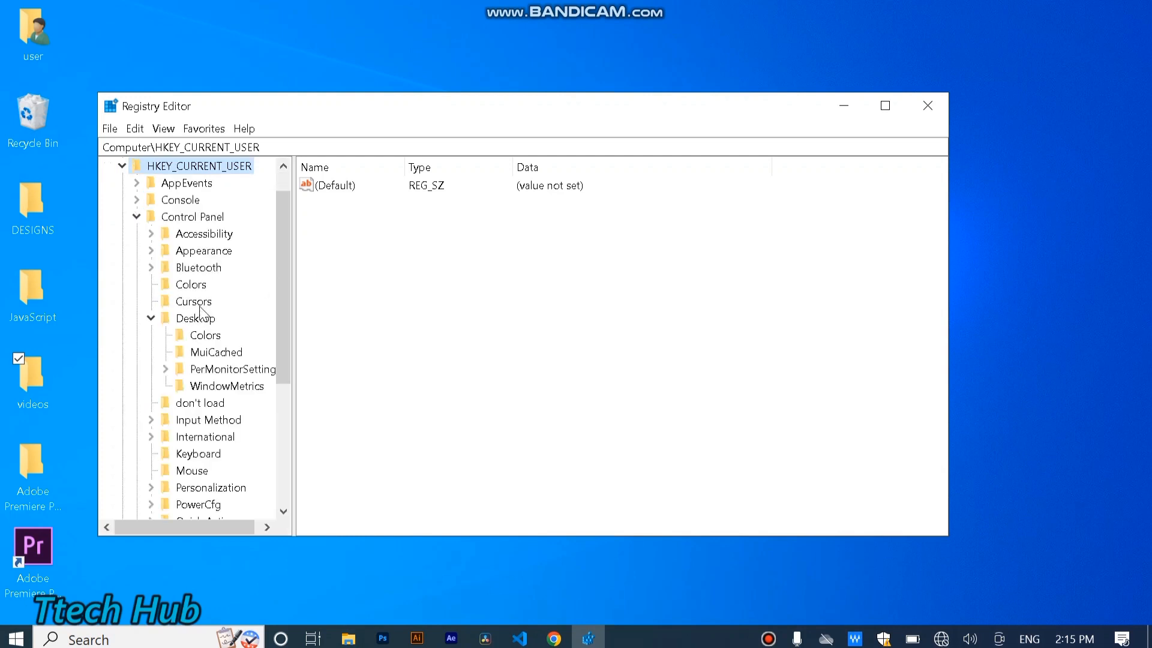
pyautogui.scroll(-3)
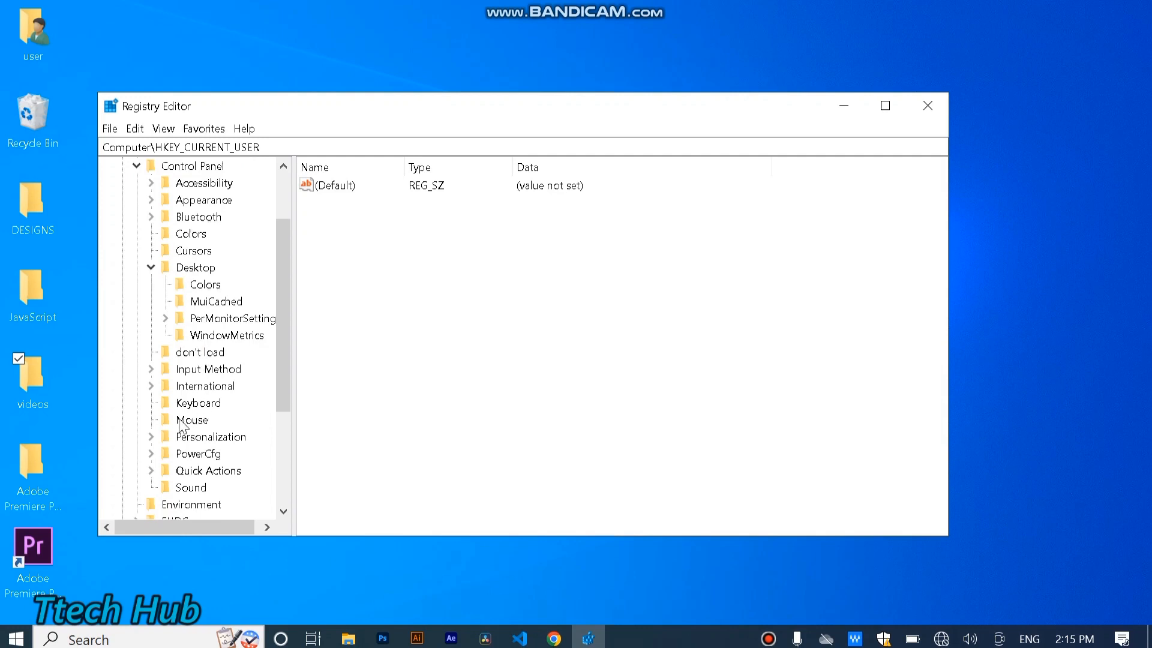
pyautogui.click(192, 419)
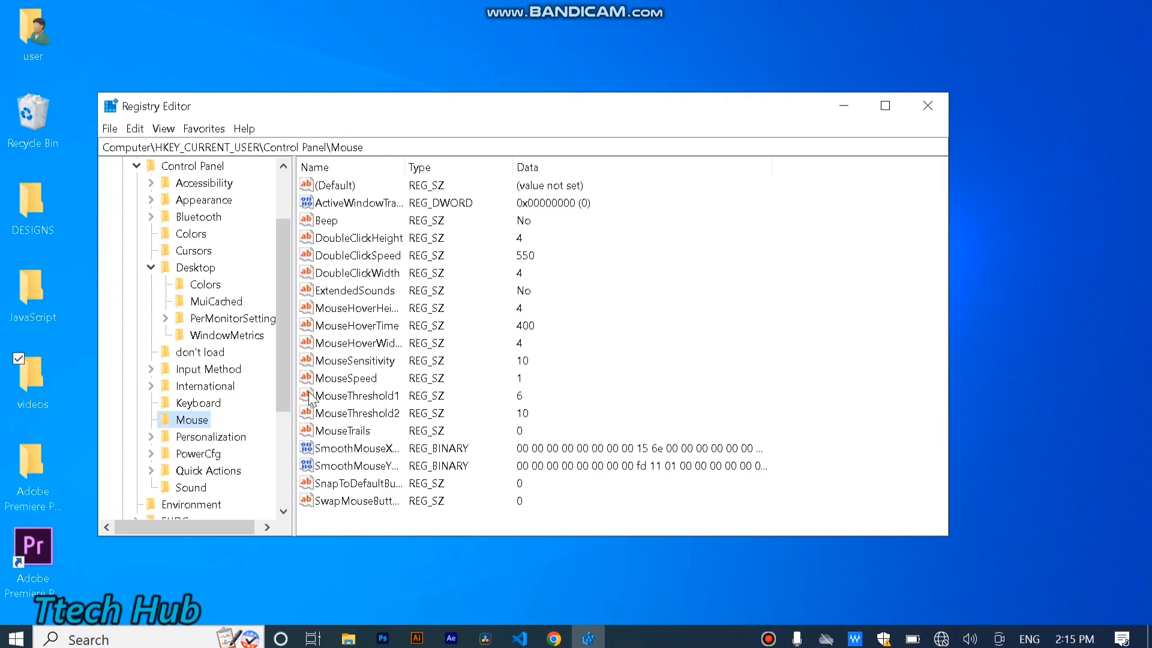
pyautogui.moveTo(360, 256)
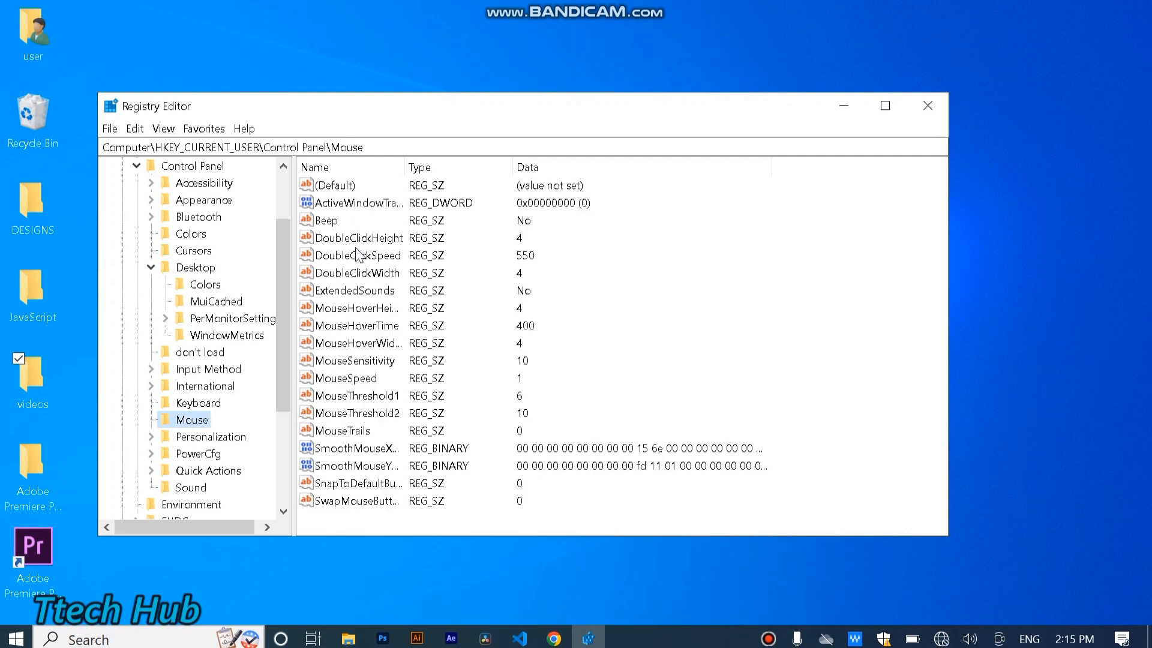
pyautogui.doubleClick(356, 326)
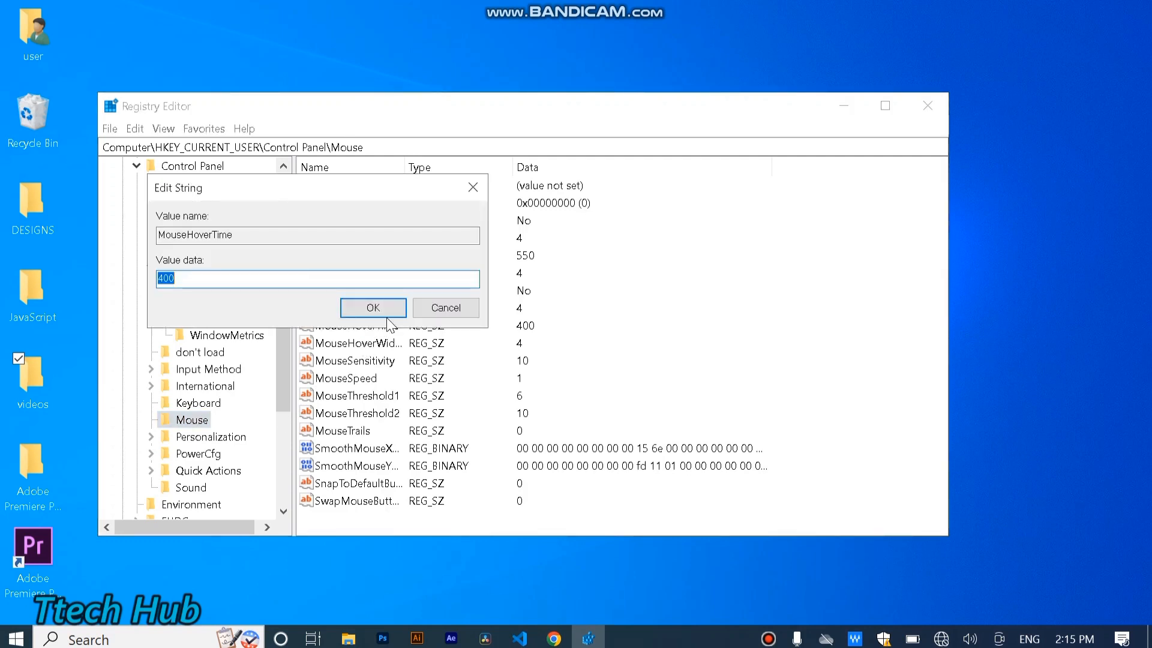
pyautogui.click(220, 278)
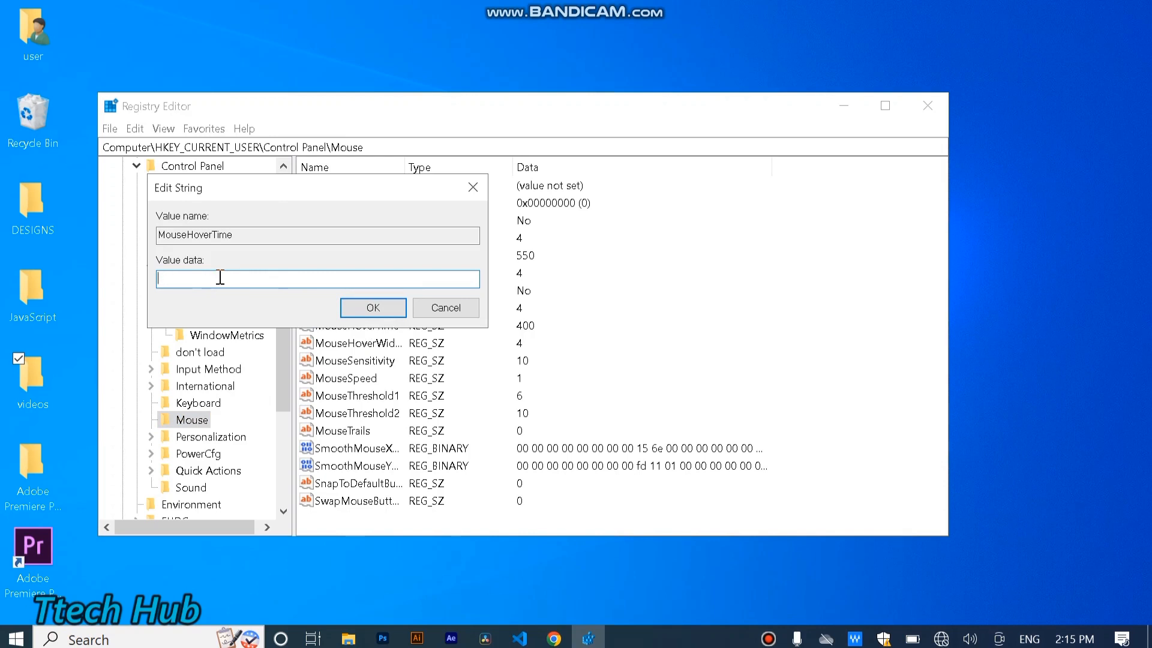
pyautogui.write('10')
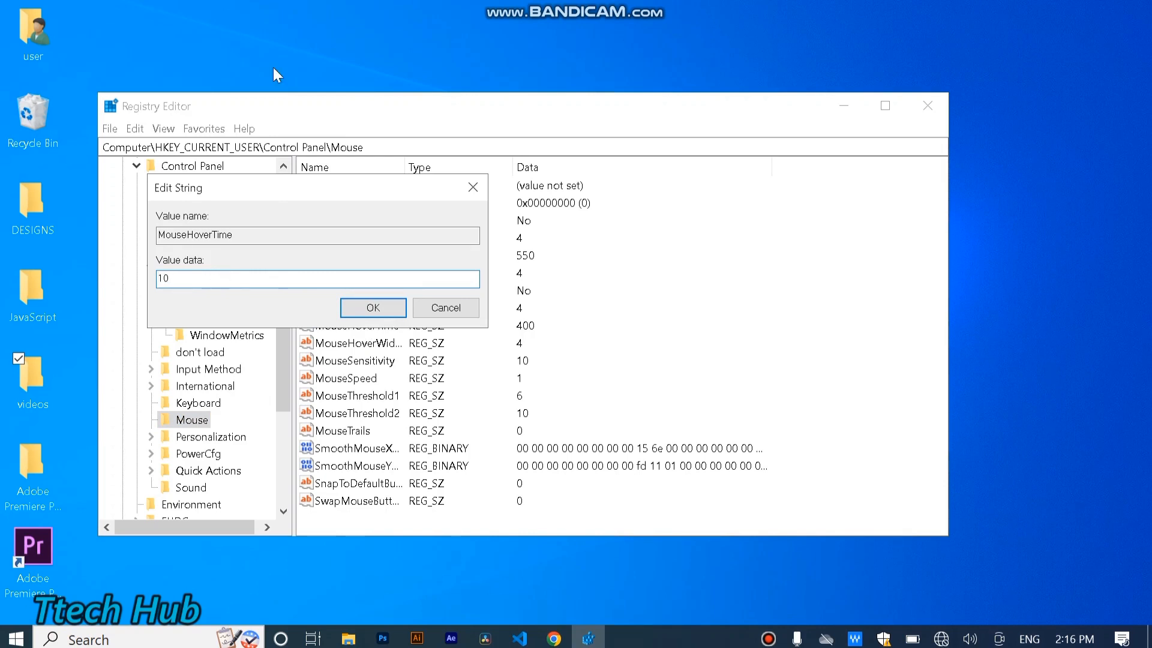
pyautogui.click(373, 307)
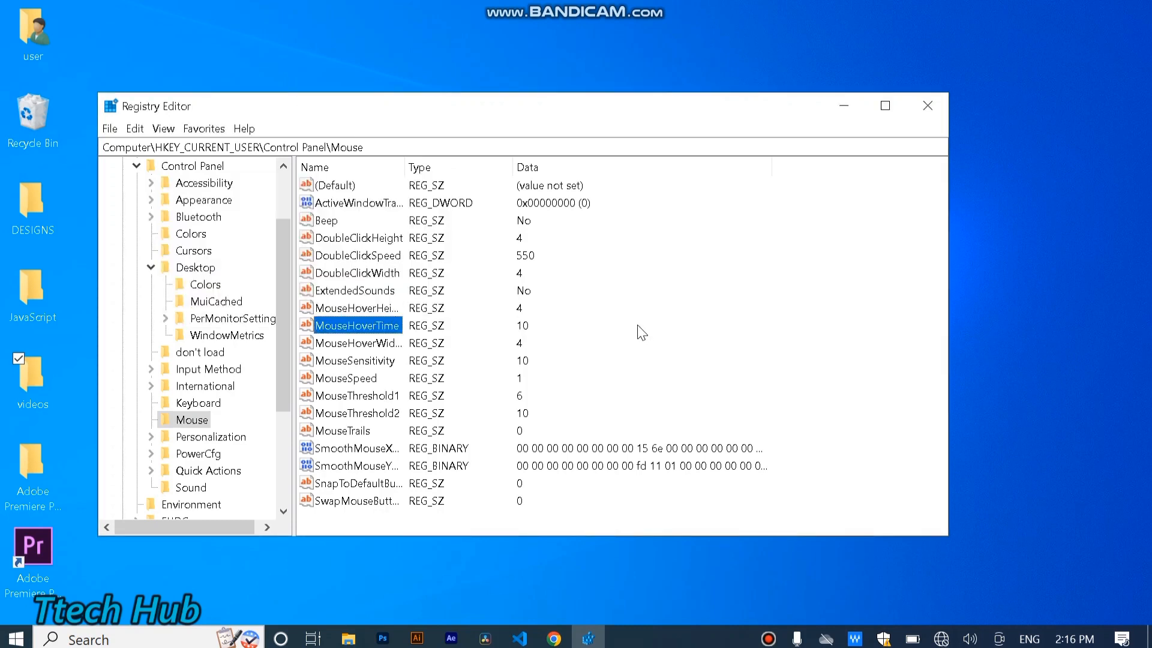
pyautogui.scroll(-3)
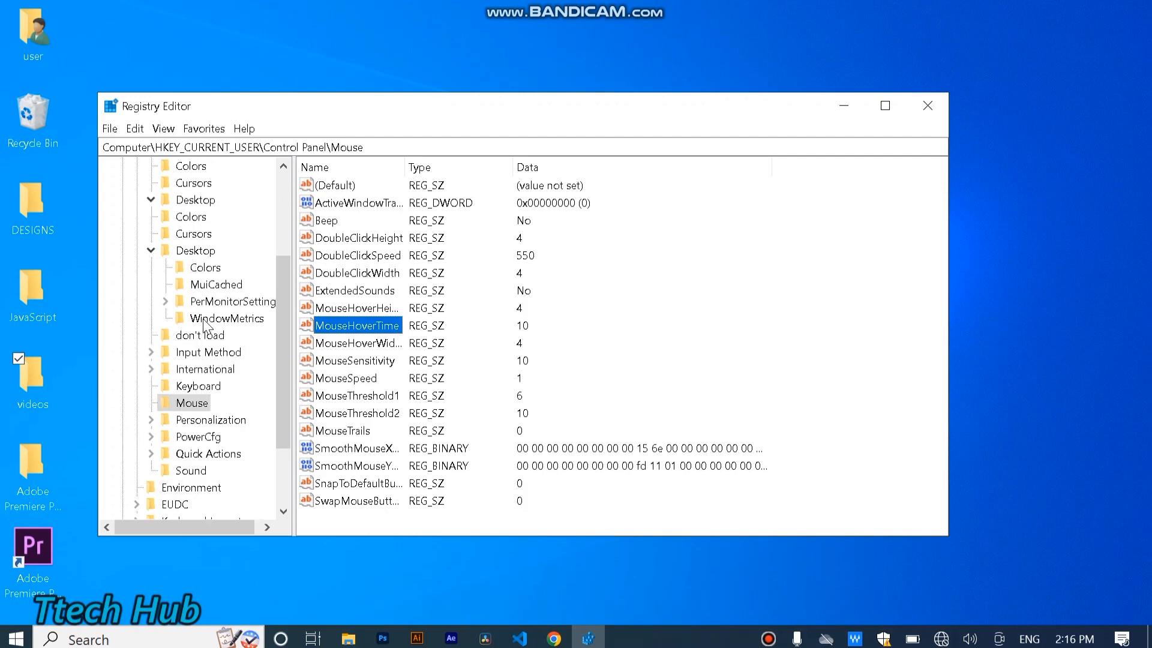
# - Select Control Panel\Desktop and change MenuShowDelay from 400 to 10
pyautogui.click(196, 302)
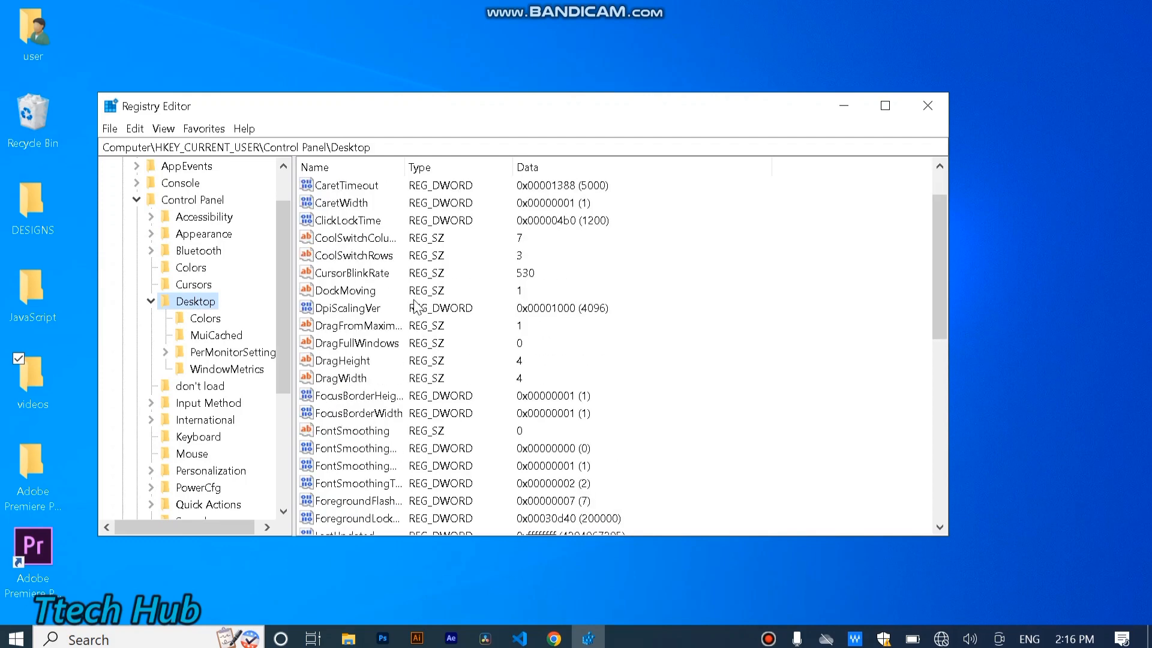
pyautogui.scroll(-3)
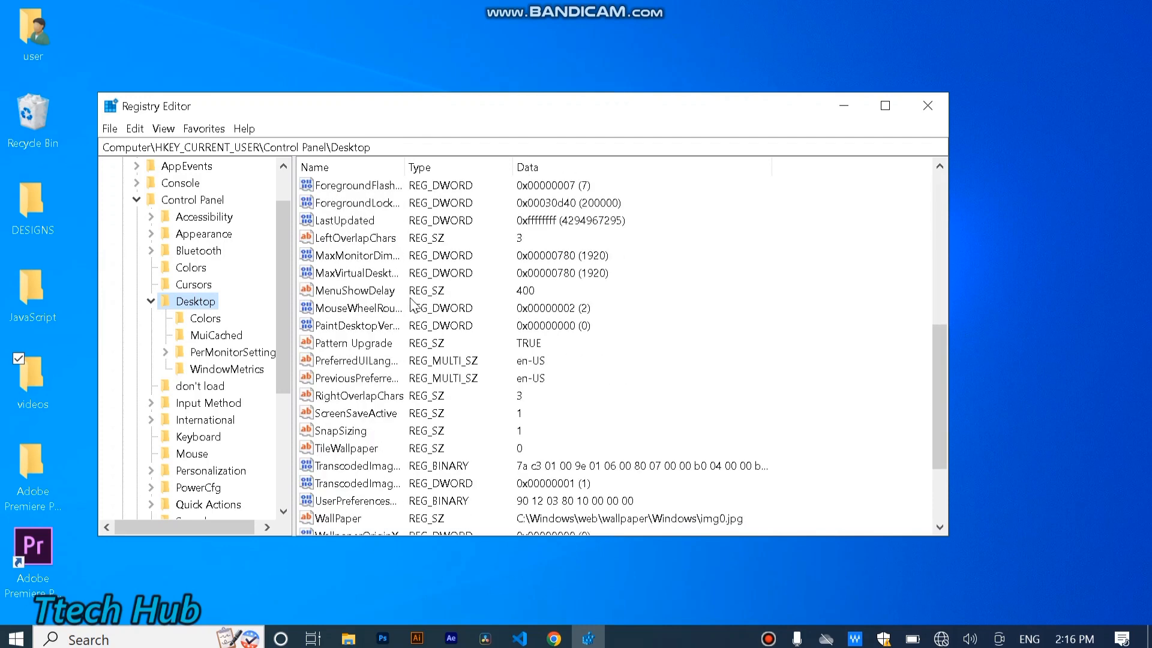
pyautogui.moveTo(360, 294)
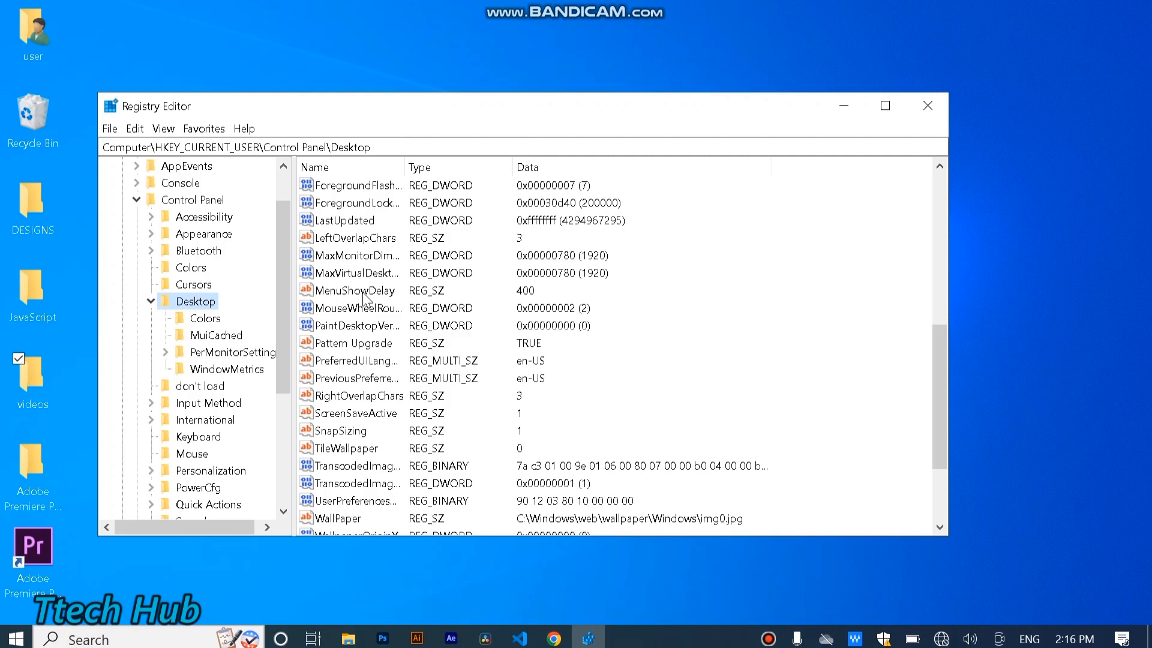
pyautogui.doubleClick(355, 289)
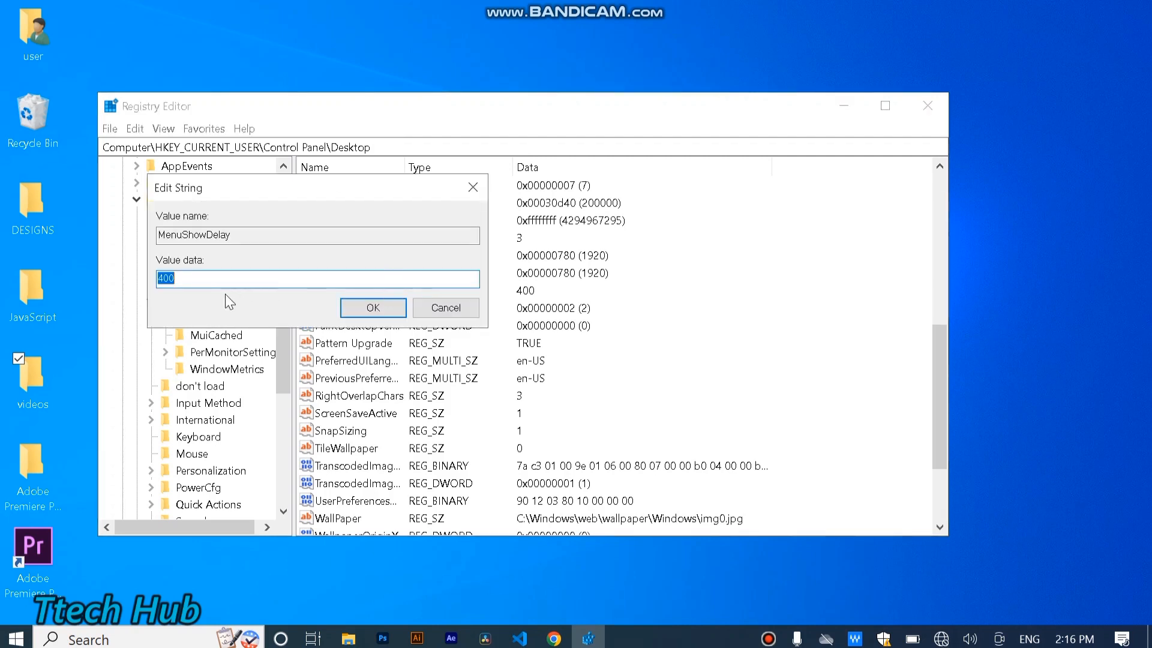
pyautogui.write('4')
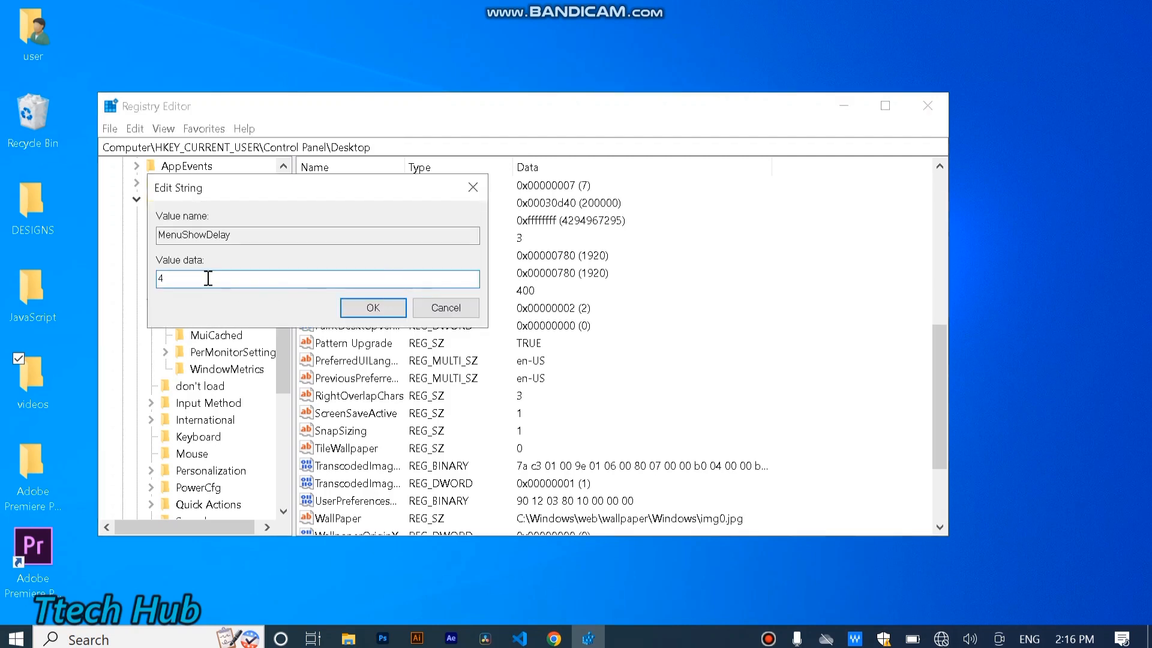
pyautogui.write('10')
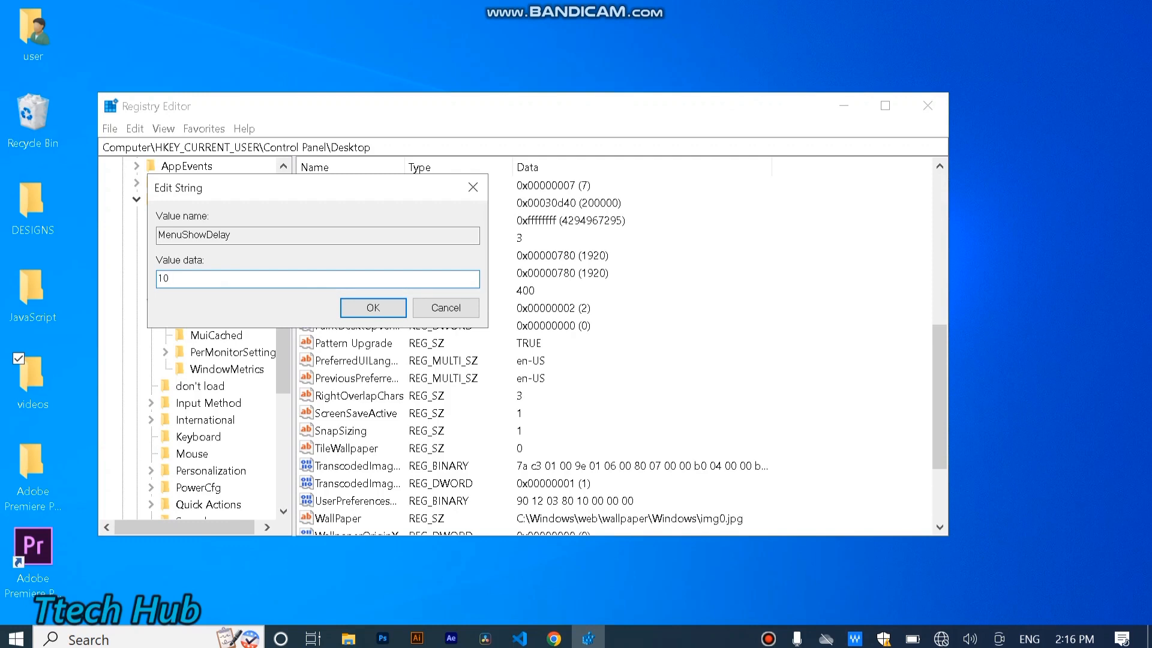
pyautogui.click(373, 307)
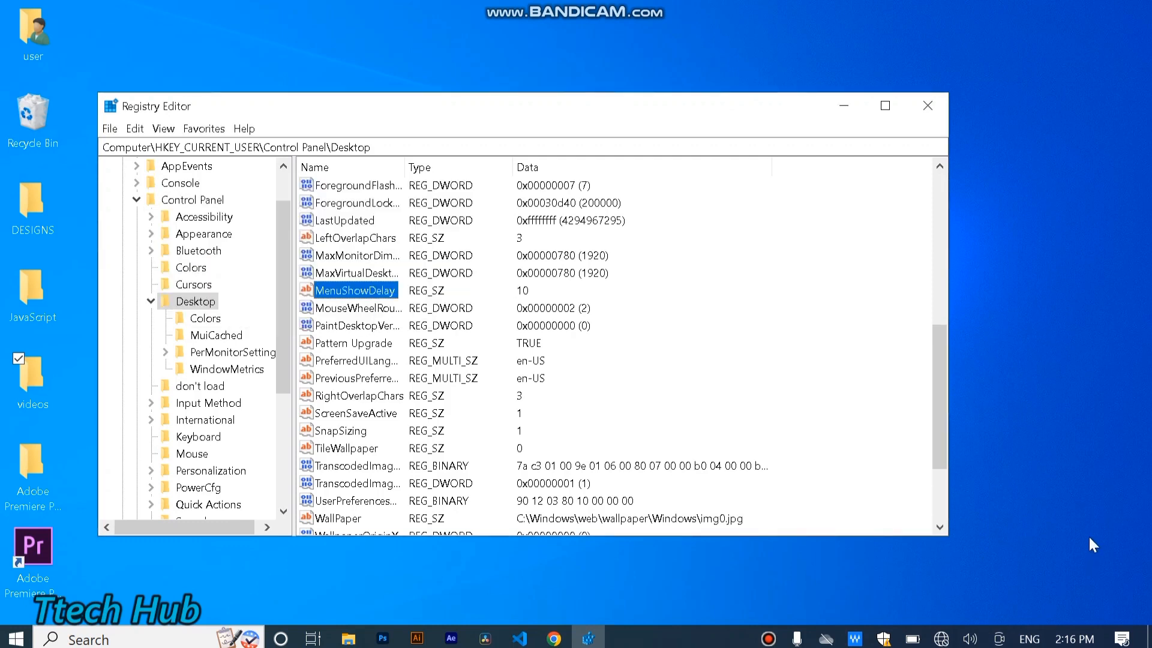
pyautogui.moveTo(927, 82)
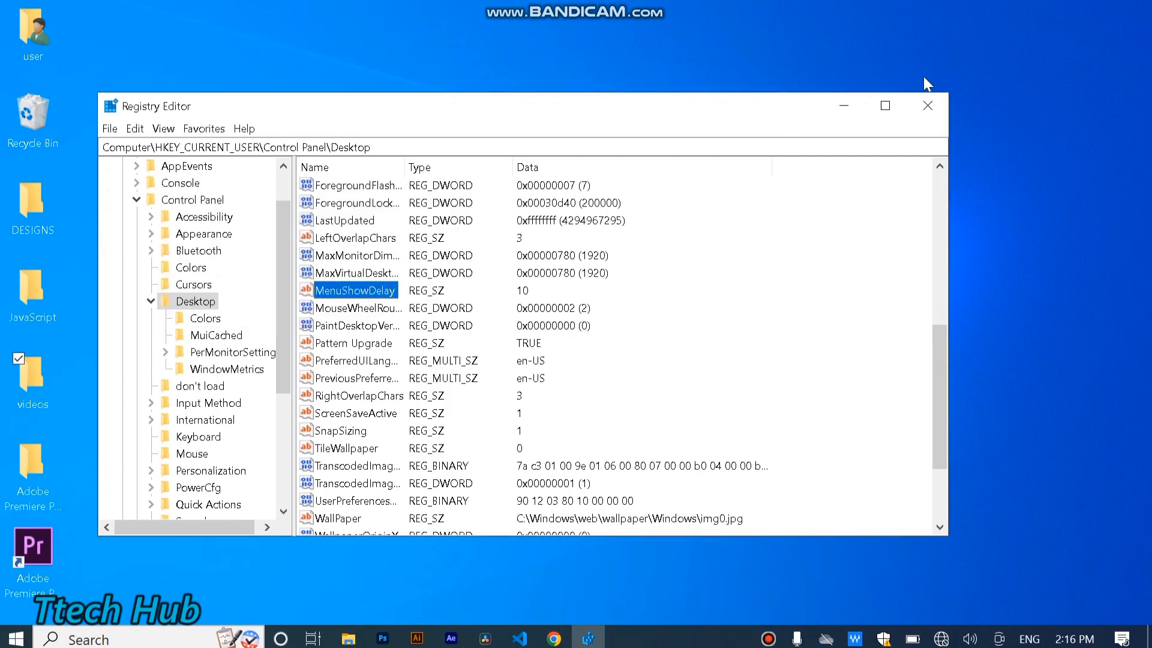
# - Type the heading '8. Disable unwanted Task'
pyautogui.click(927, 105)
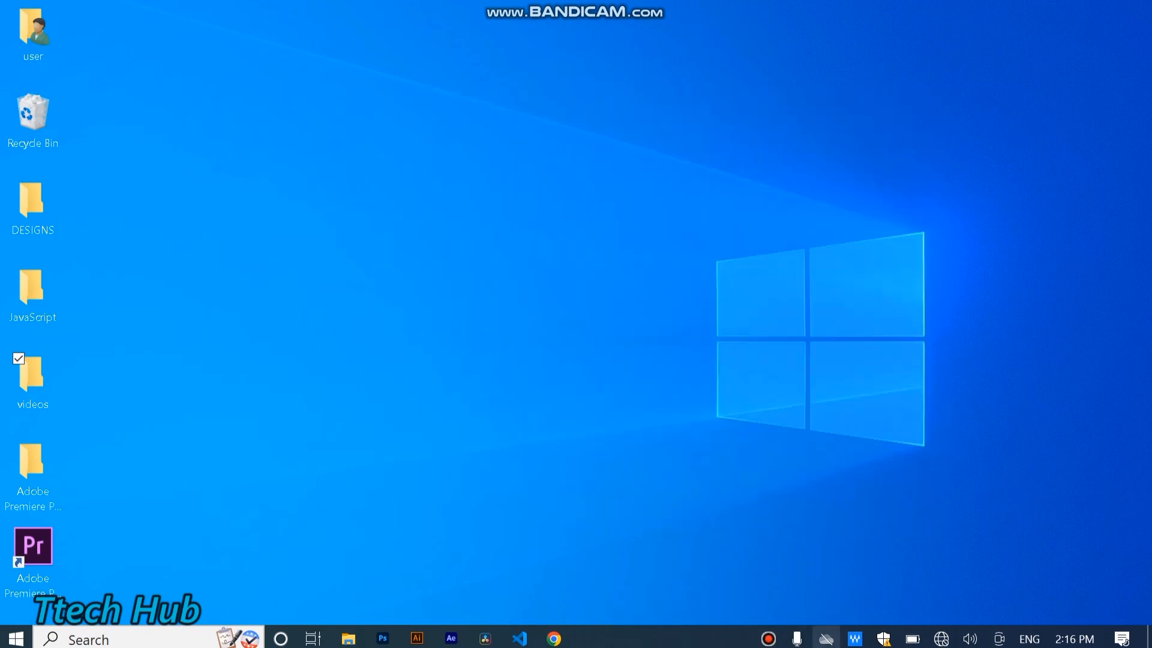
pyautogui.write('8. Disa')
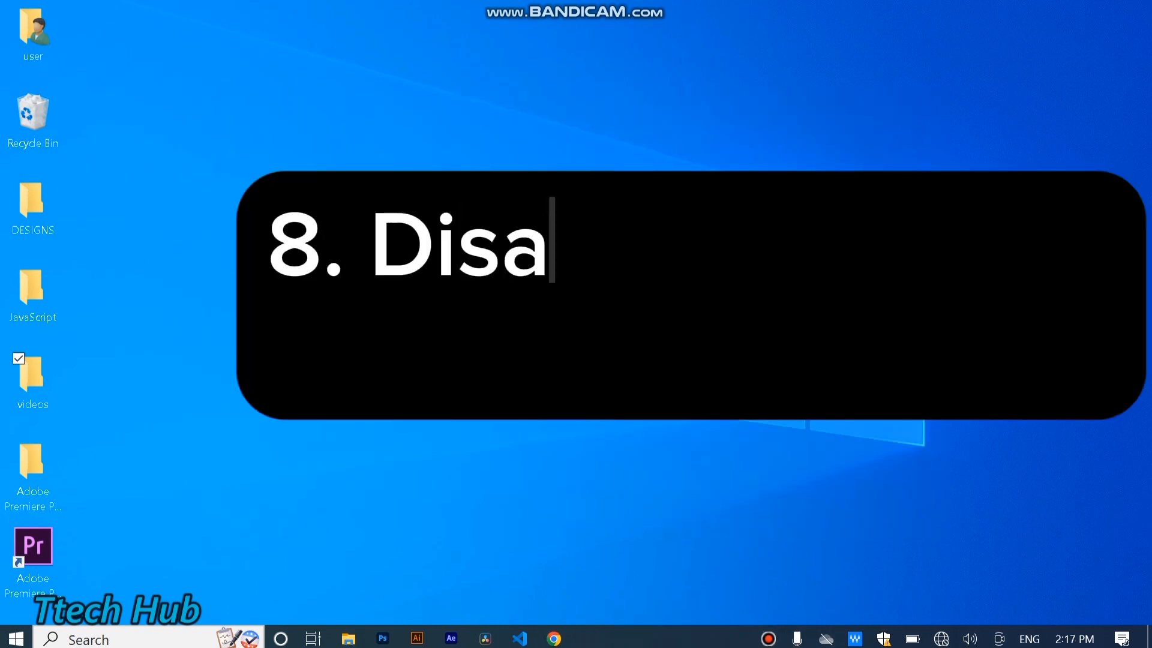
pyautogui.write('ble unwanted Task')
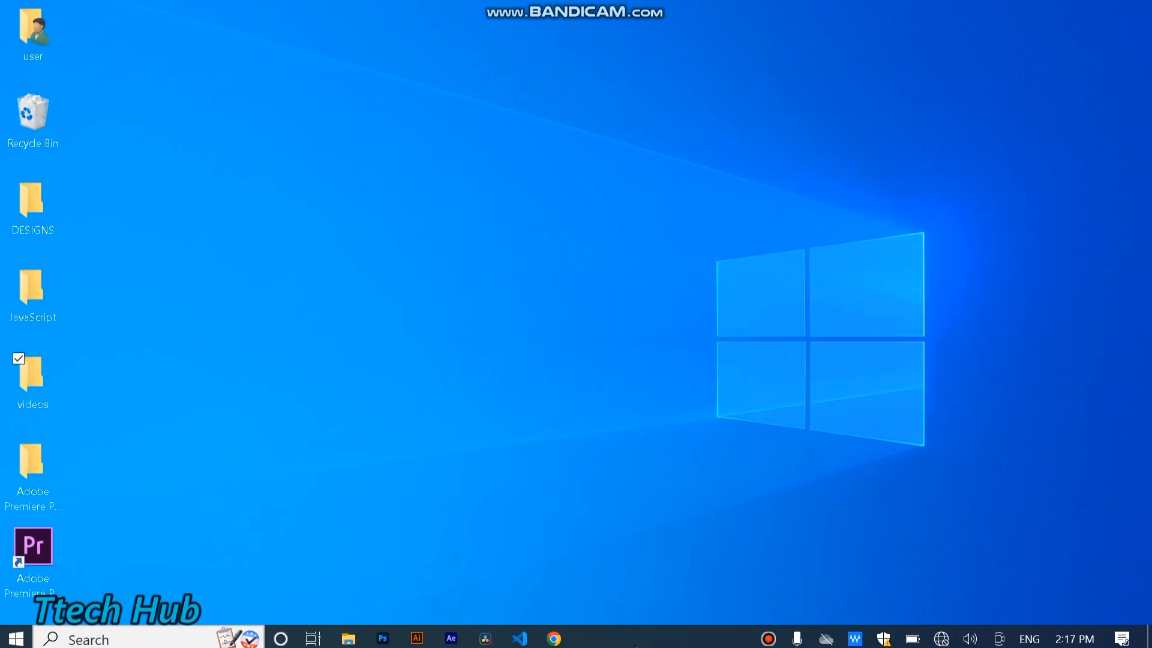
# - Launch Task Manager from the taskbar's right-click menu
pyautogui.rightClick(647, 638)
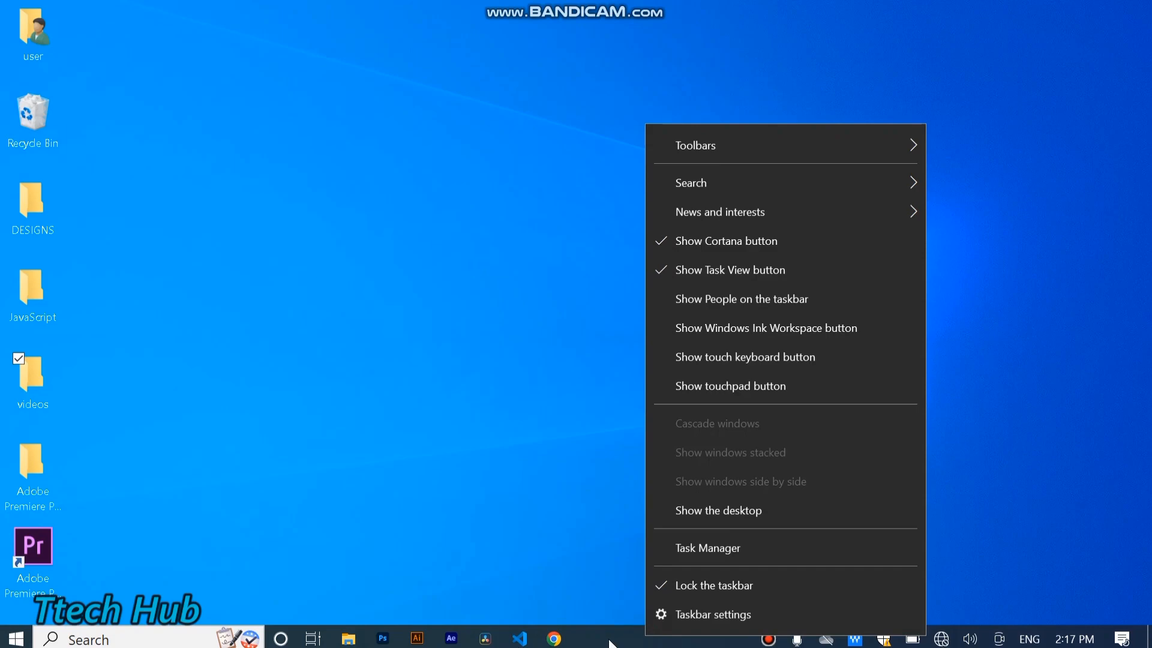
pyautogui.click(710, 615)
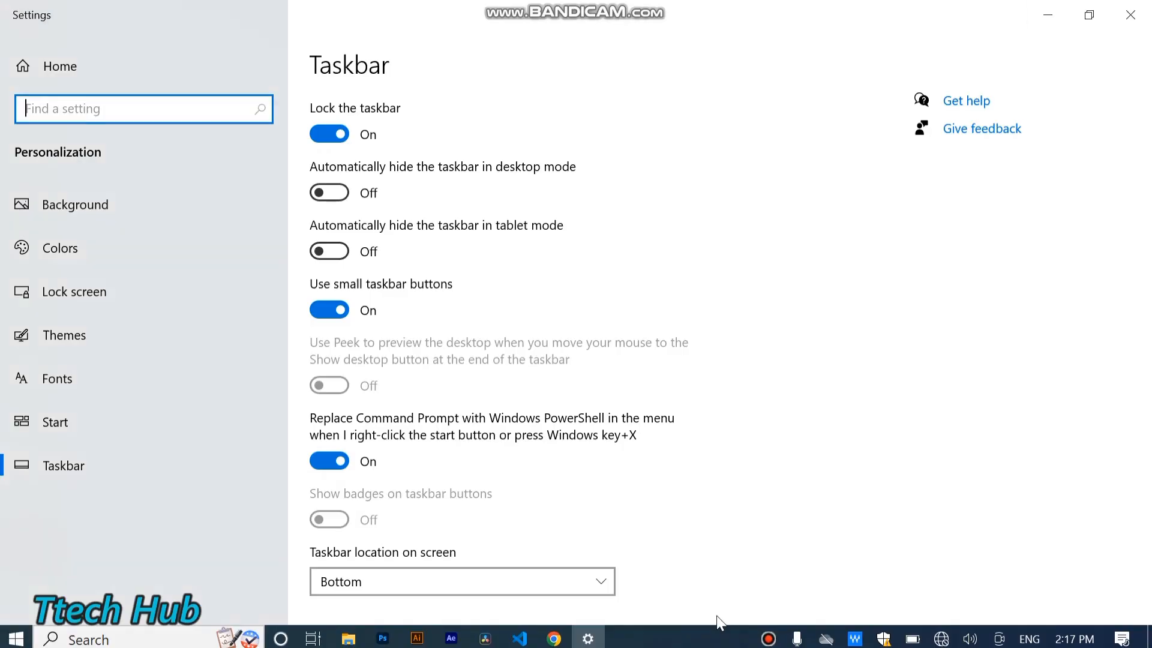
pyautogui.moveTo(1134, 14)
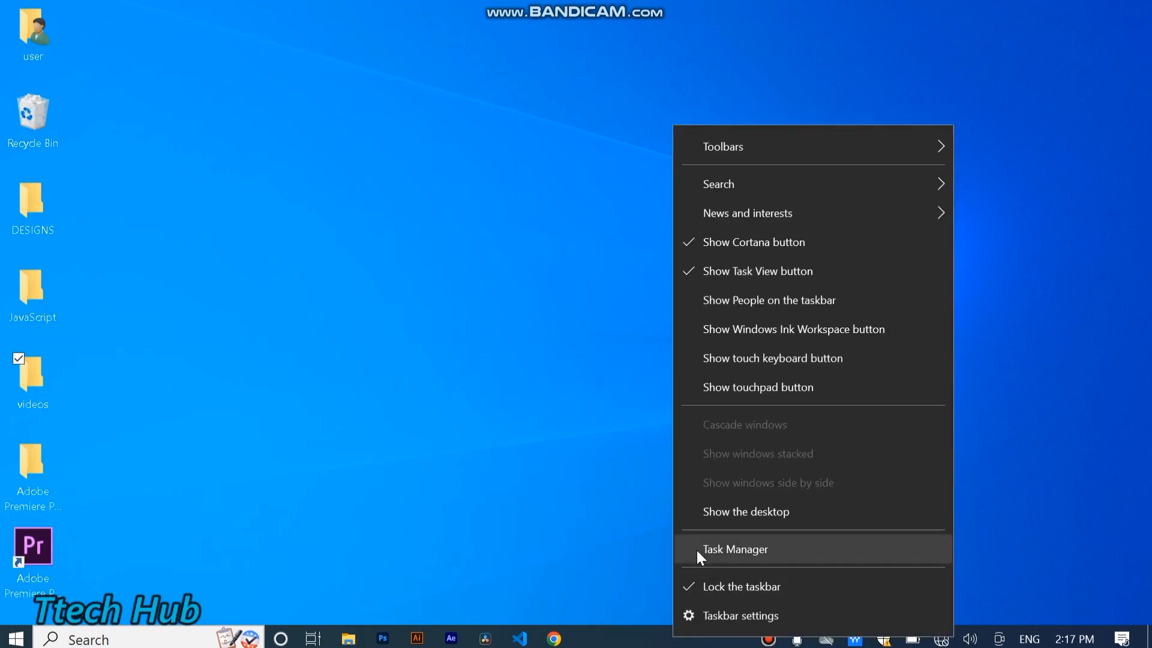
pyautogui.click(735, 549)
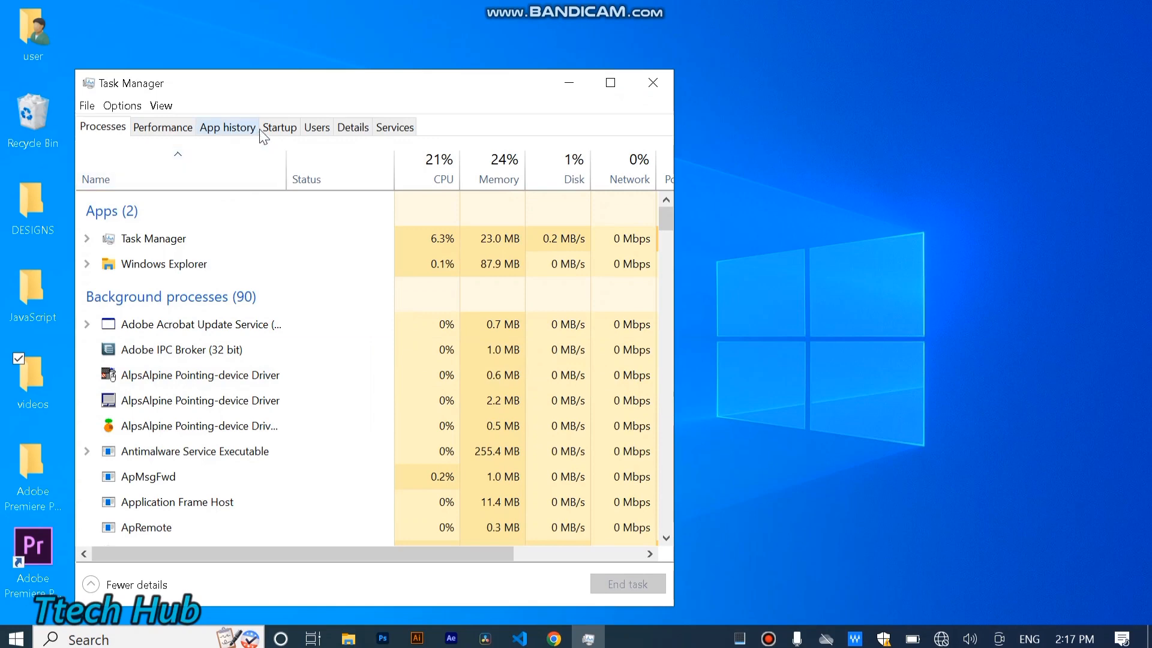
# - Disable CCXProcess and Waves MaxxAudio Service at startup, then close Task Manager
pyautogui.click(278, 127)
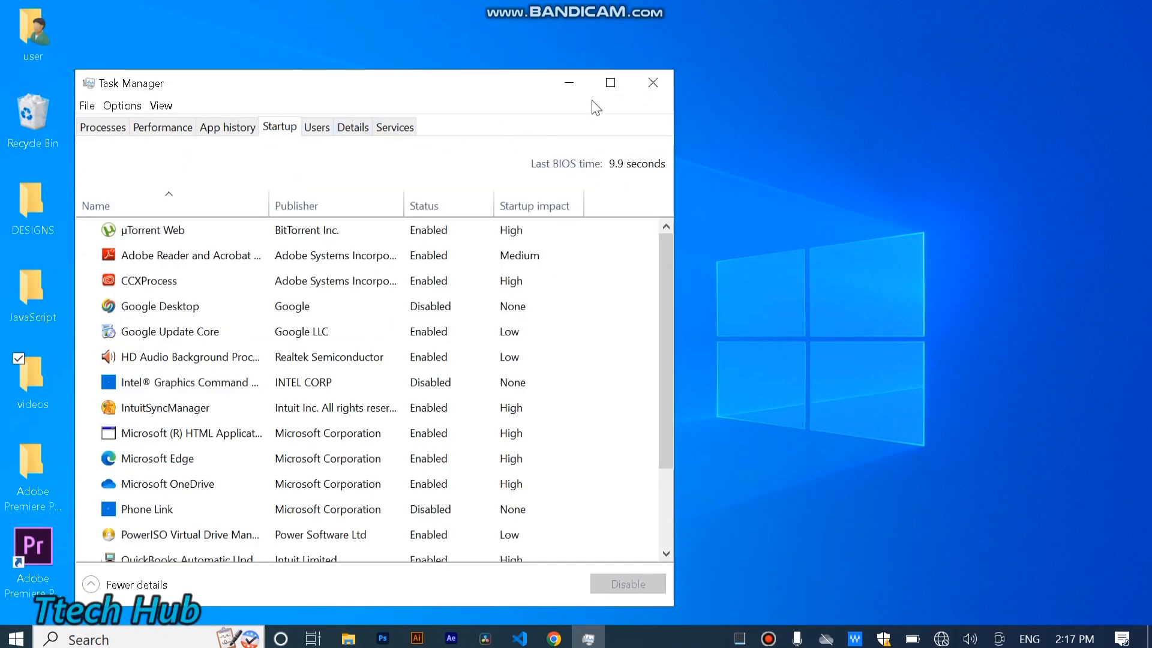
pyautogui.click(610, 82)
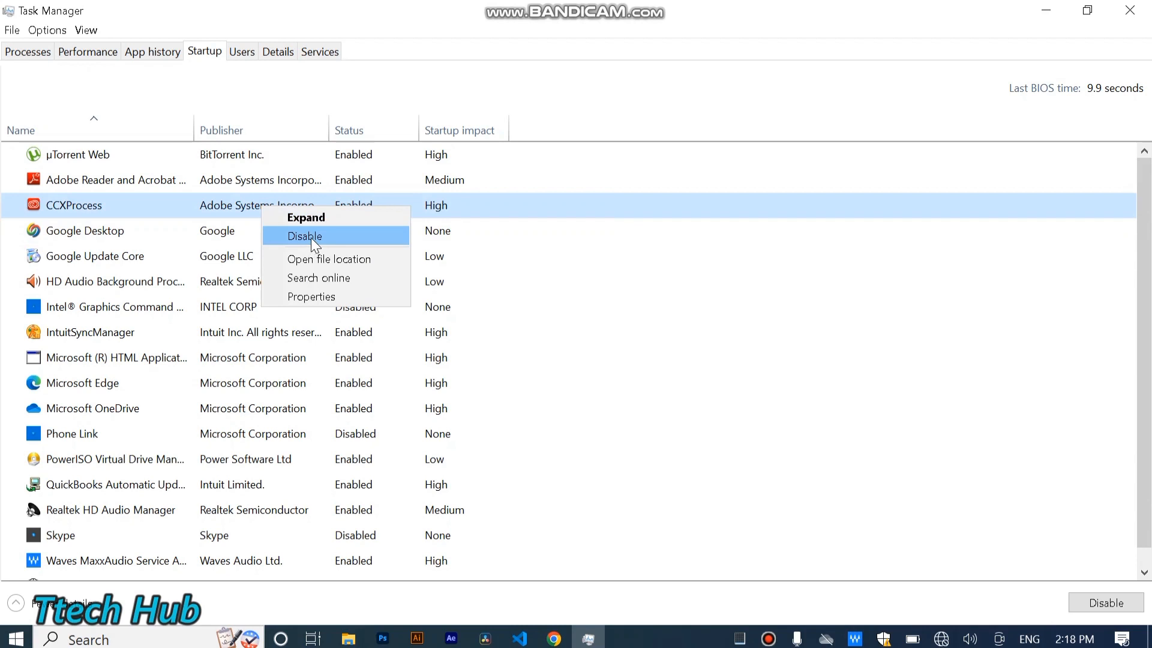
pyautogui.click(303, 236)
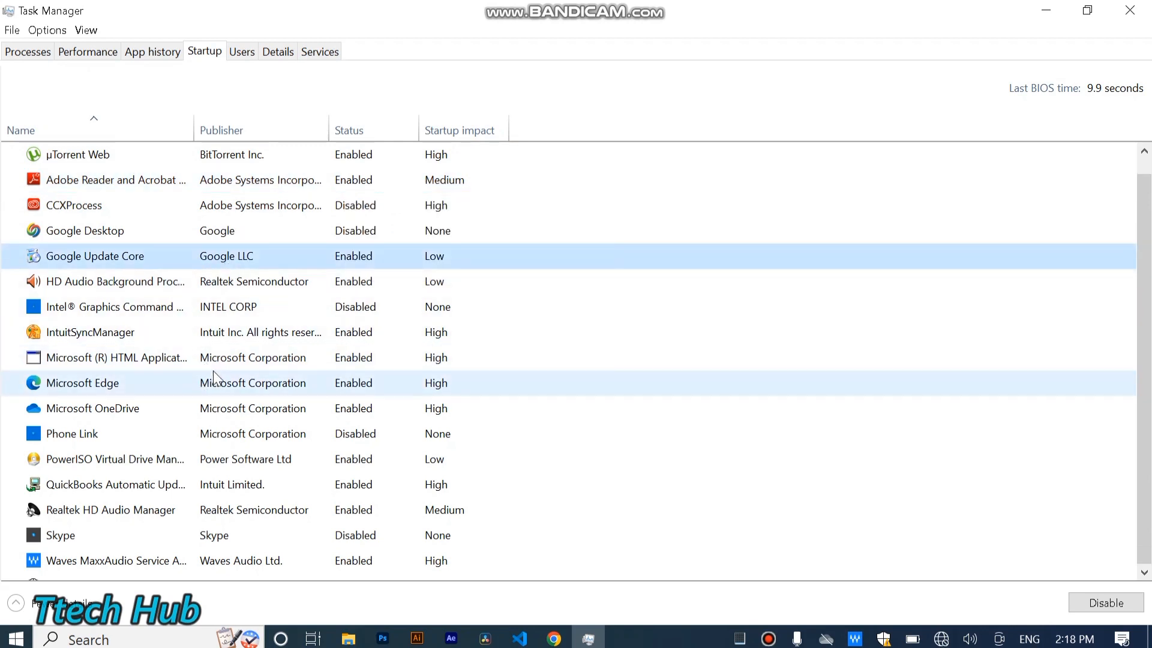
pyautogui.scroll(-3)
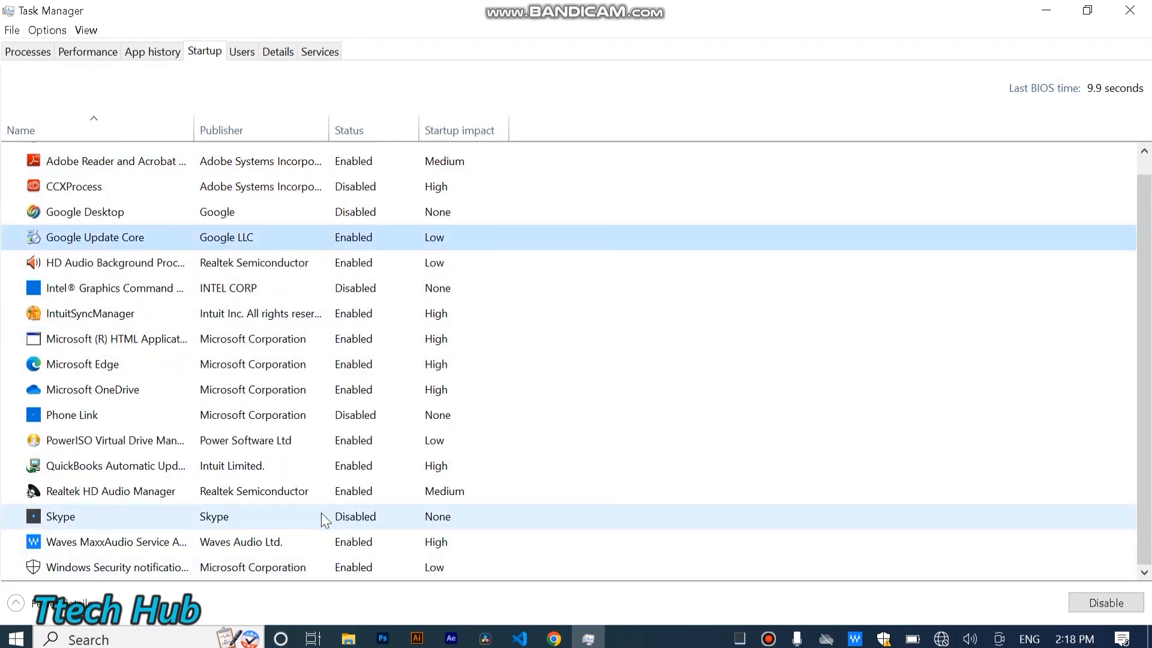
pyautogui.moveTo(296, 549)
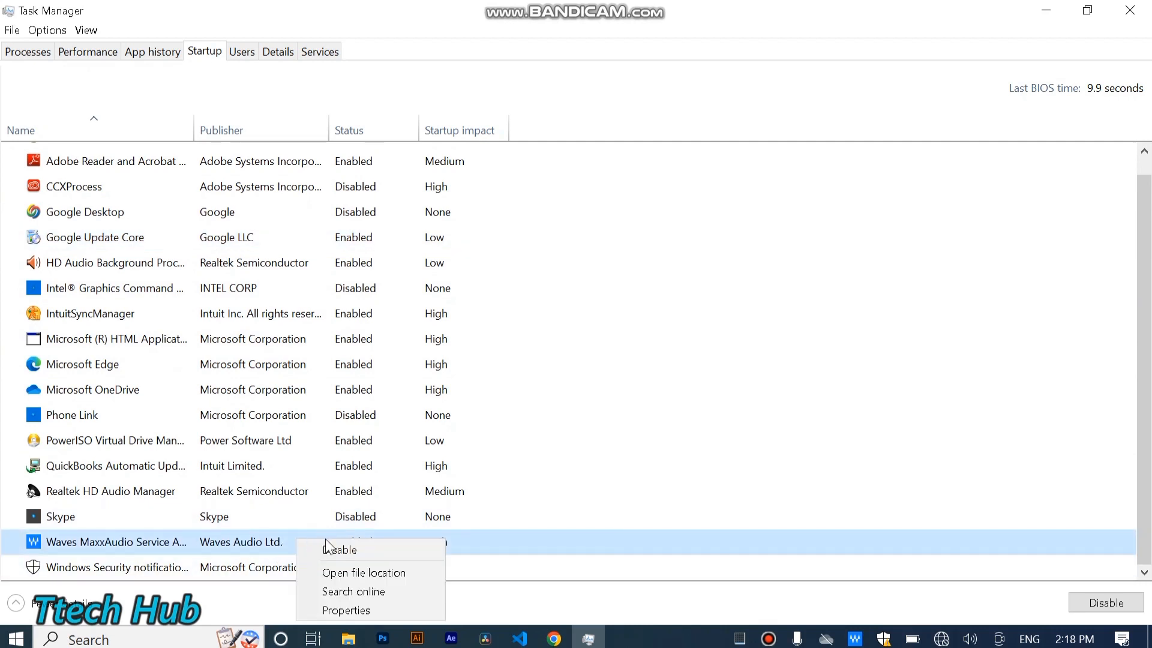
pyautogui.click(339, 550)
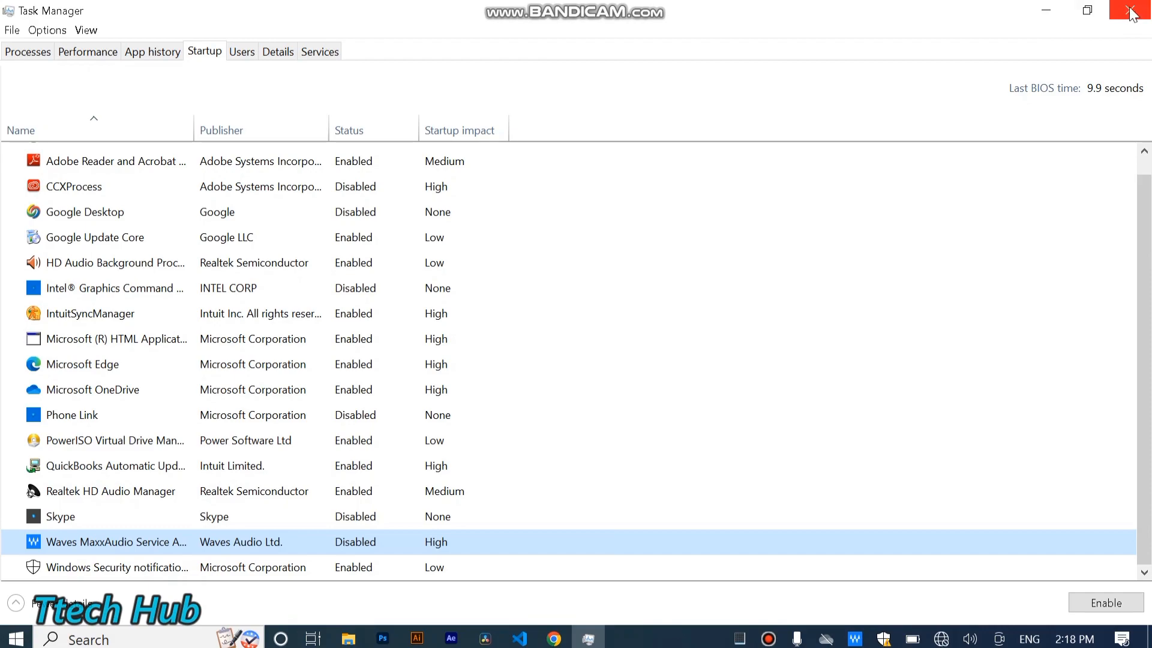
pyautogui.click(1130, 10)
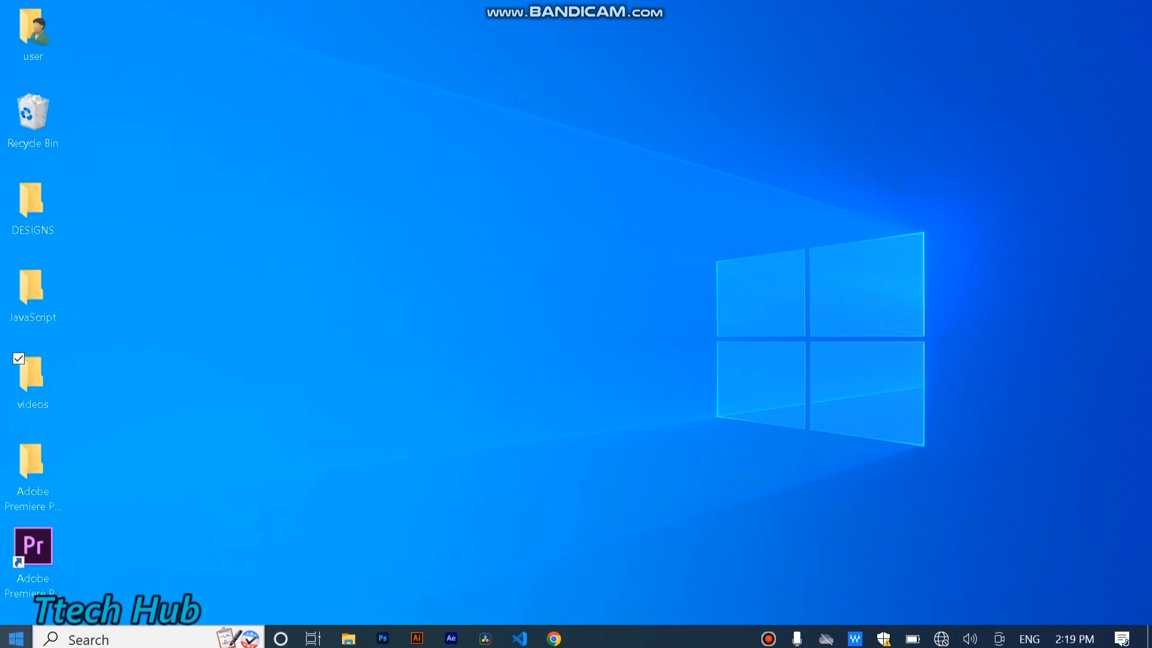
# - Search the Start menu for 'defra' to find Defragment and Optimize Drives
pyautogui.click(14, 638)
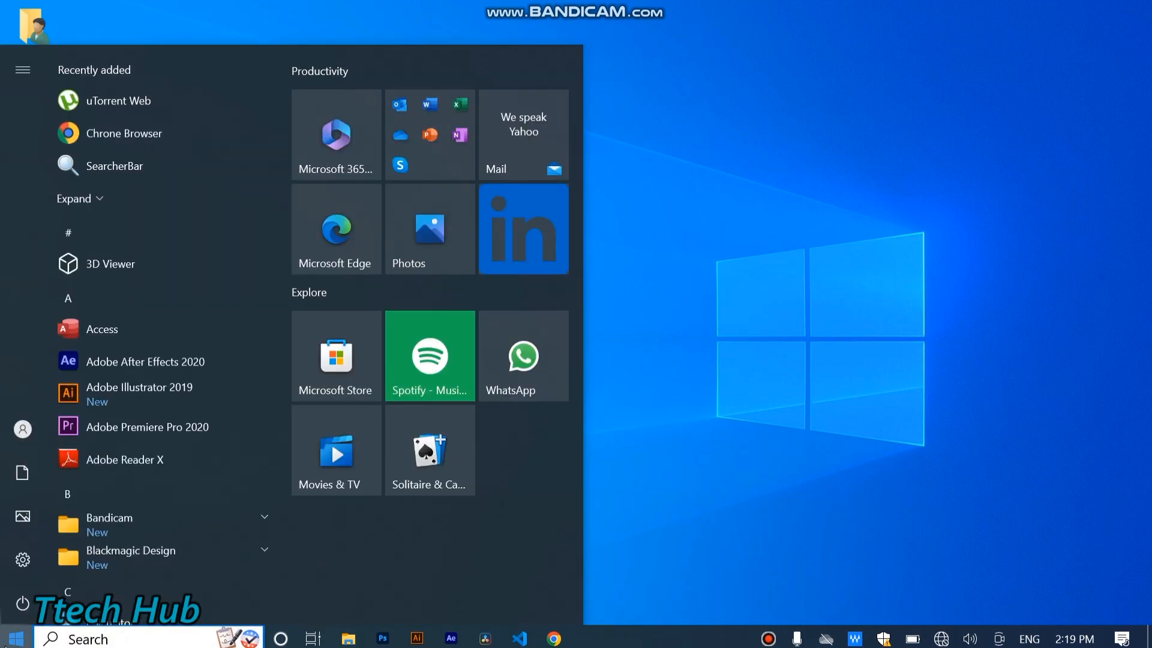
pyautogui.write('defra')
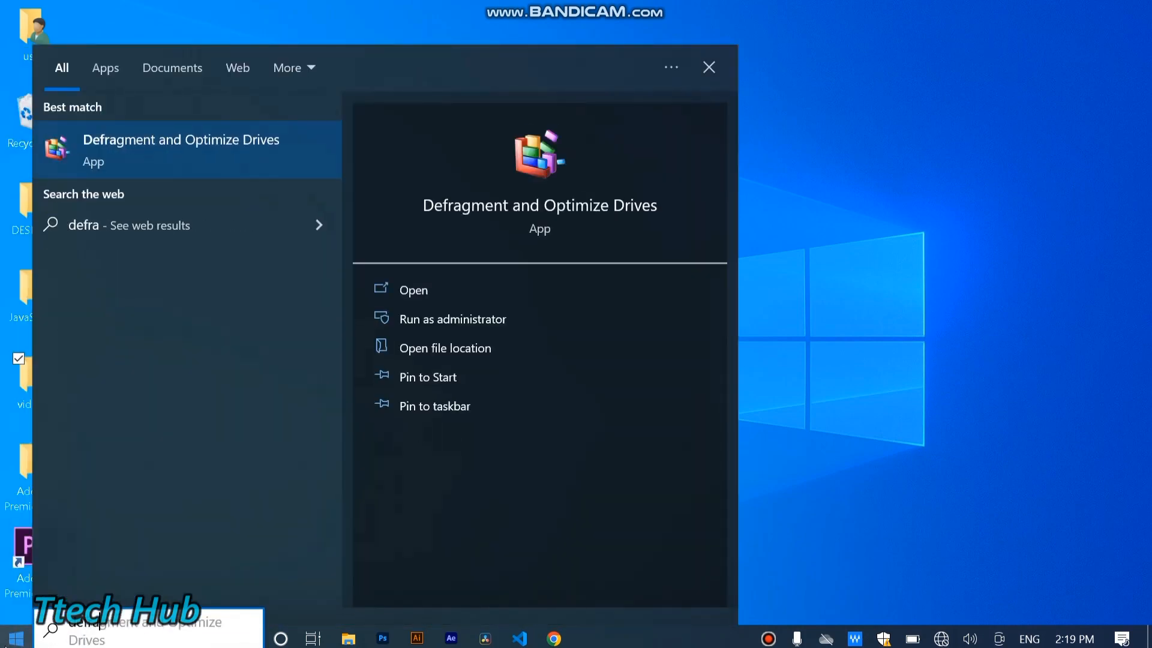
pyautogui.moveTo(548, 212)
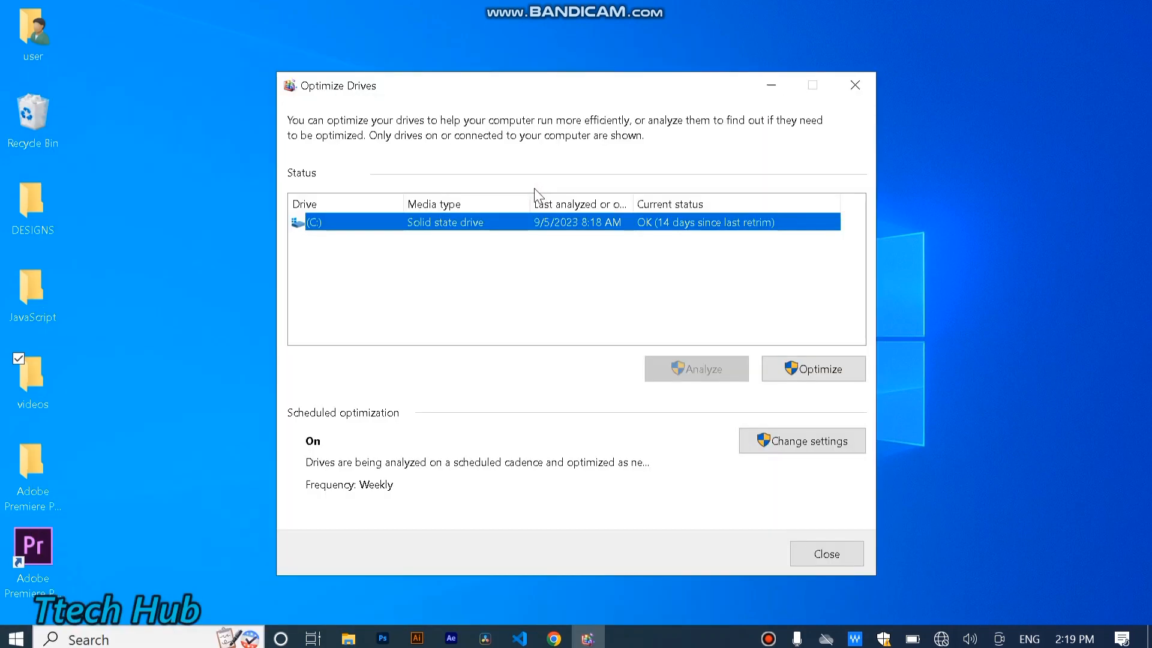
pyautogui.moveTo(323, 236)
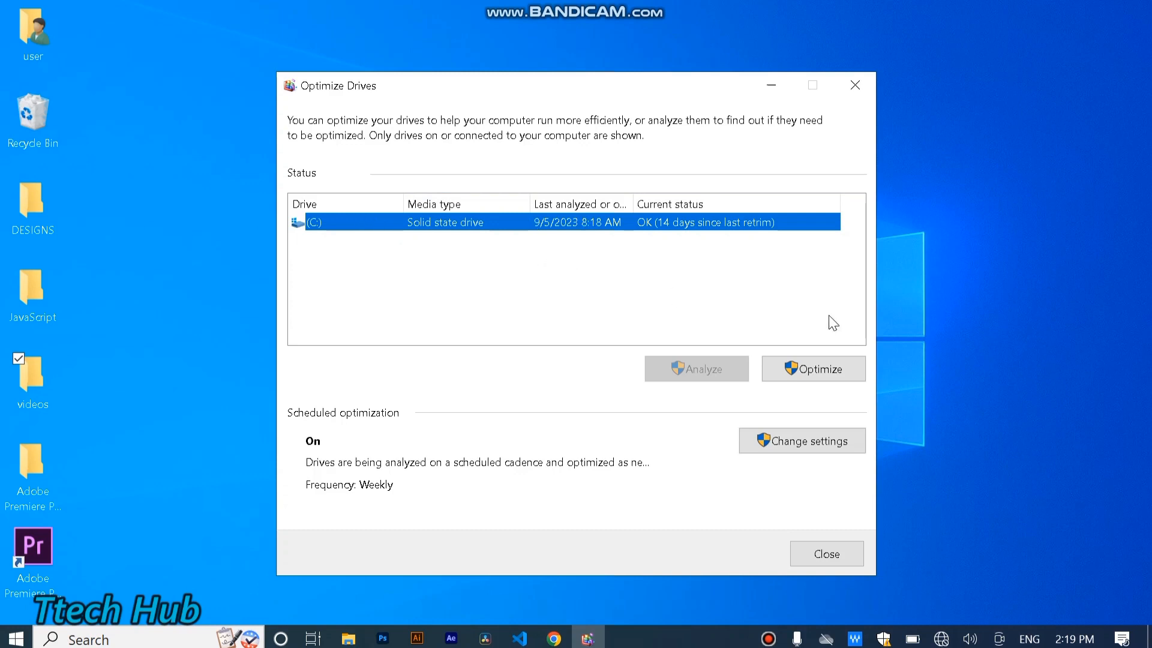
# - Optimize drive C:, running the optimization twice until it shows OK
pyautogui.click(813, 368)
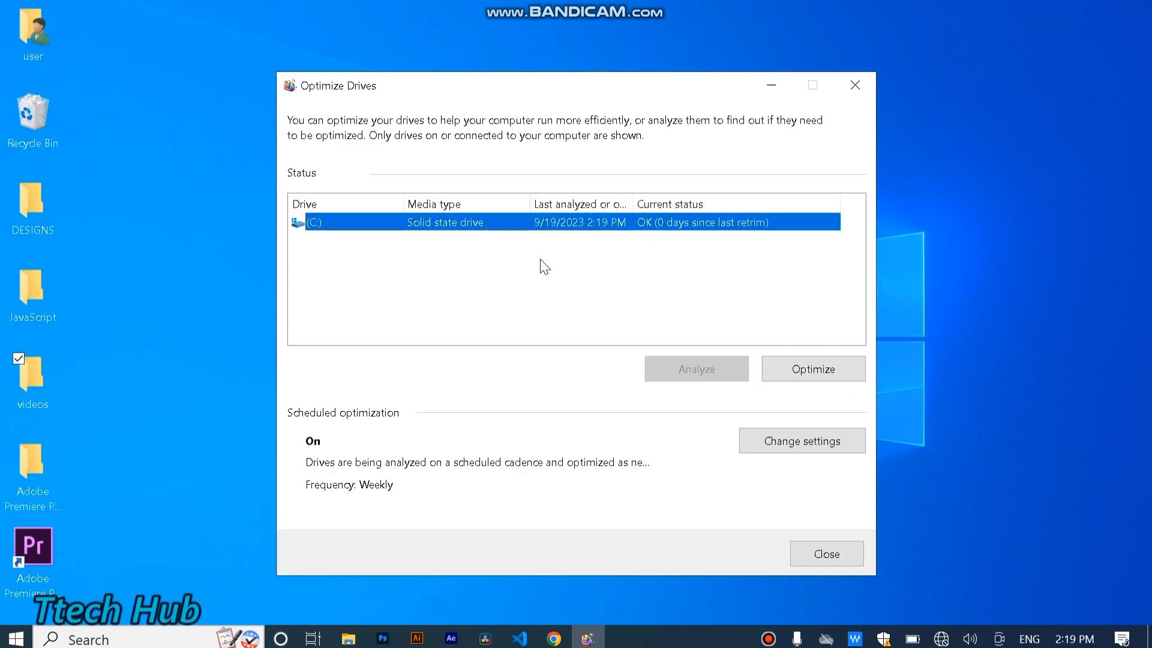
pyautogui.moveTo(832, 310)
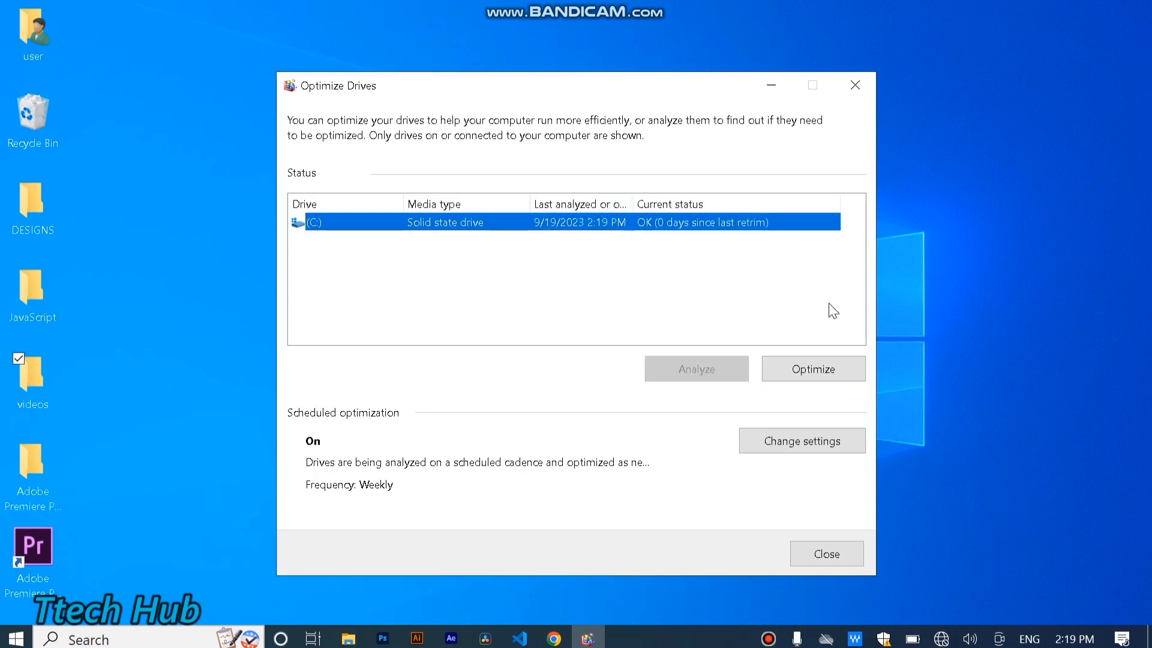
pyautogui.click(813, 368)
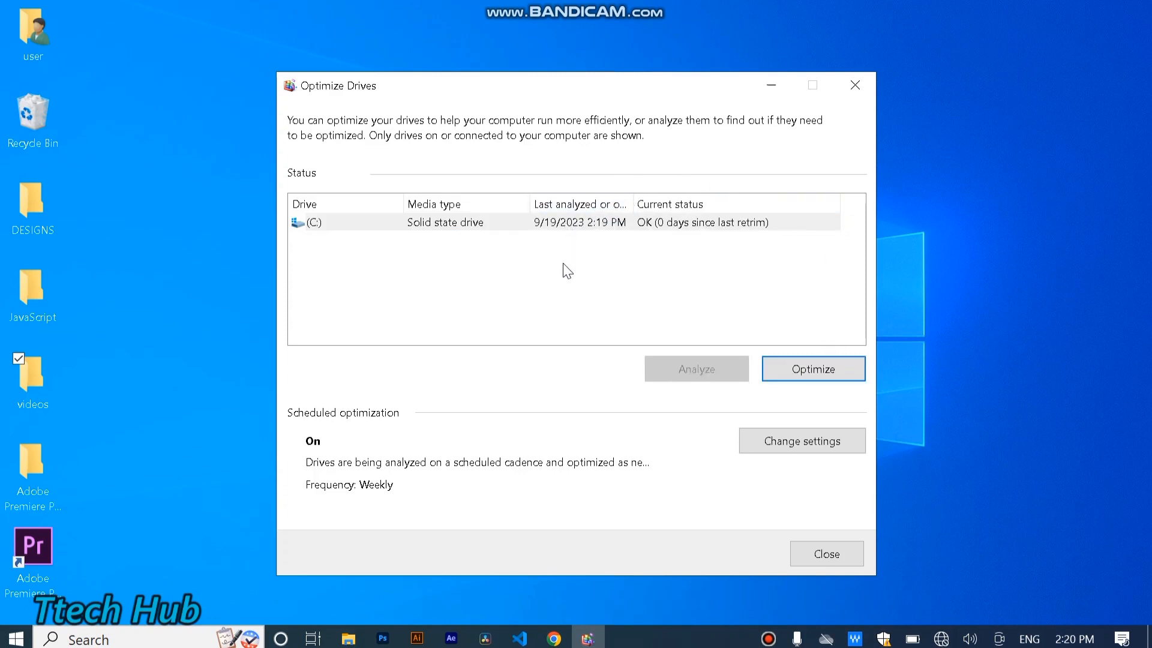
pyautogui.moveTo(732, 233)
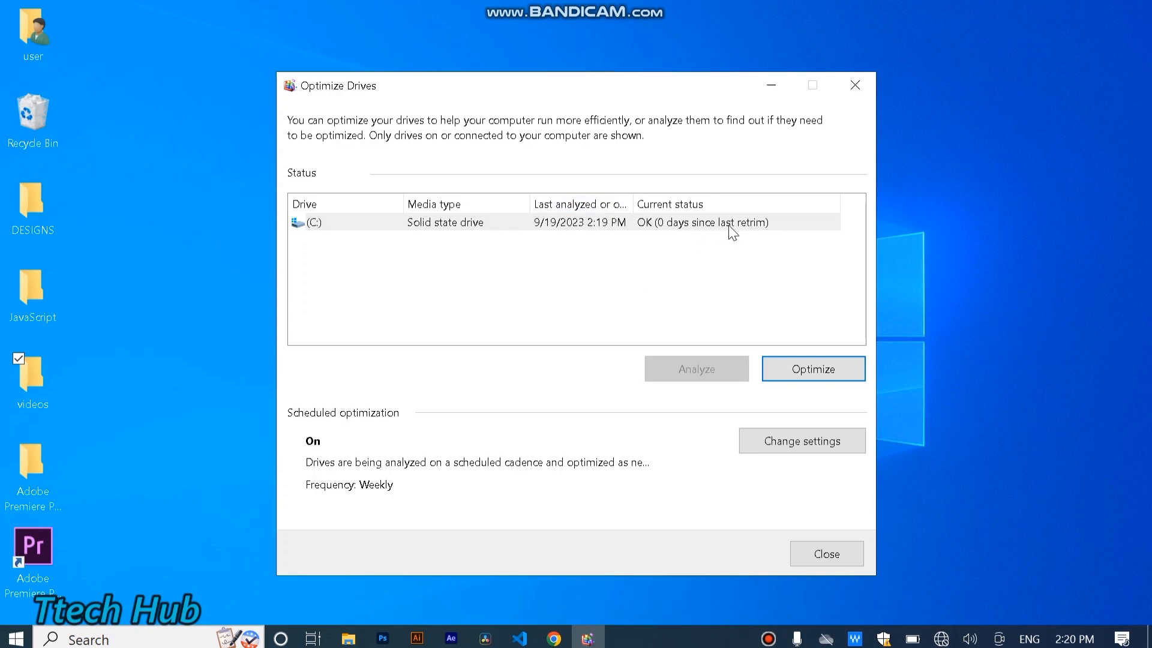
pyautogui.moveTo(809, 125)
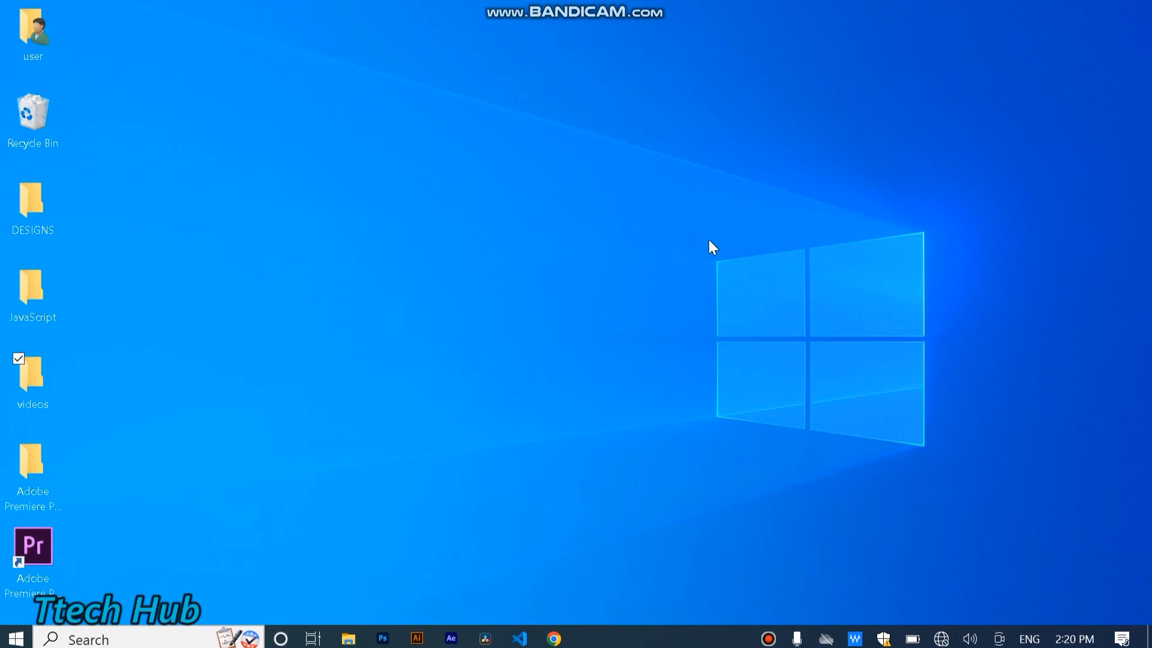
pyautogui.moveTo(644, 285)
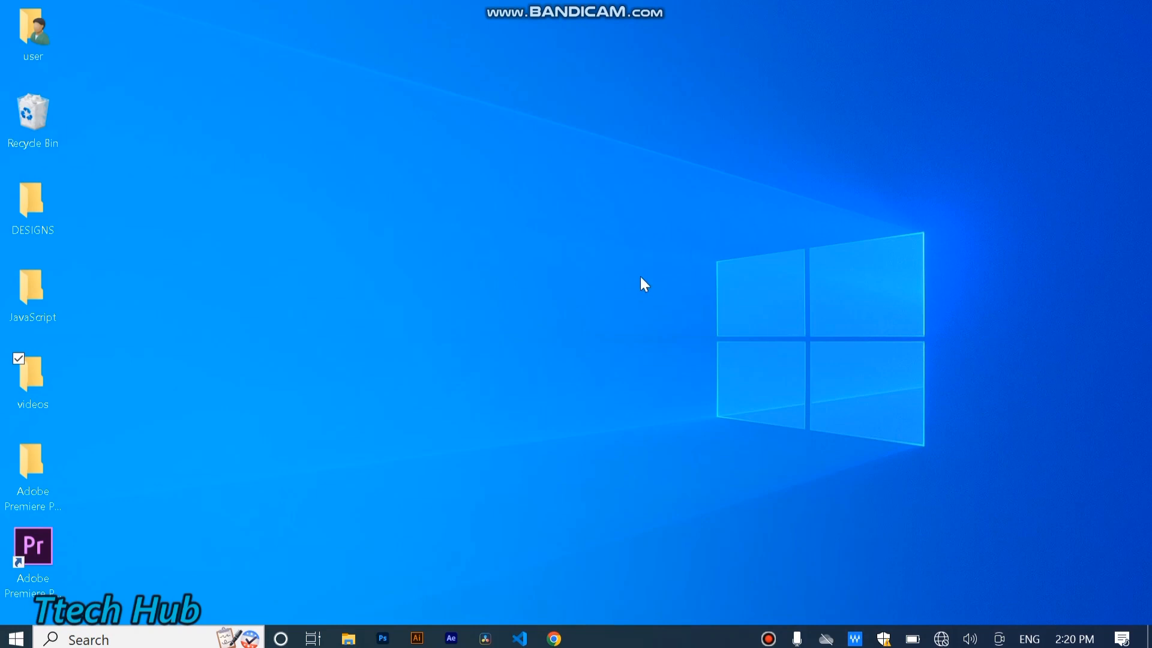
pyautogui.moveTo(676, 270)
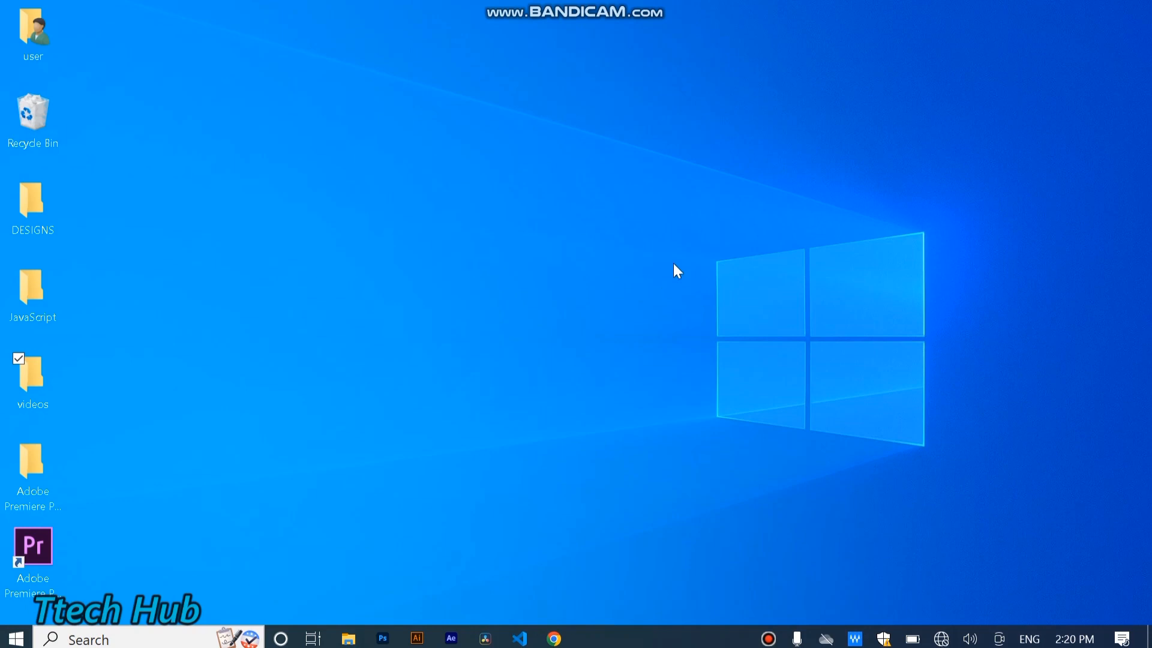
pyautogui.moveTo(698, 194)
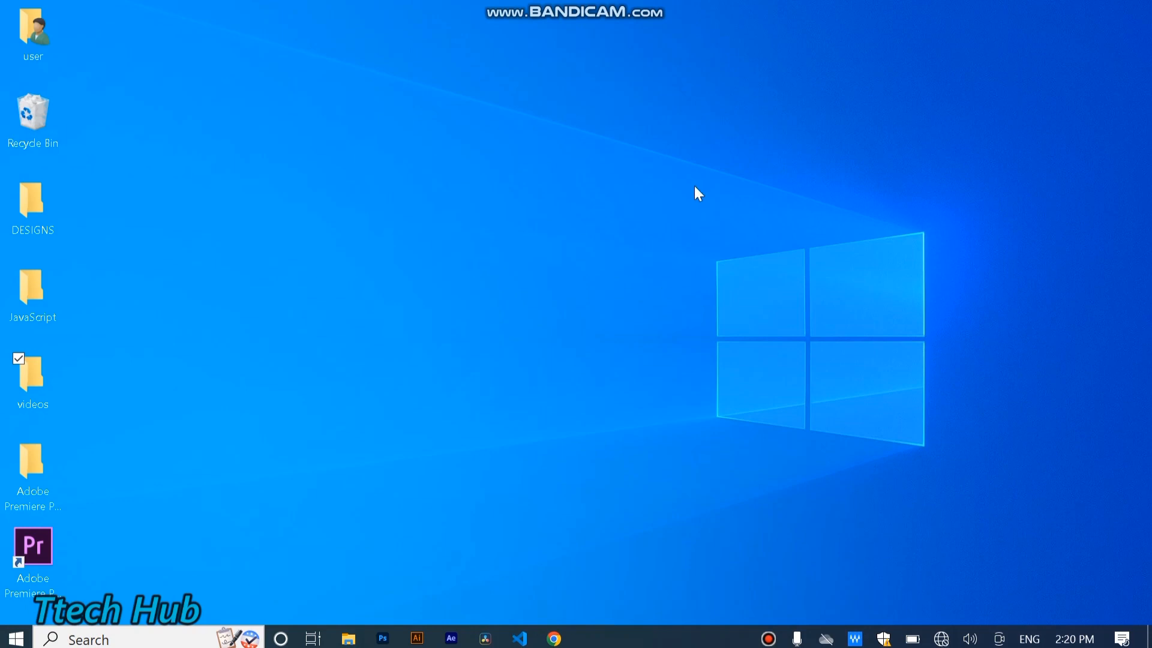
pyautogui.moveTo(648, 154)
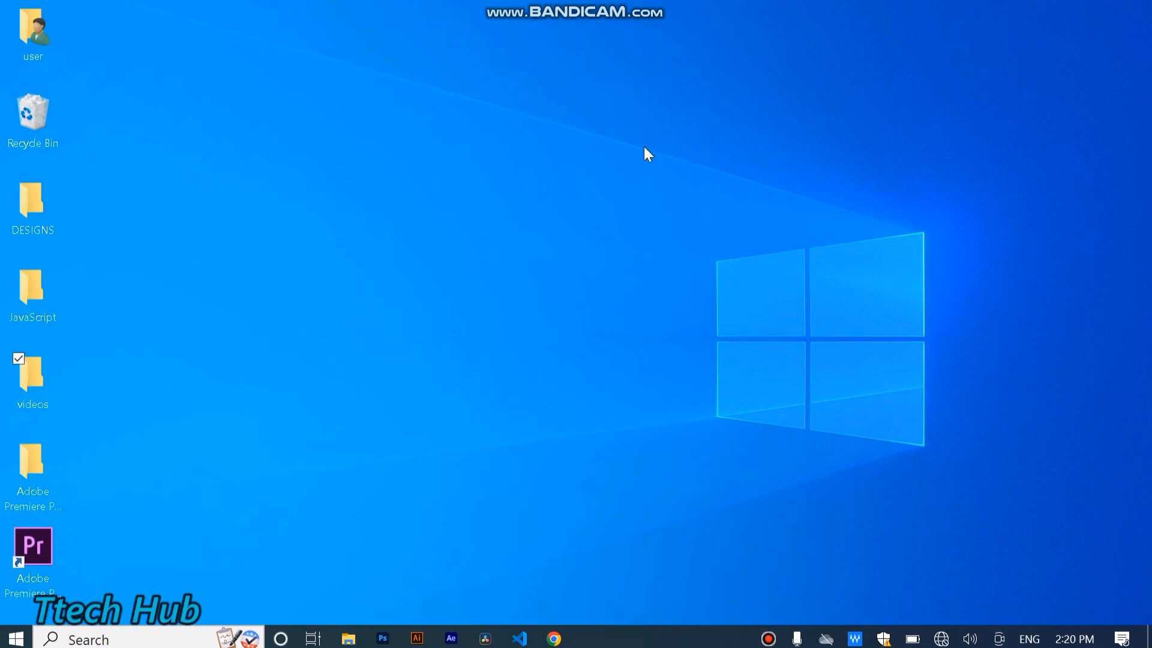